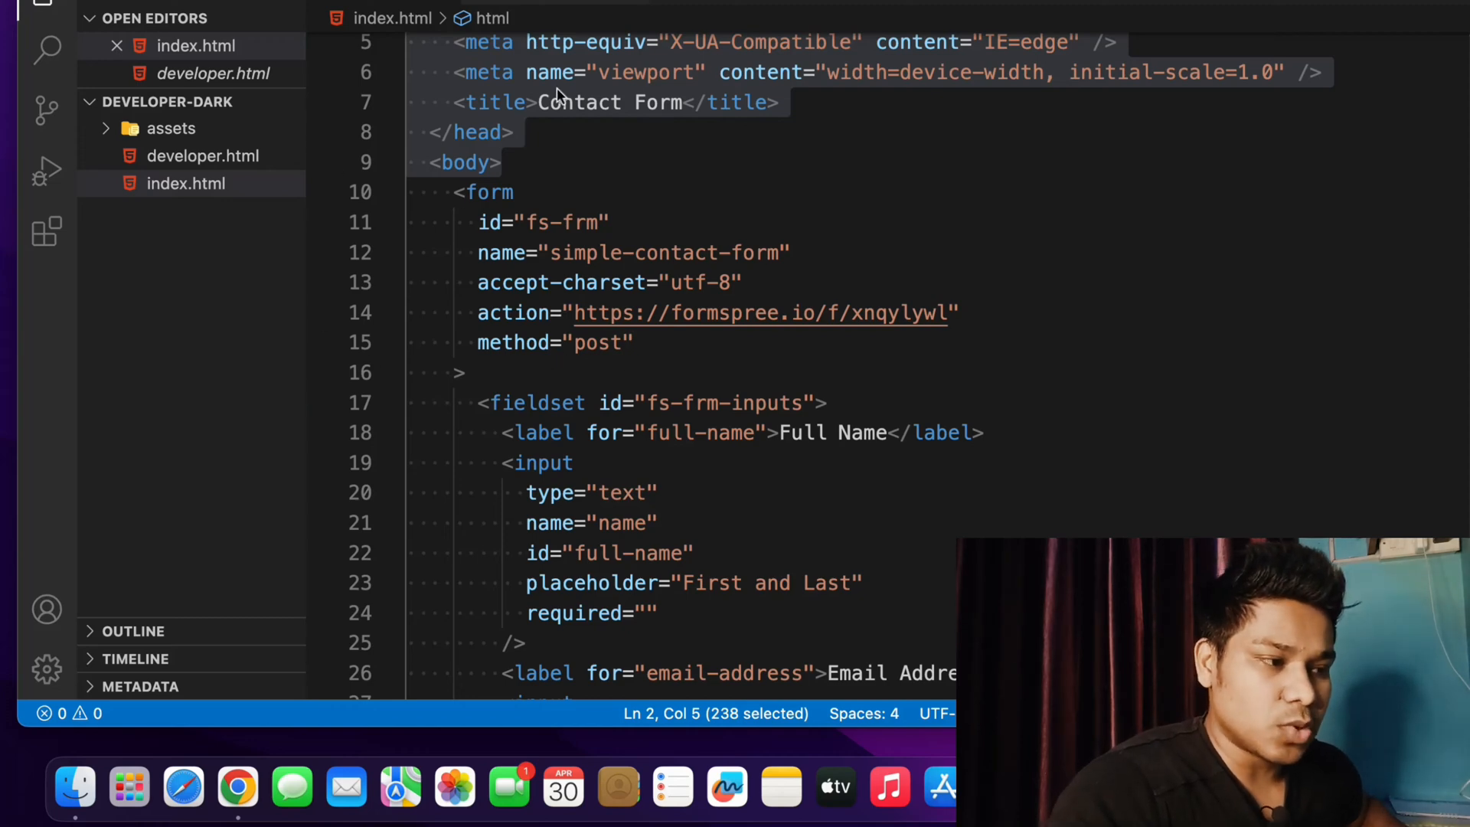
# Open developer.html and expand assets/css to reveal plugins, vendor and style.css
pyautogui.scroll(-3)
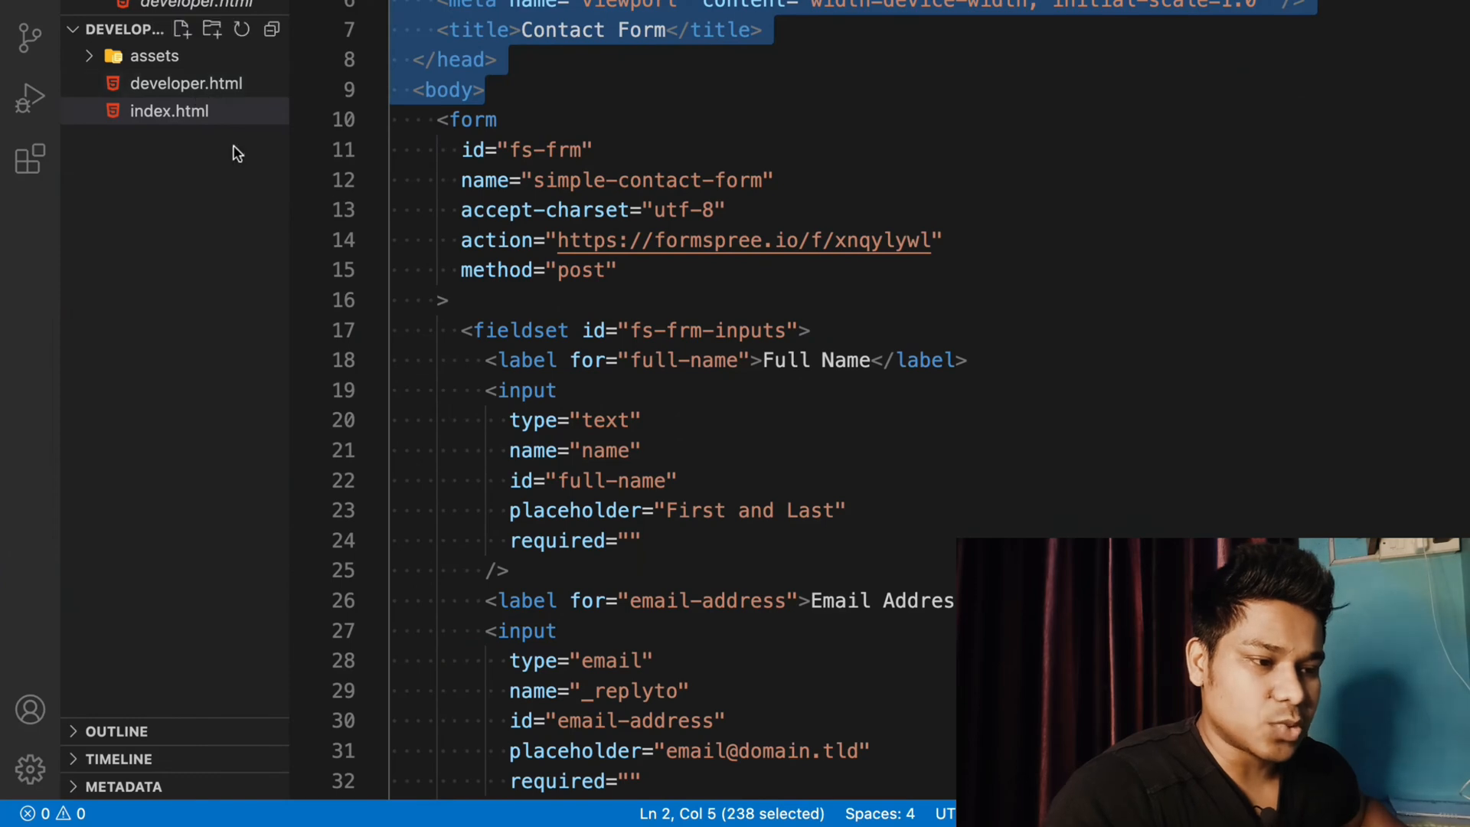
pyautogui.click(185, 83)
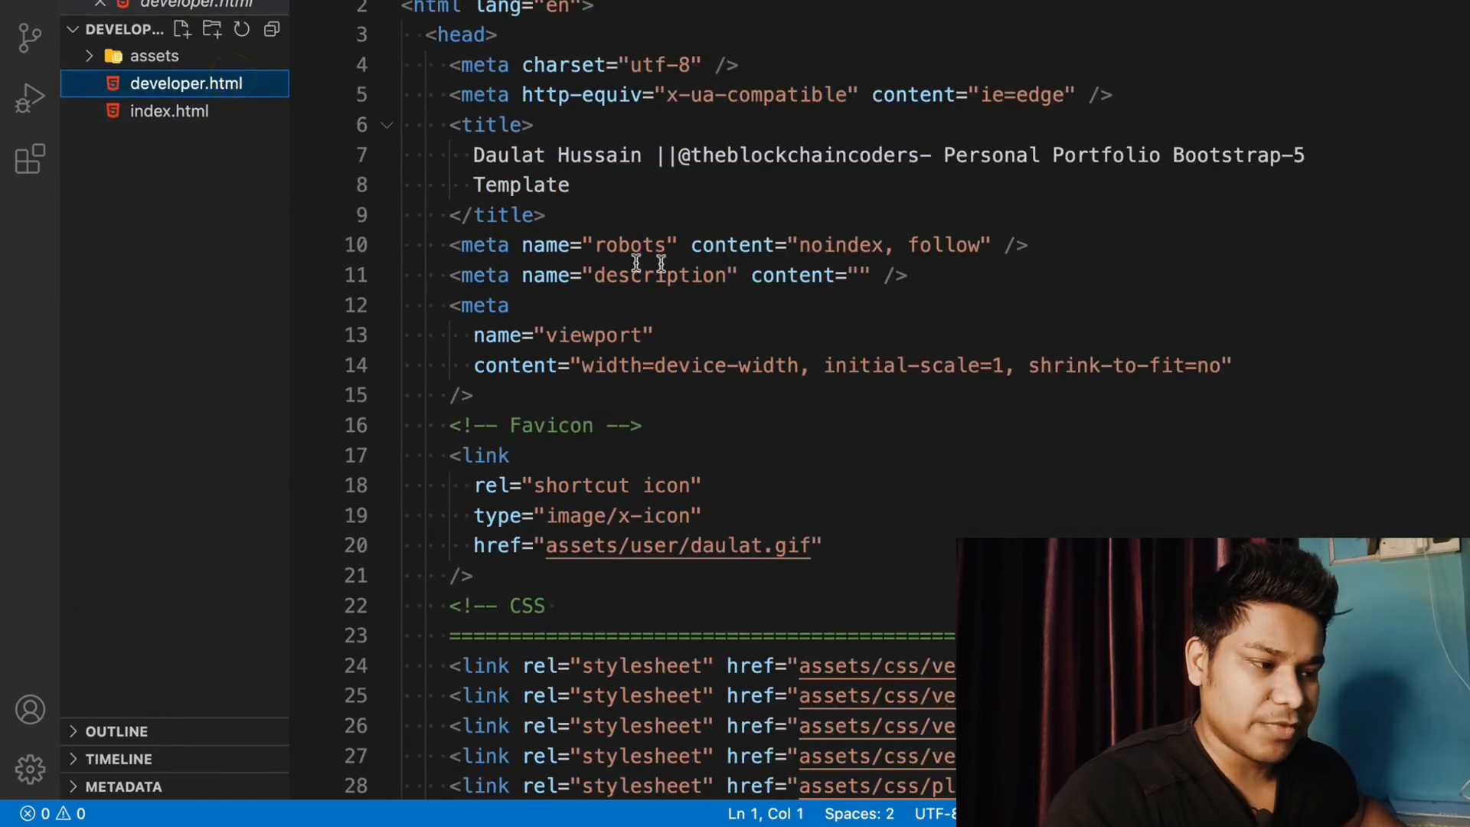
pyautogui.click(153, 55)
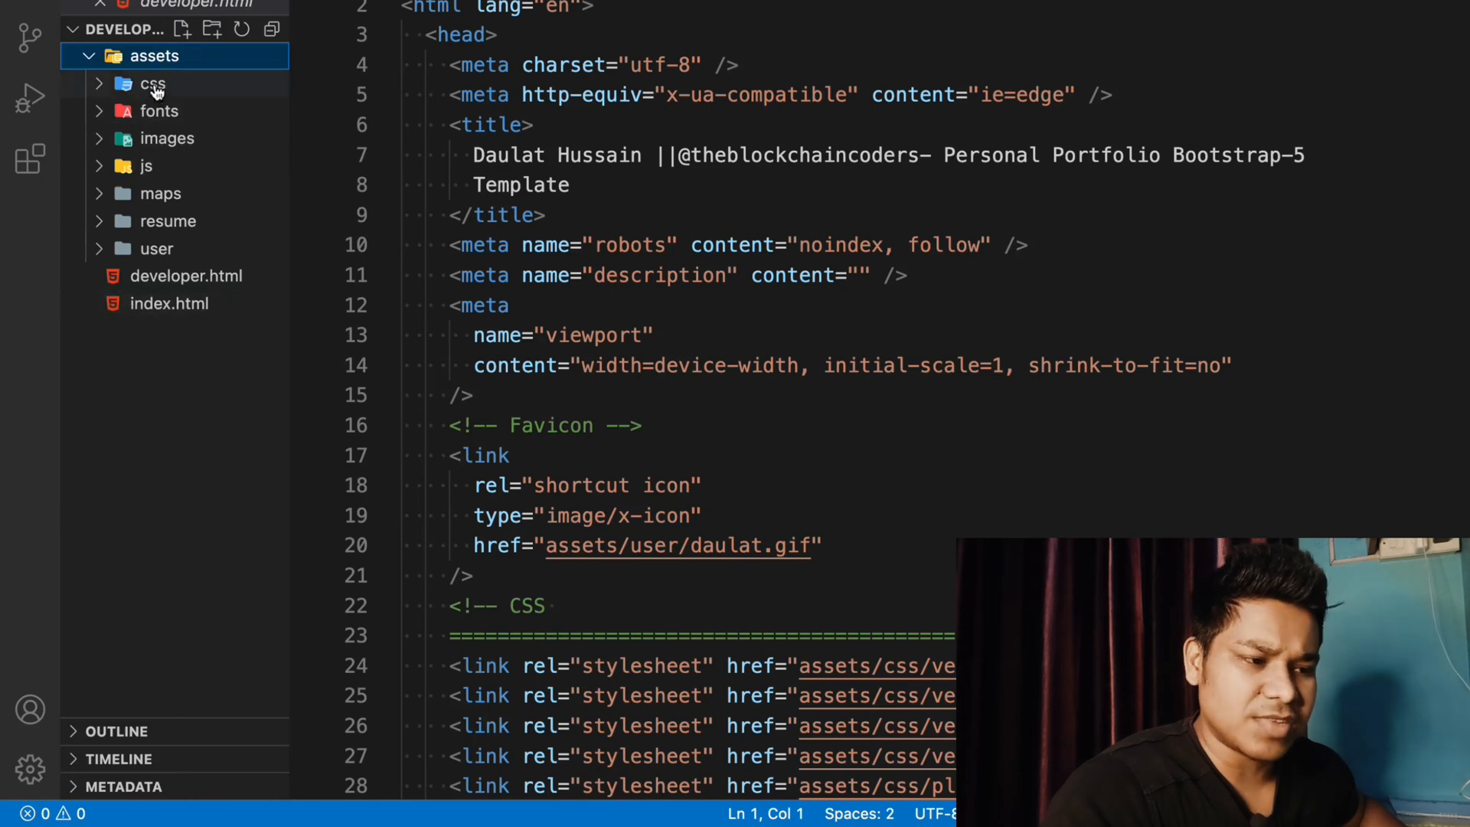
pyautogui.click(153, 84)
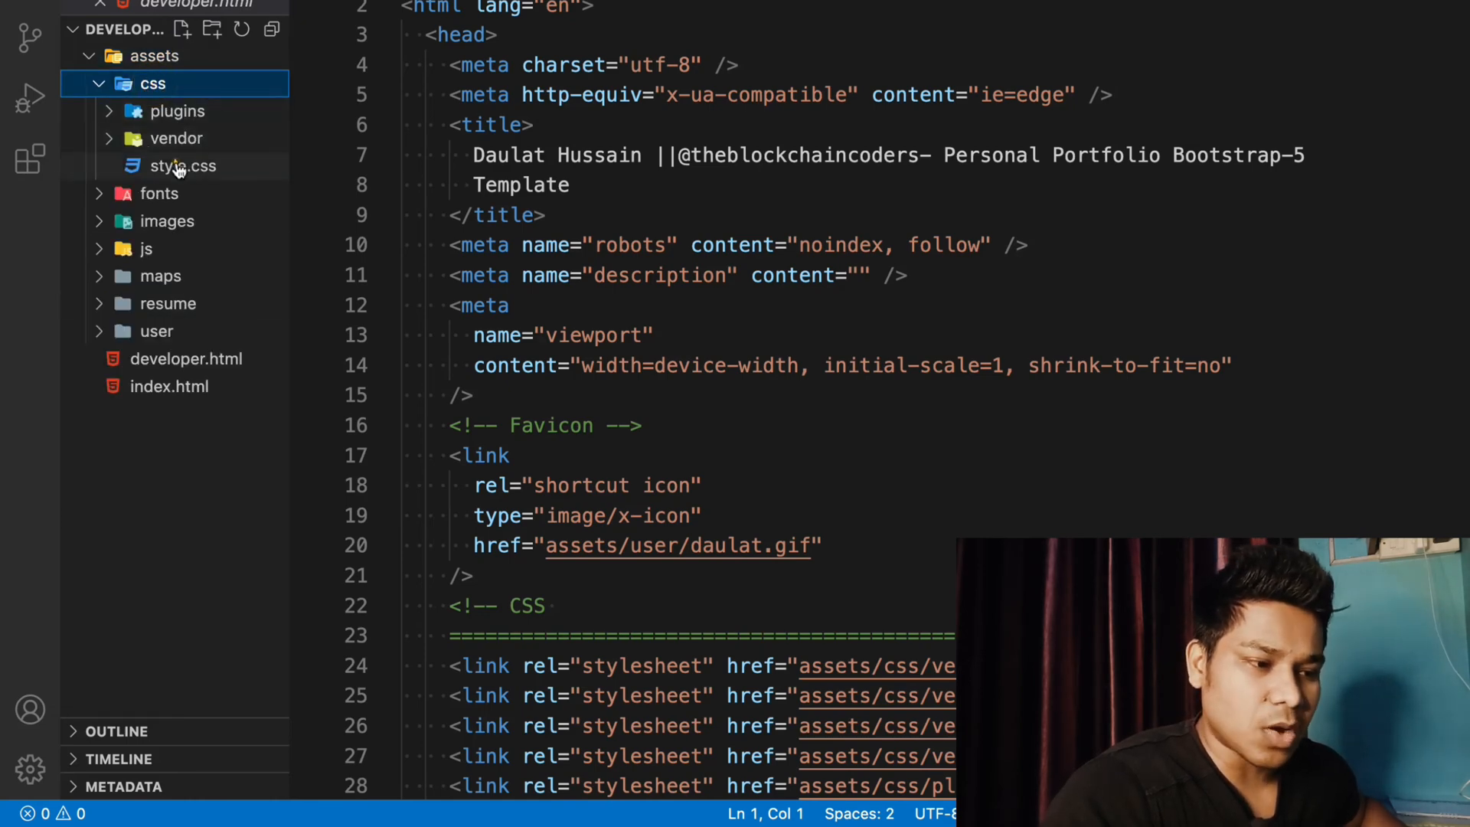
# Open style.css and scroll through its variables, base rules, headings and body-text classes
pyautogui.click(183, 166)
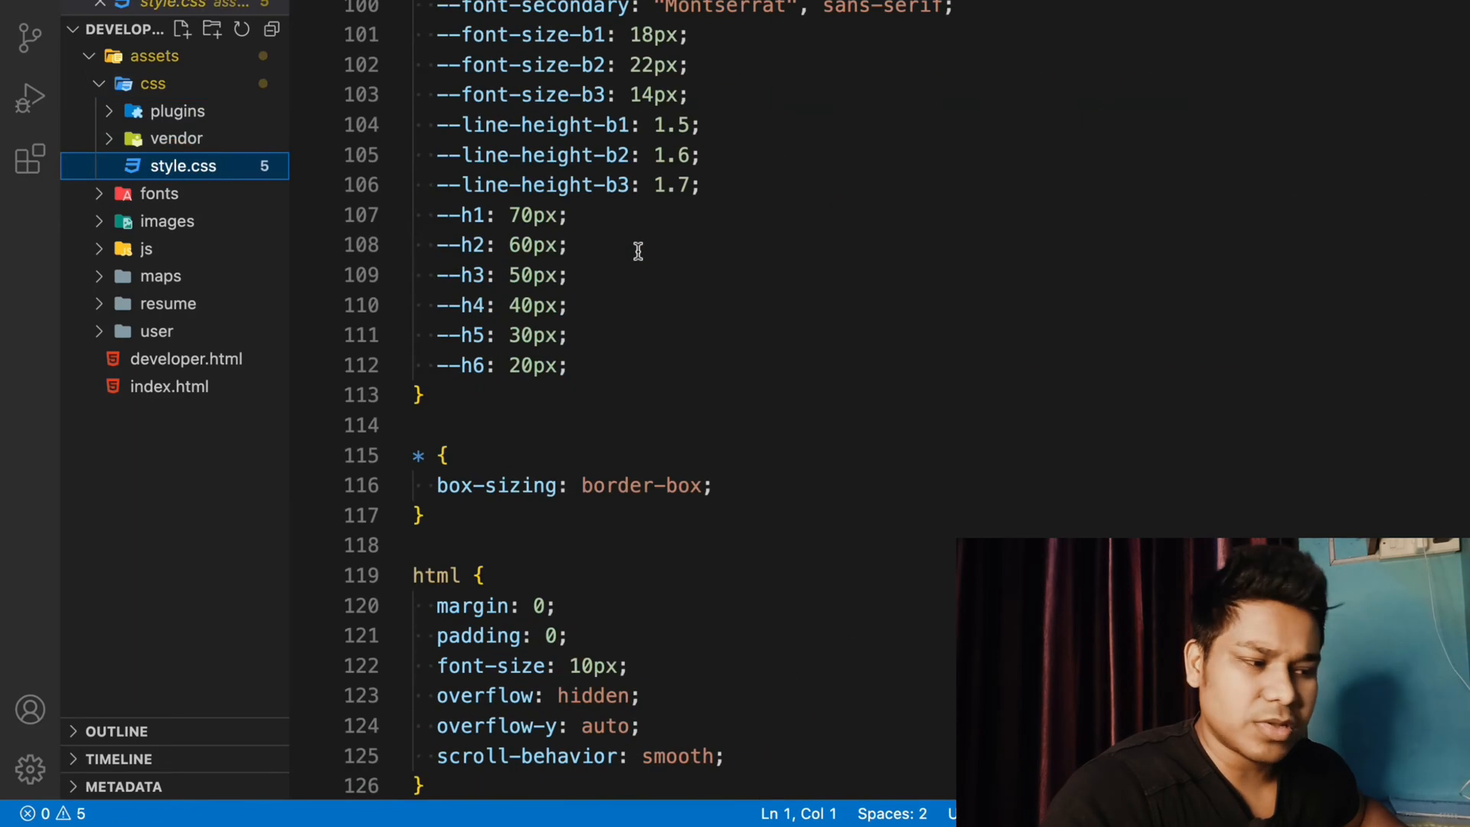
pyautogui.scroll(-3)
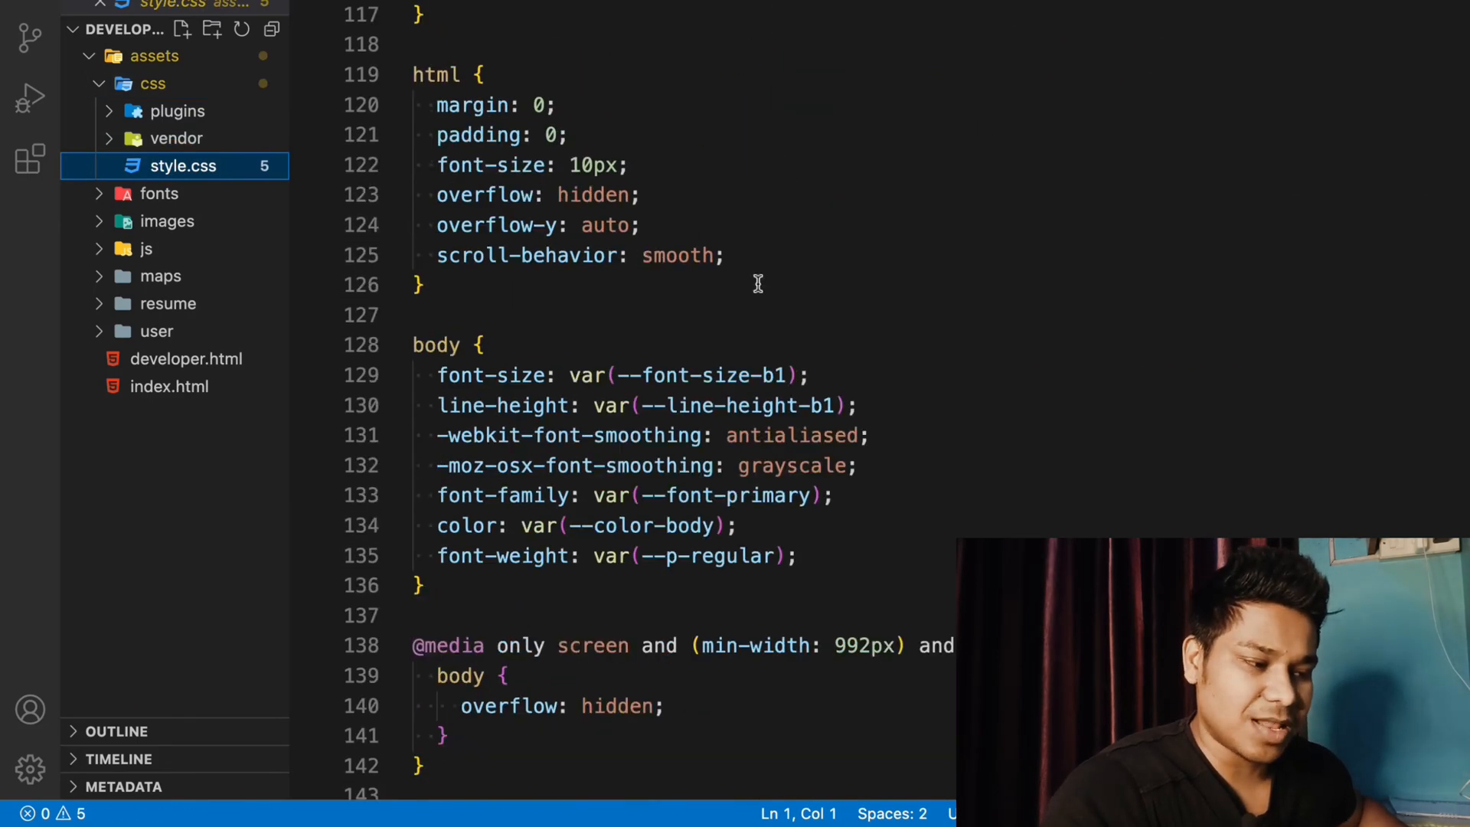
pyautogui.scroll(3)
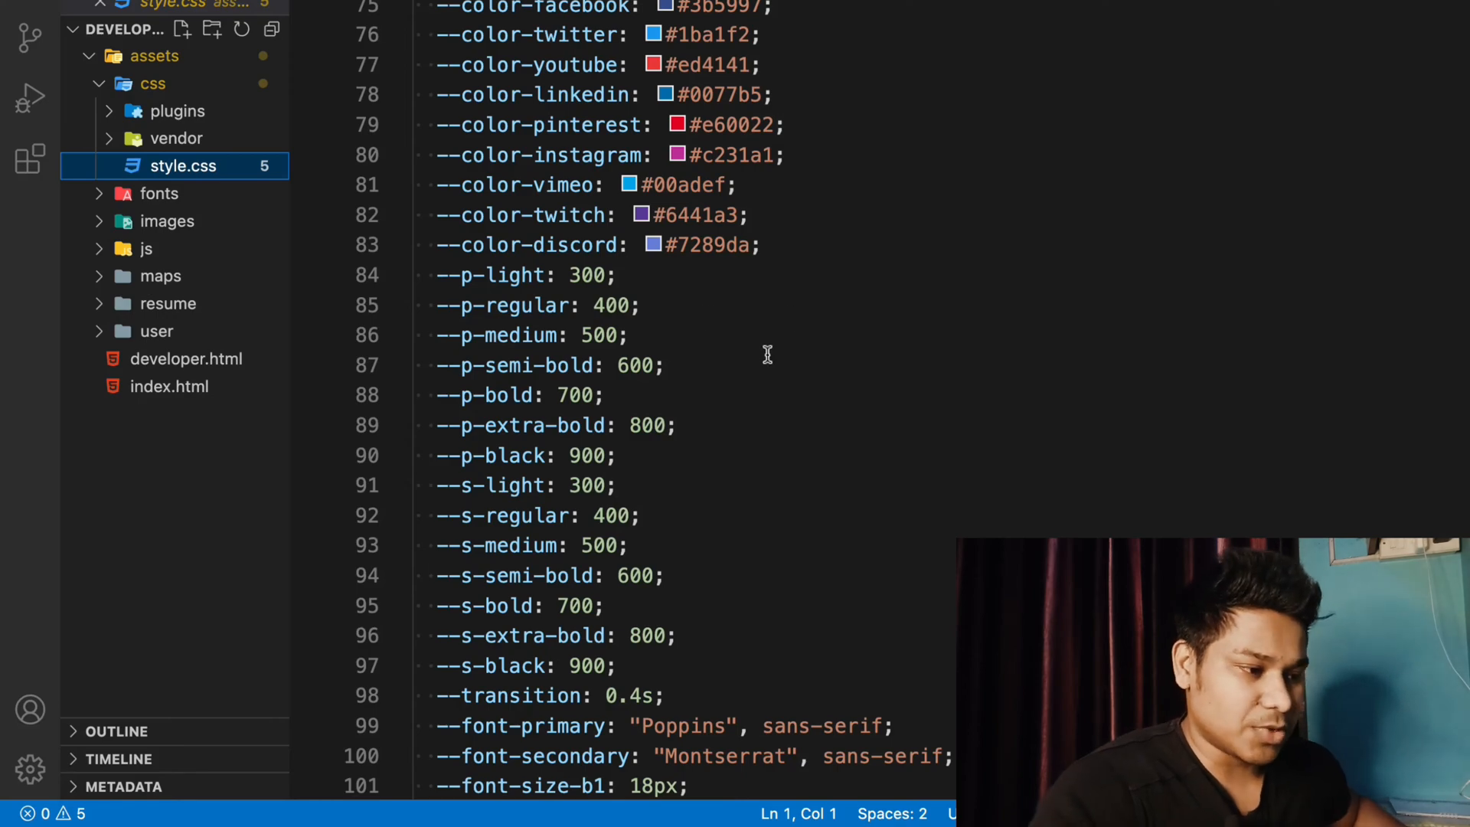
pyautogui.scroll(-3)
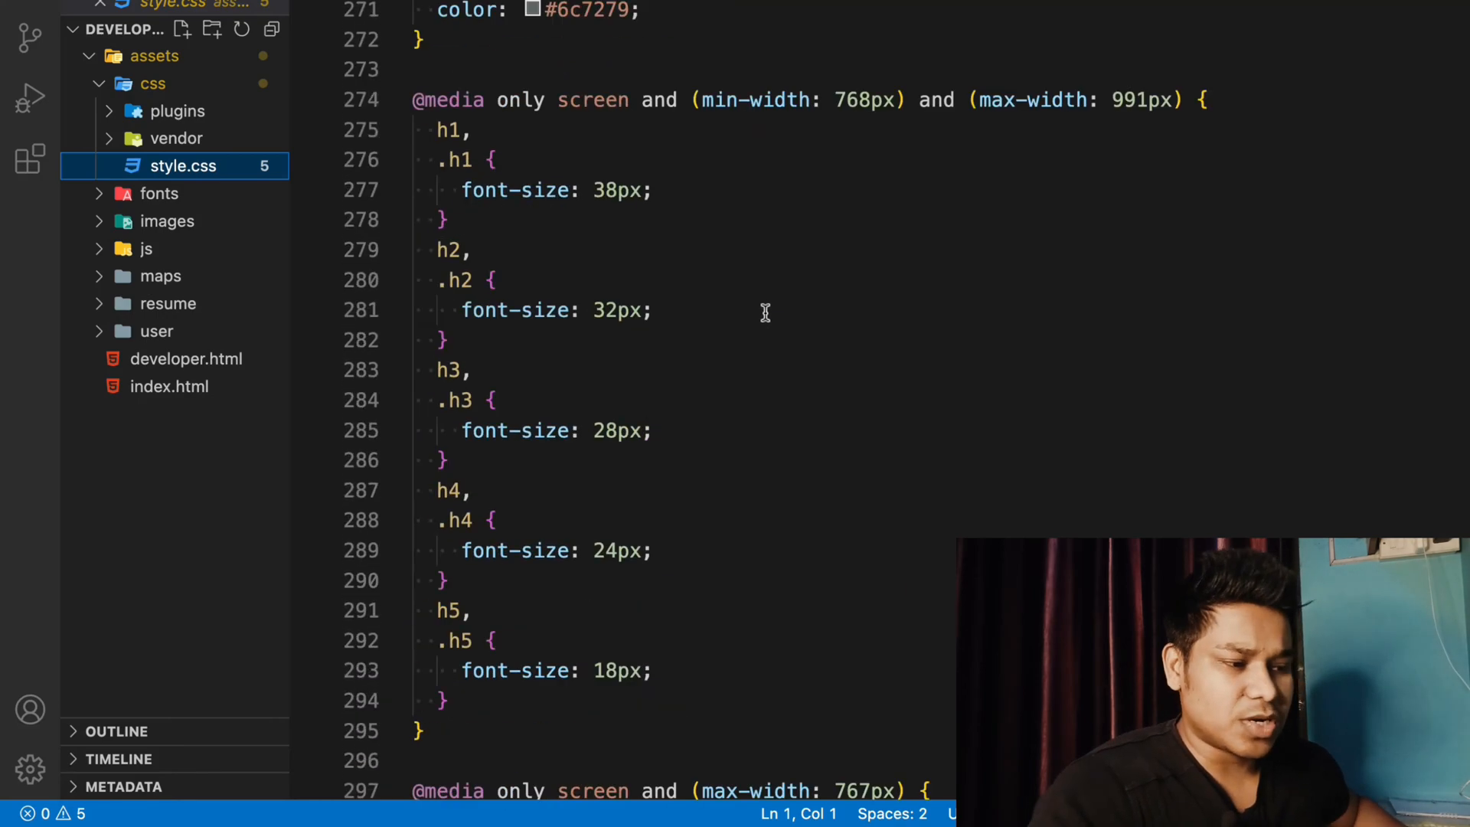
pyautogui.scroll(-3)
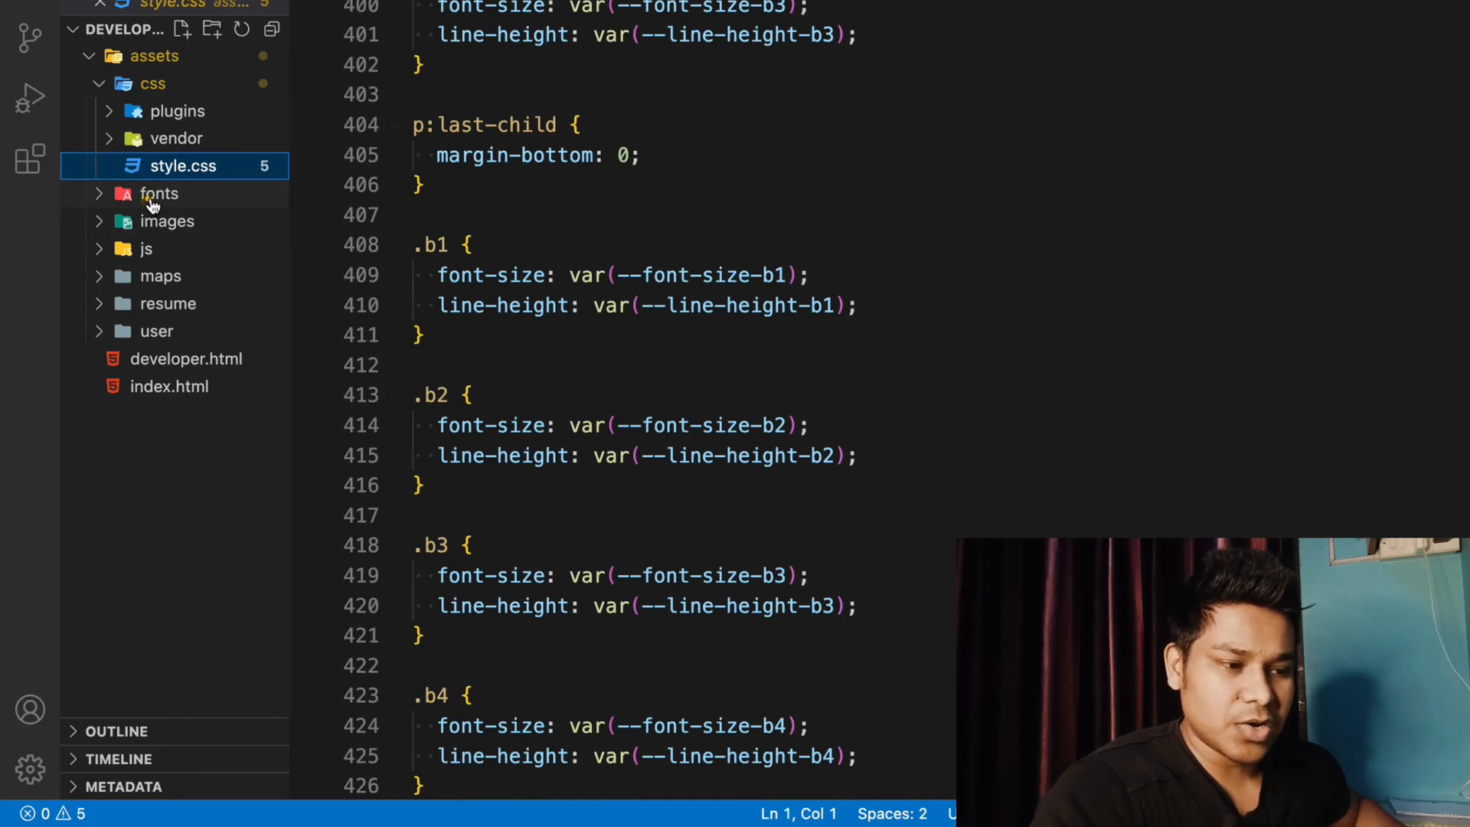
# Switch to index.html and browse the fonts, images, js and maps folders
pyautogui.click(159, 193)
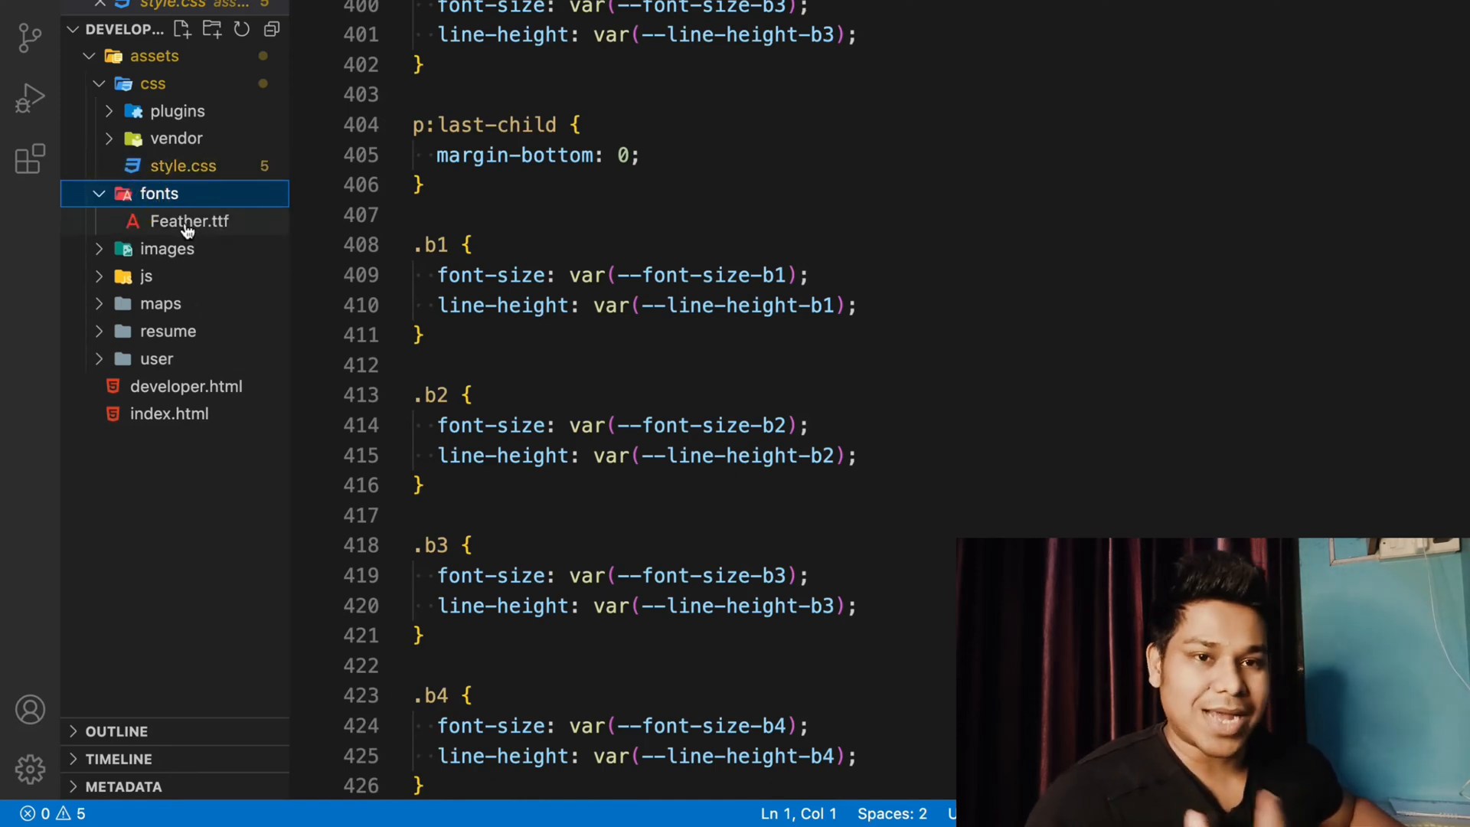
pyautogui.click(187, 221)
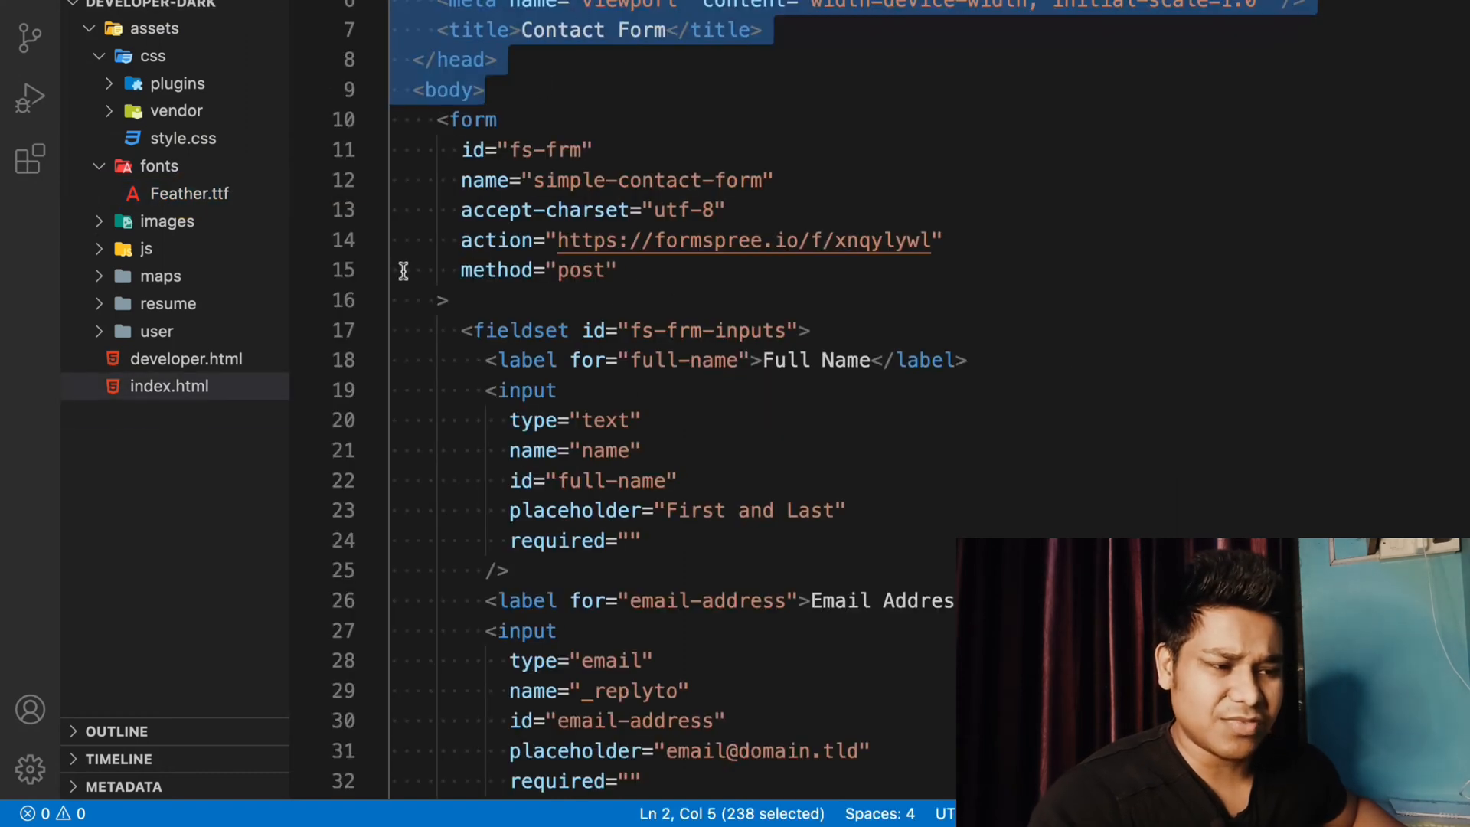
pyautogui.click(165, 221)
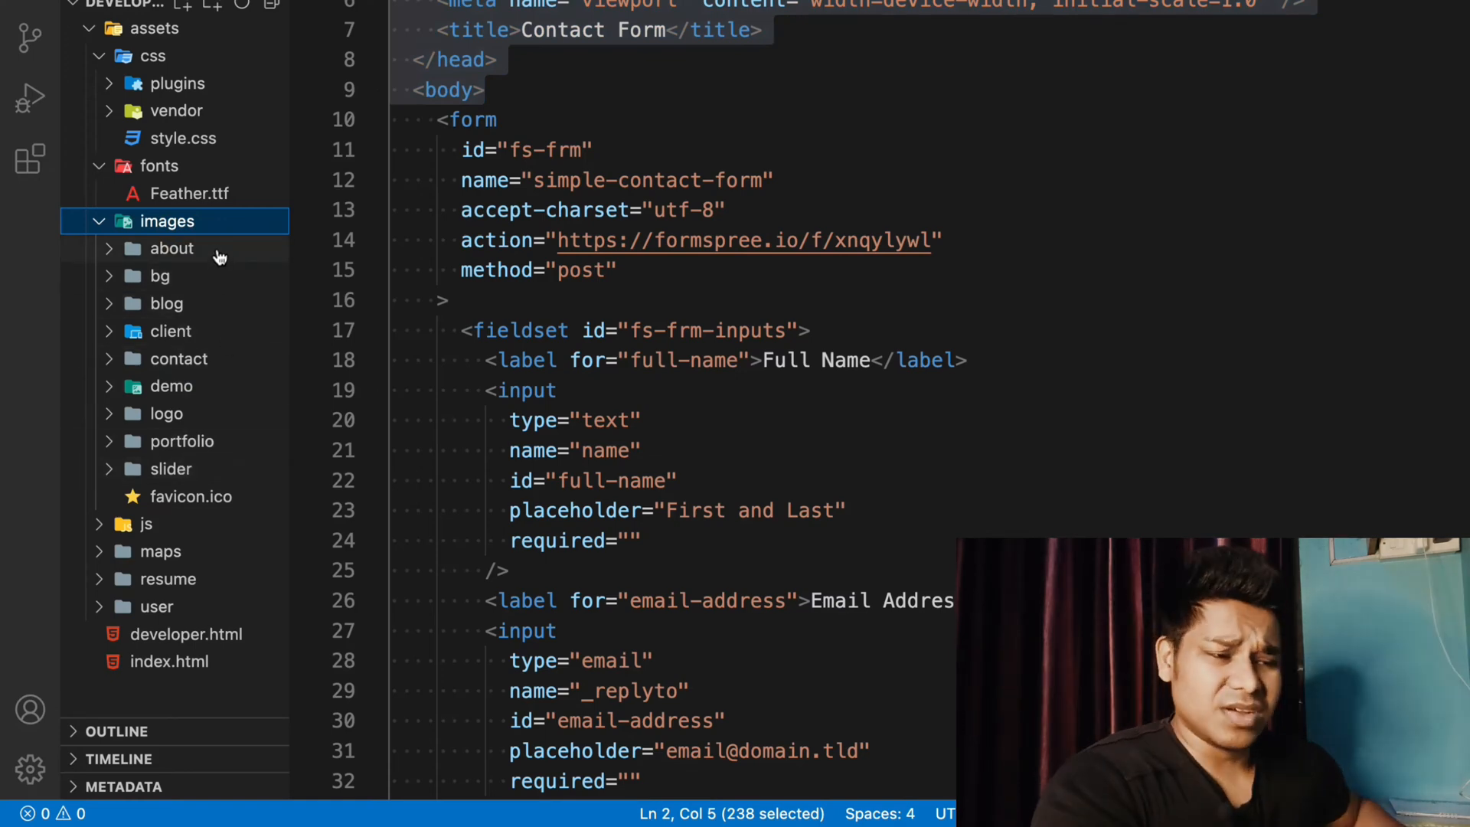
pyautogui.moveTo(185, 262)
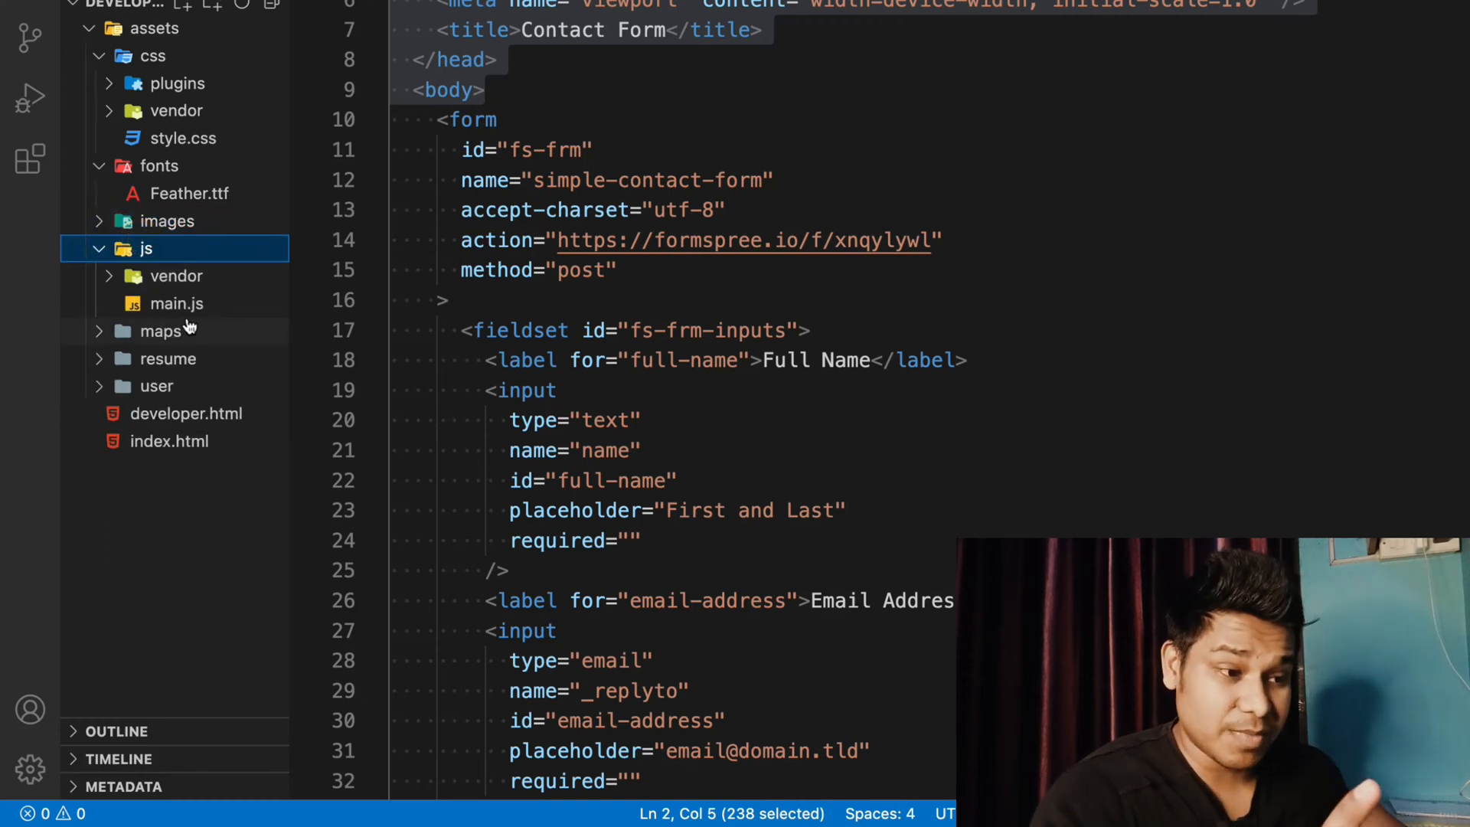
pyautogui.click(147, 249)
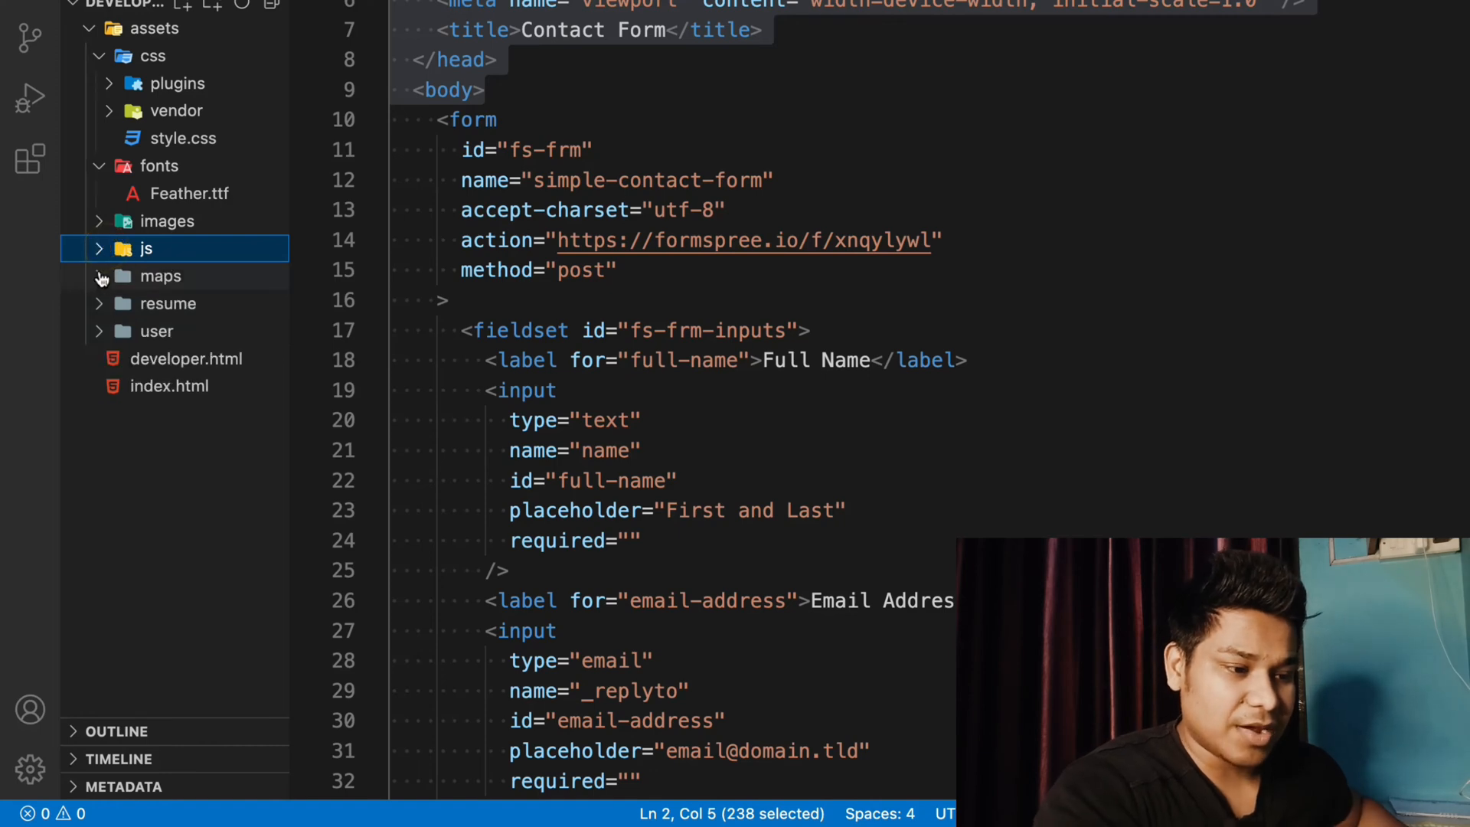
pyautogui.click(159, 276)
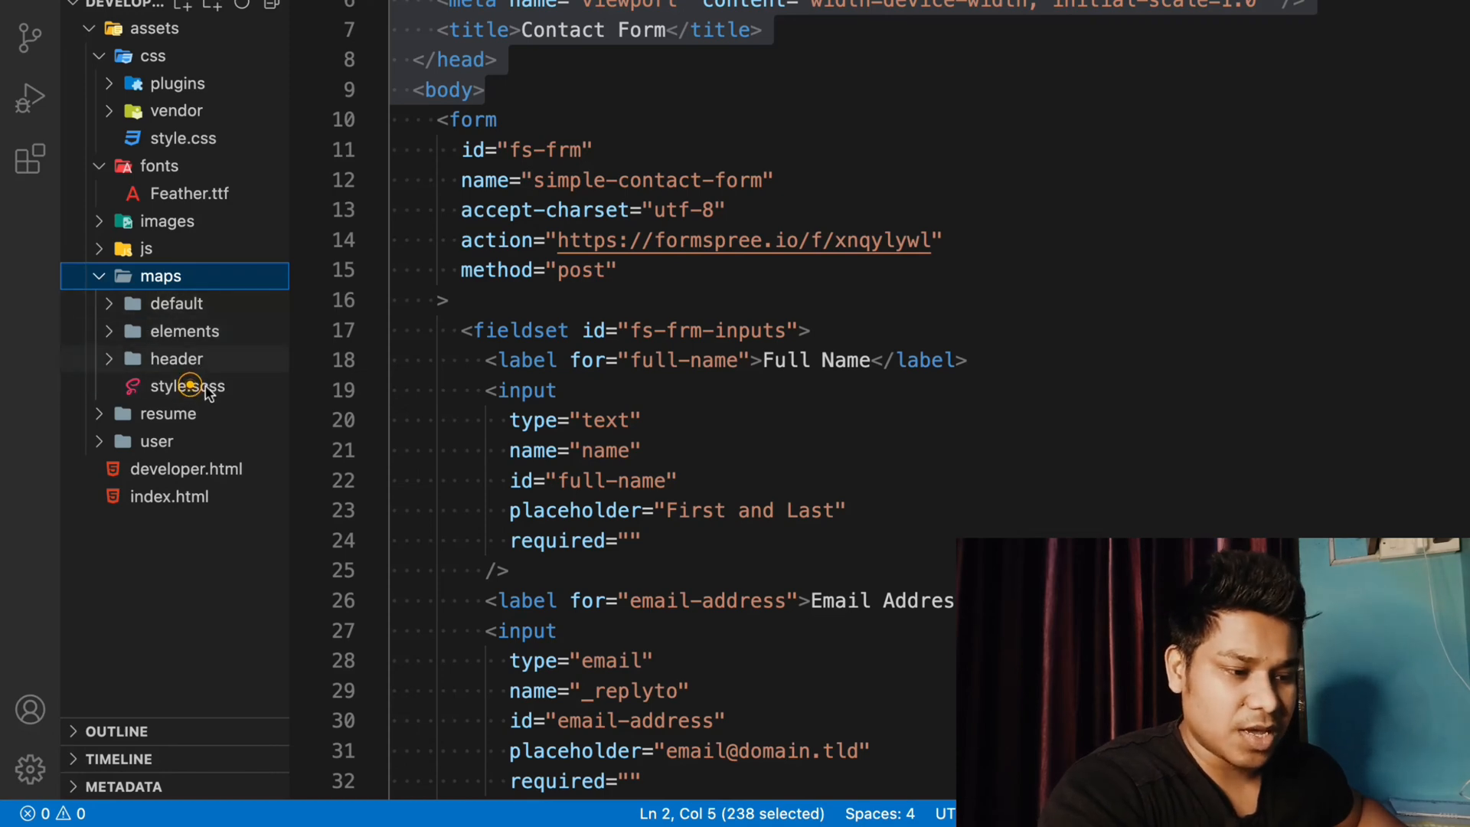
# Open the maps style.scss file and scroll through its import list
pyautogui.click(187, 385)
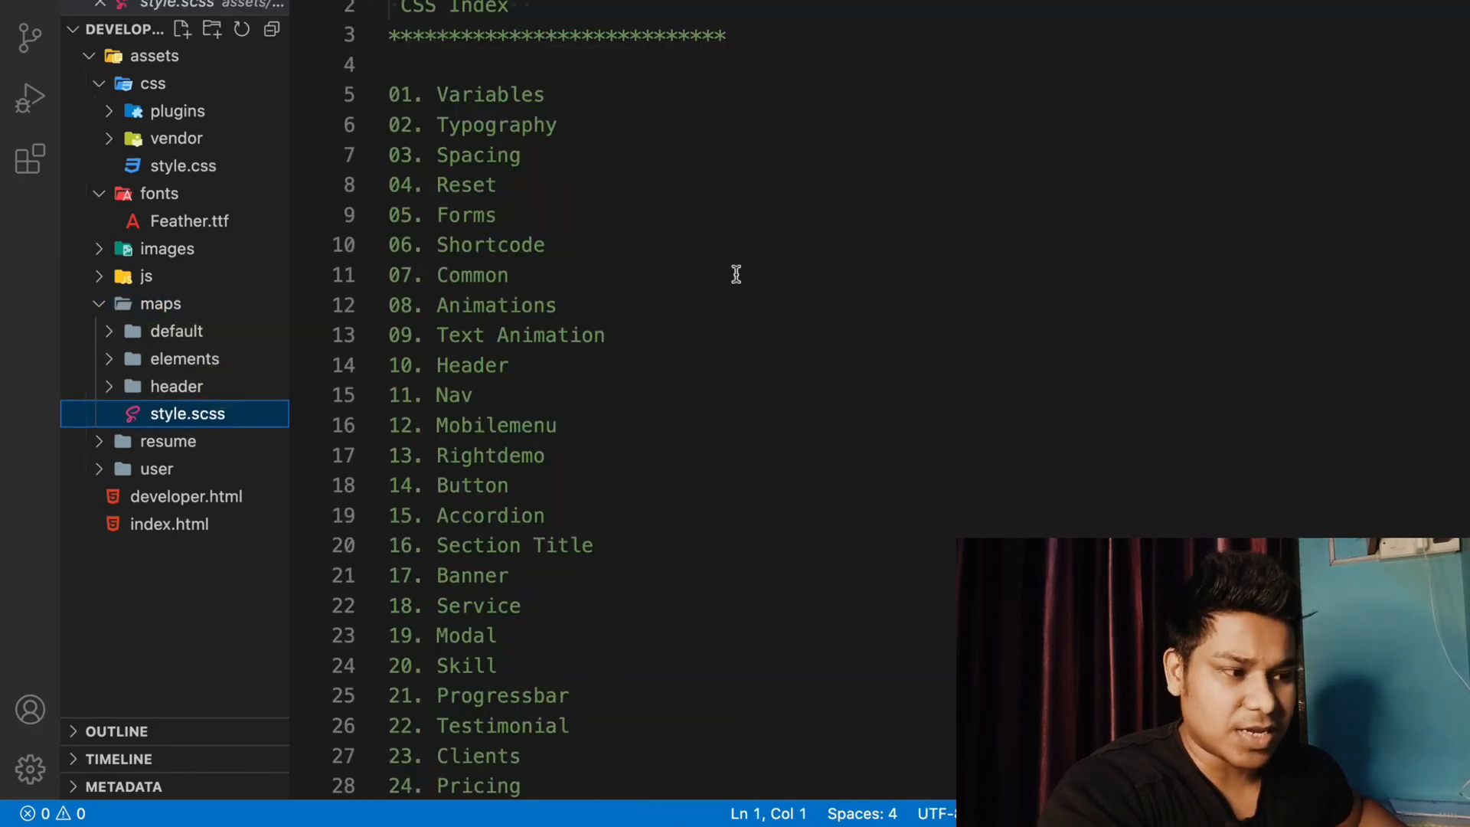
pyautogui.scroll(-3)
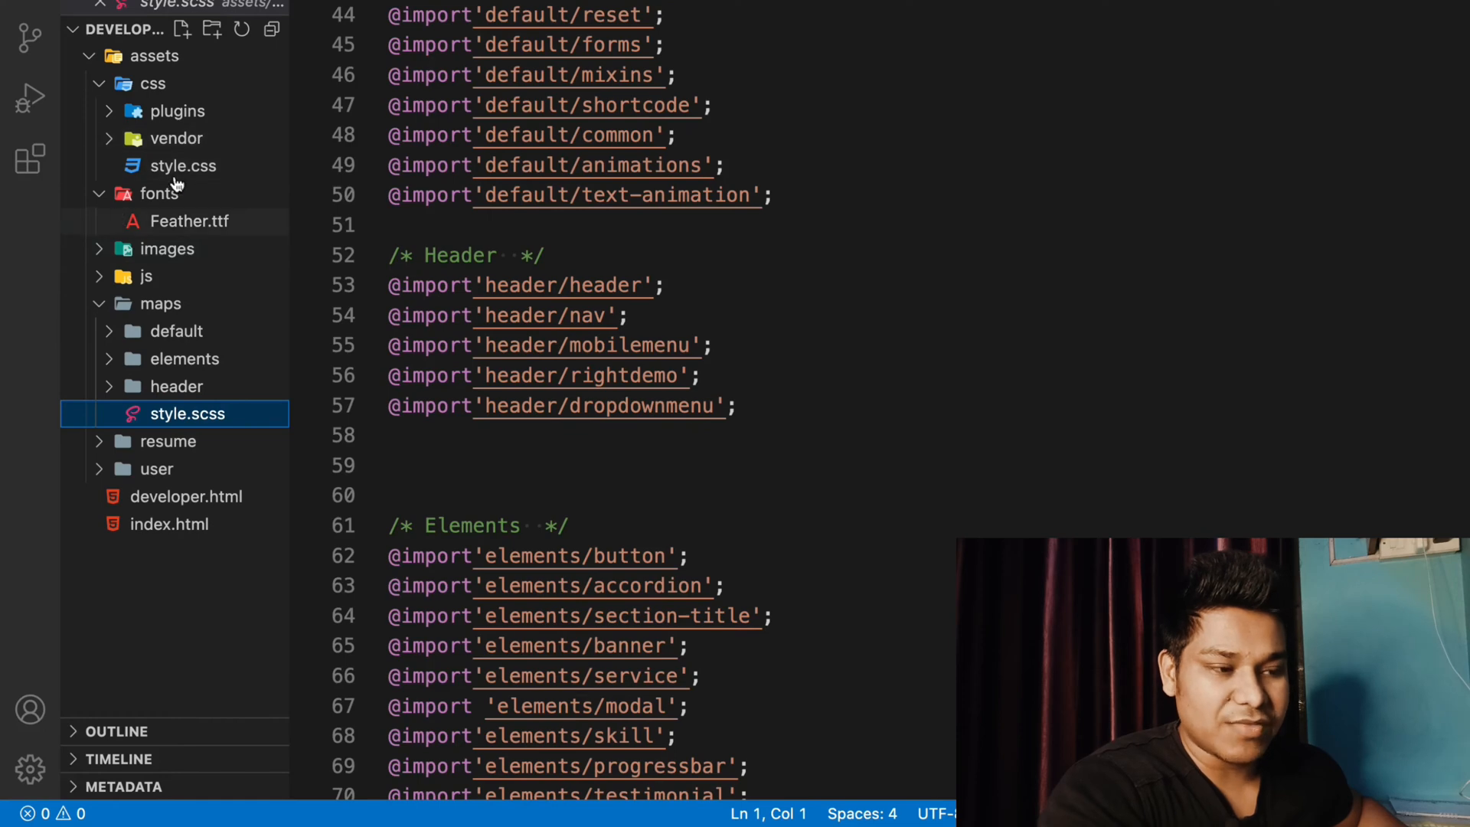
pyautogui.moveTo(797, 305)
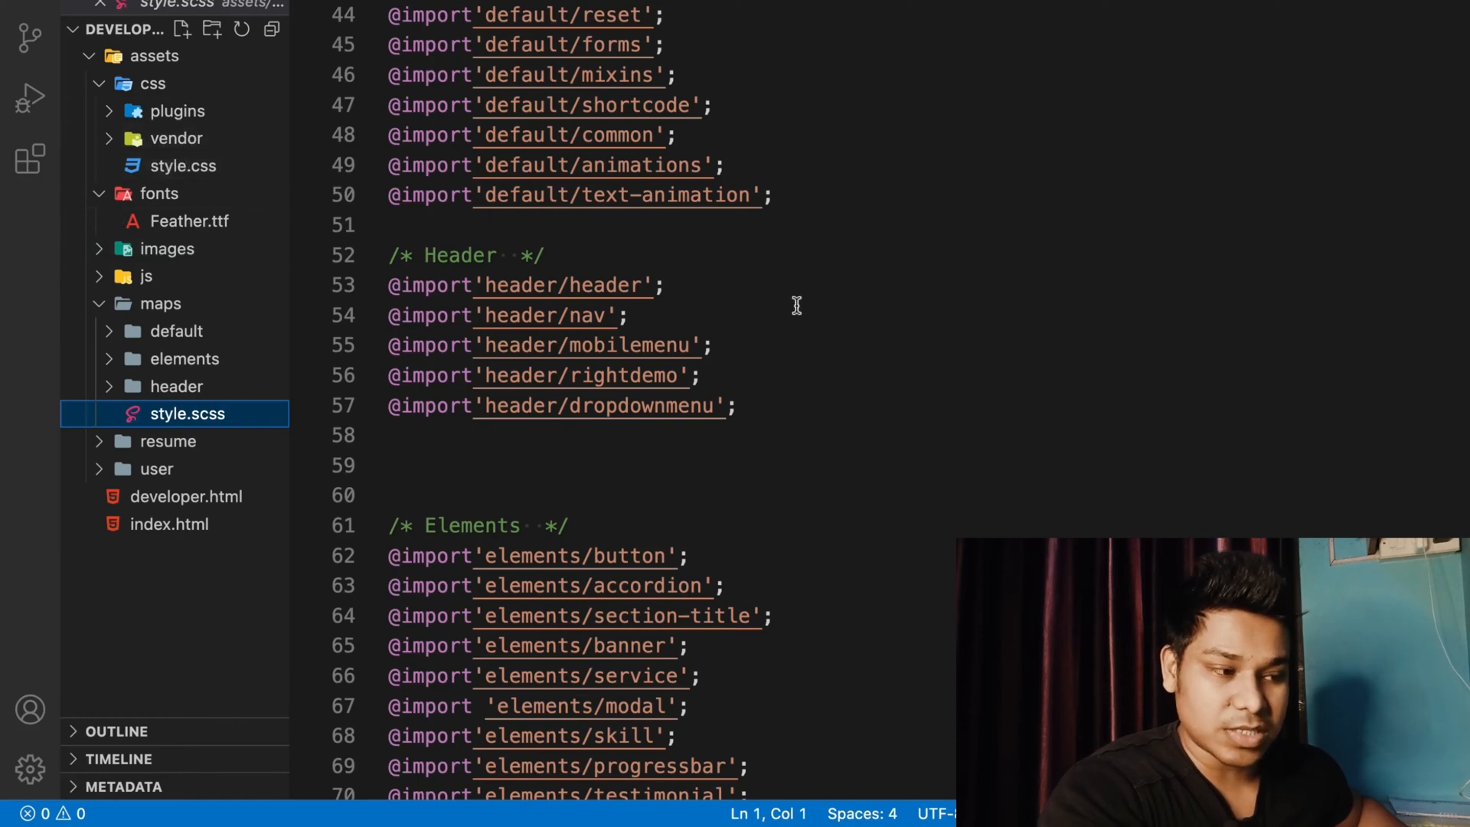
pyautogui.moveTo(764, 301)
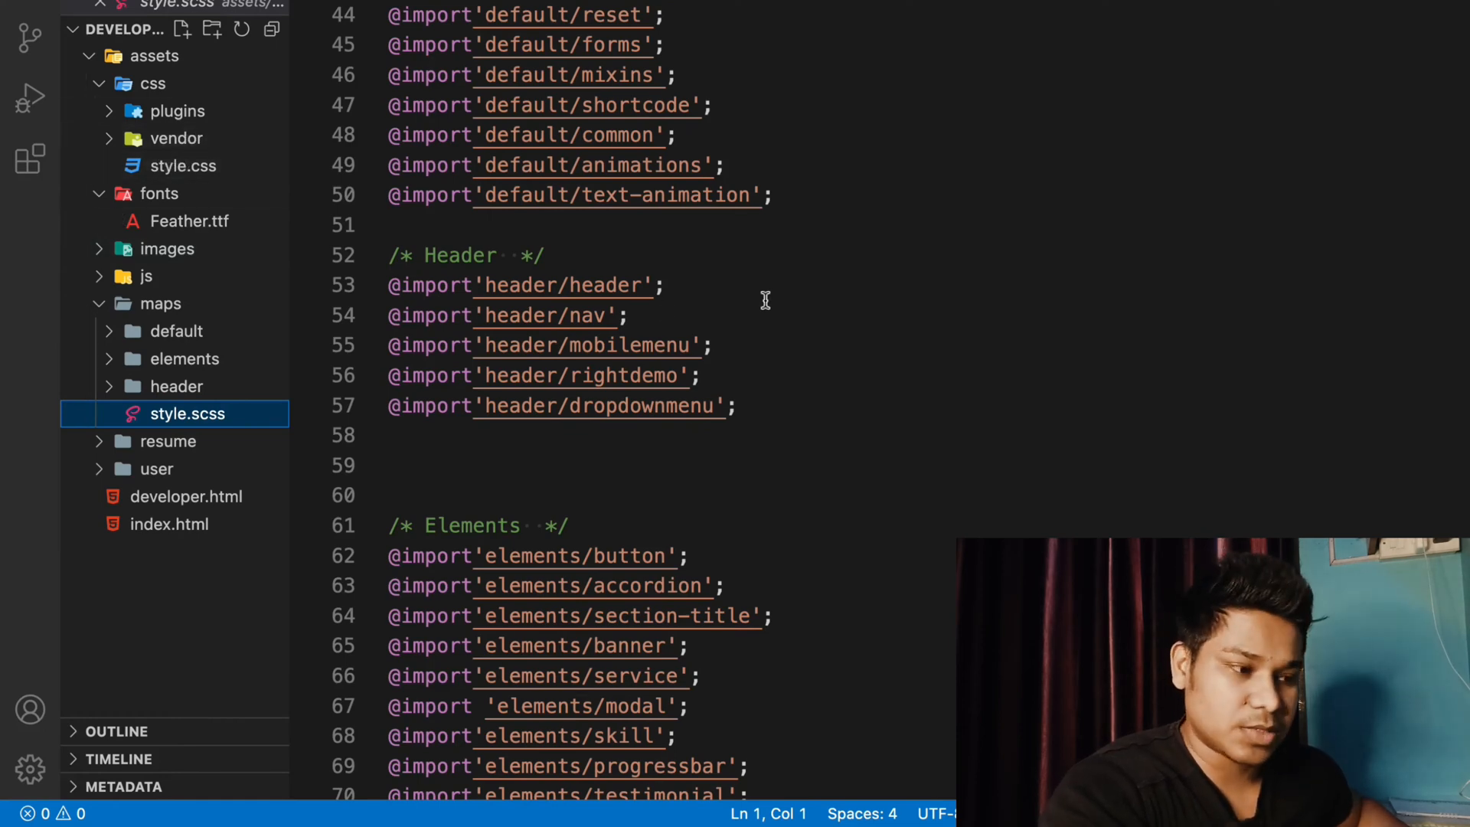
pyautogui.scroll(-3)
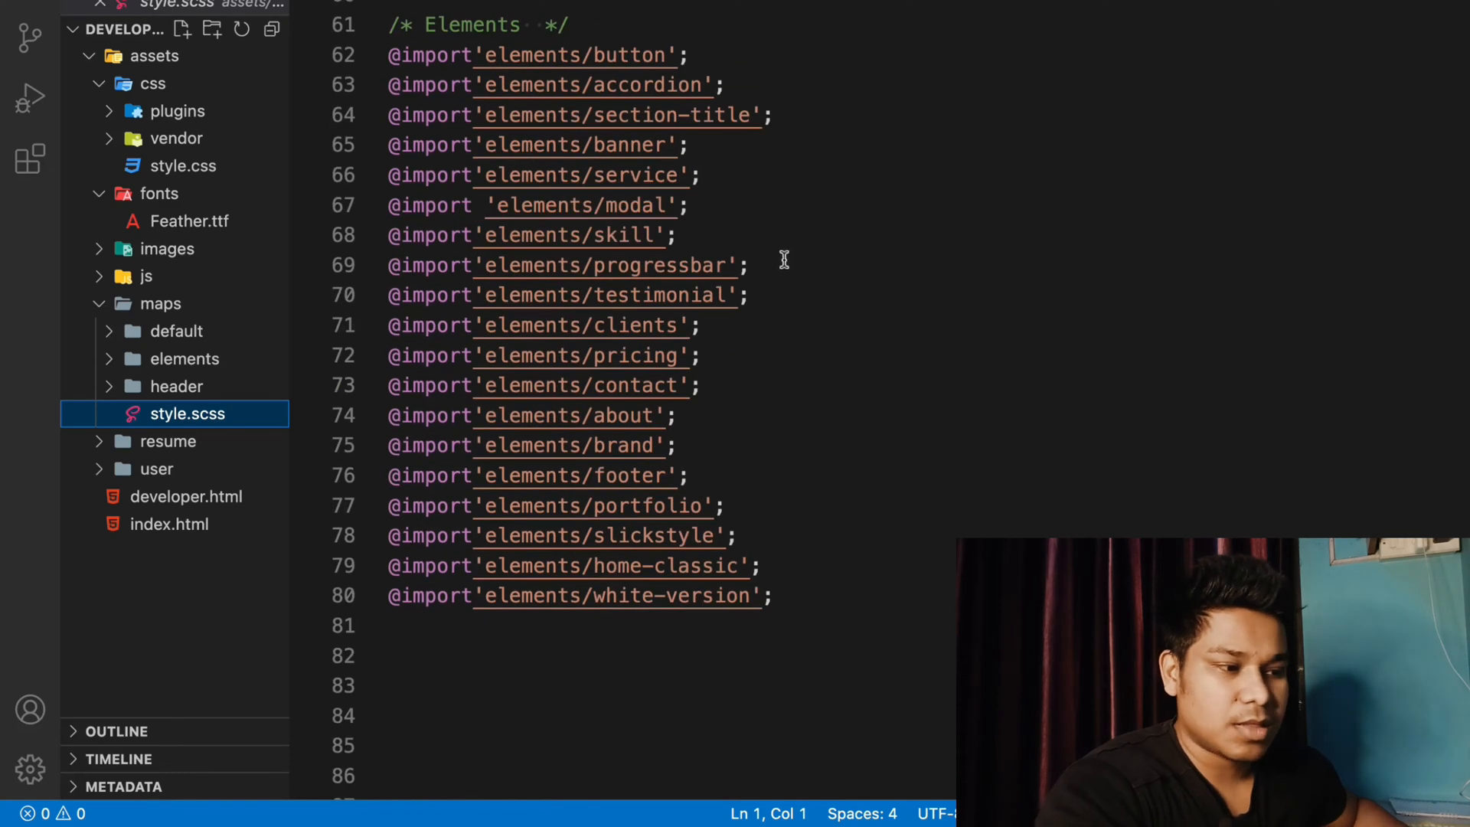
# Open header/_dropdownmenu.scss from maps and collapse the asset folders, including fonts
pyautogui.click(177, 385)
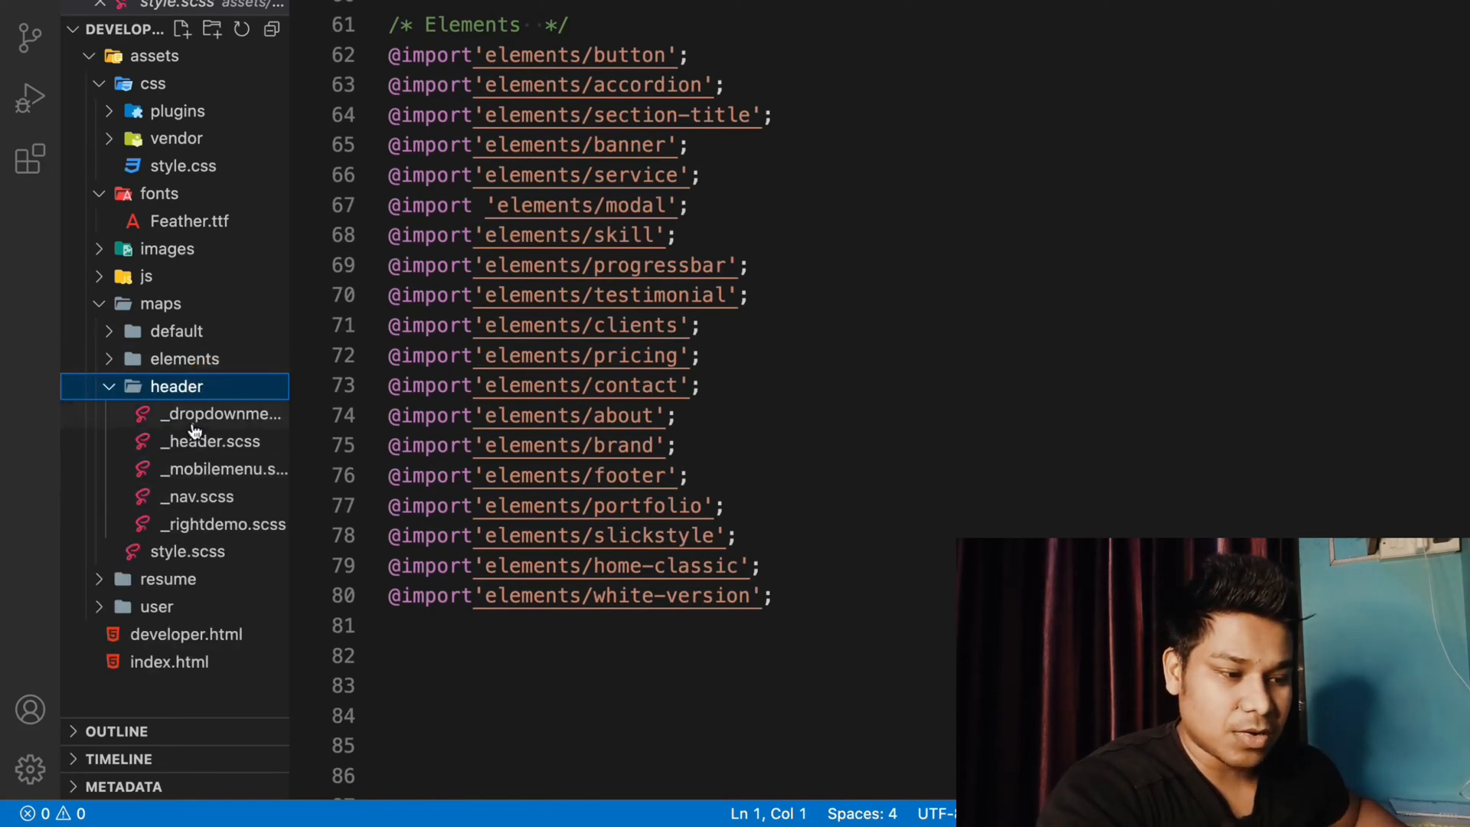
pyautogui.click(221, 413)
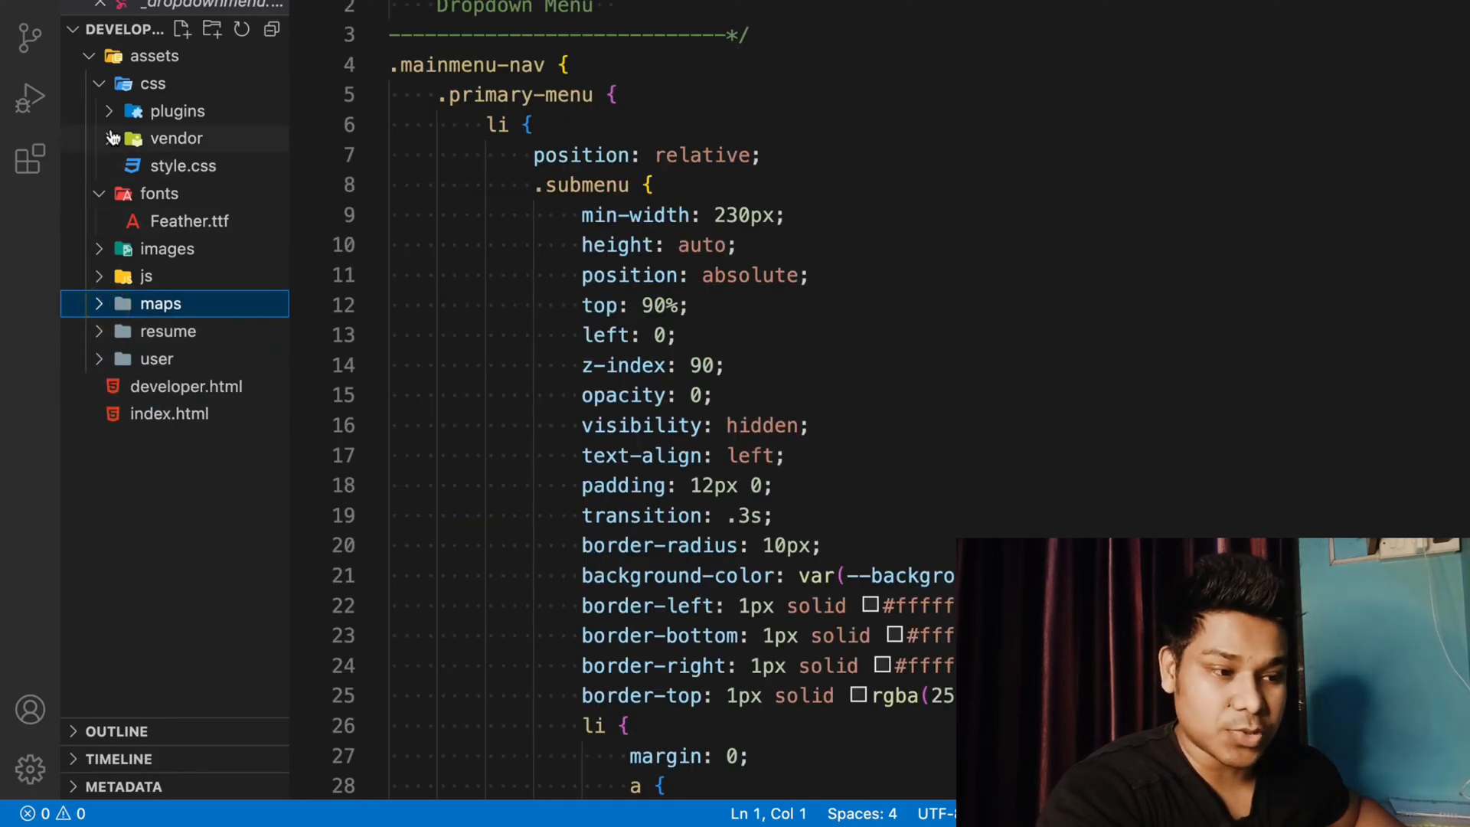
pyautogui.click(151, 82)
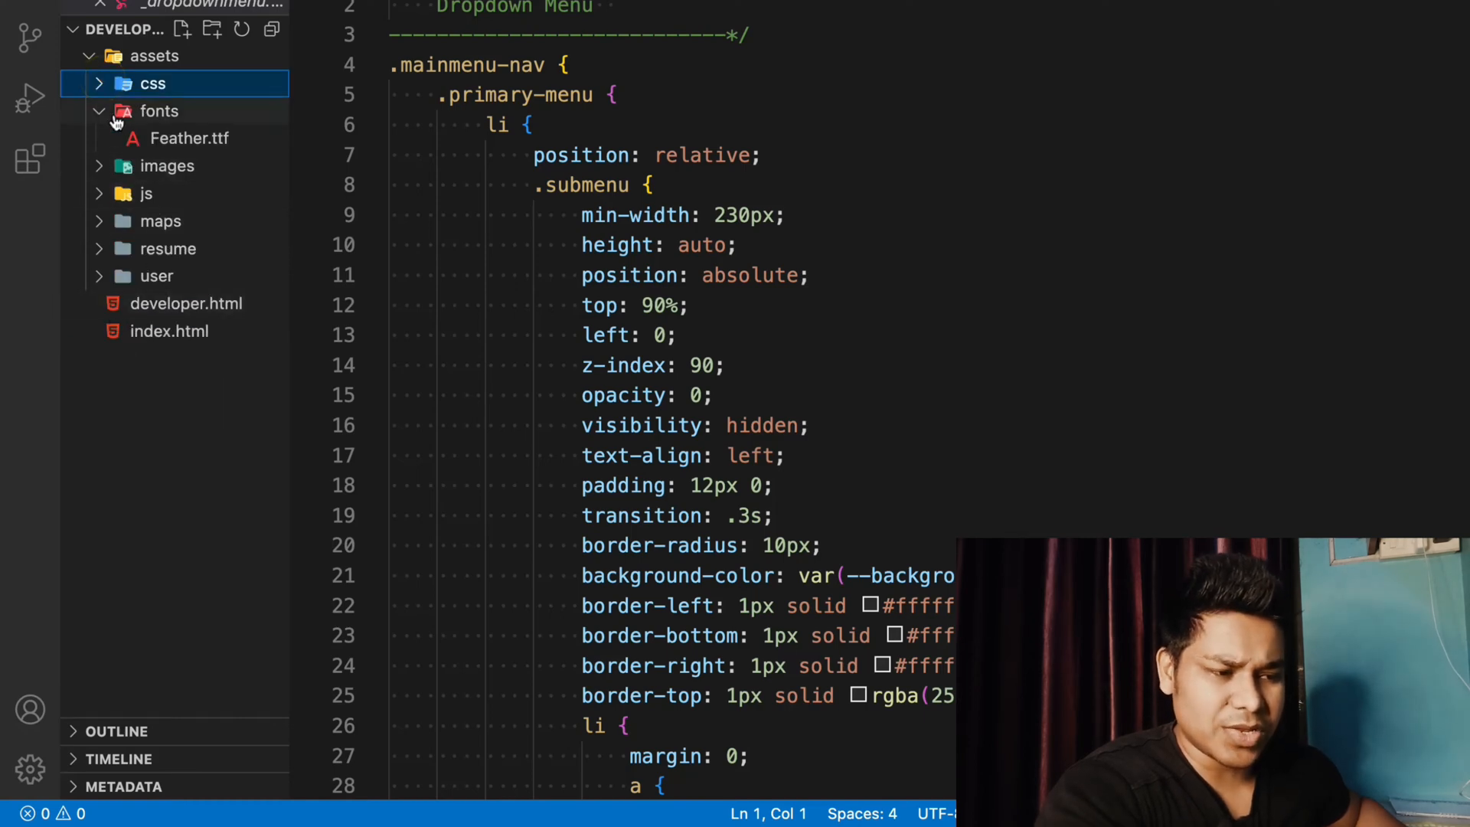
pyautogui.click(158, 110)
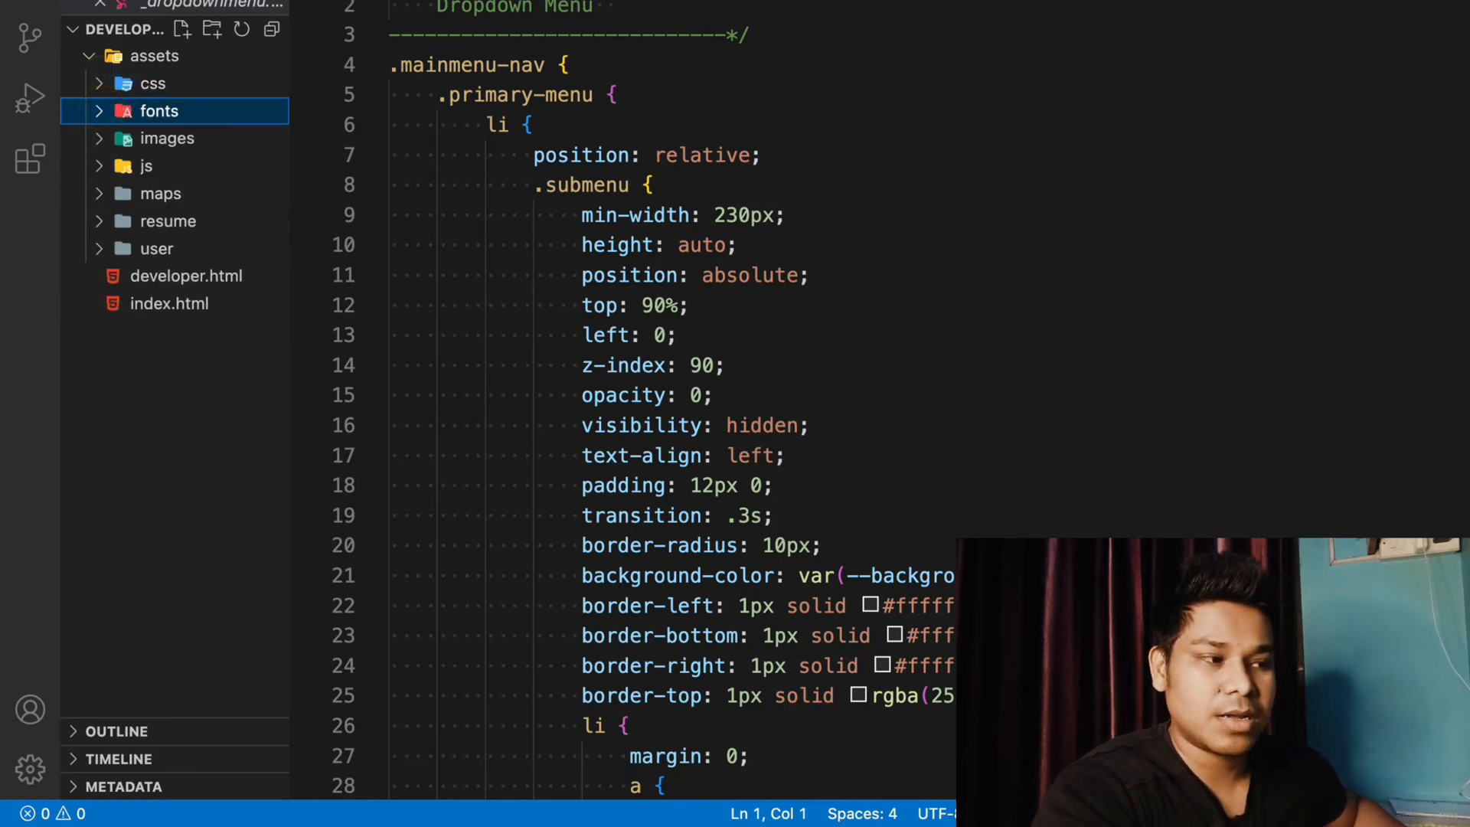
# Show index.html's Formspree contact form, then expand and collapse assets/user to list its images
pyautogui.click(170, 275)
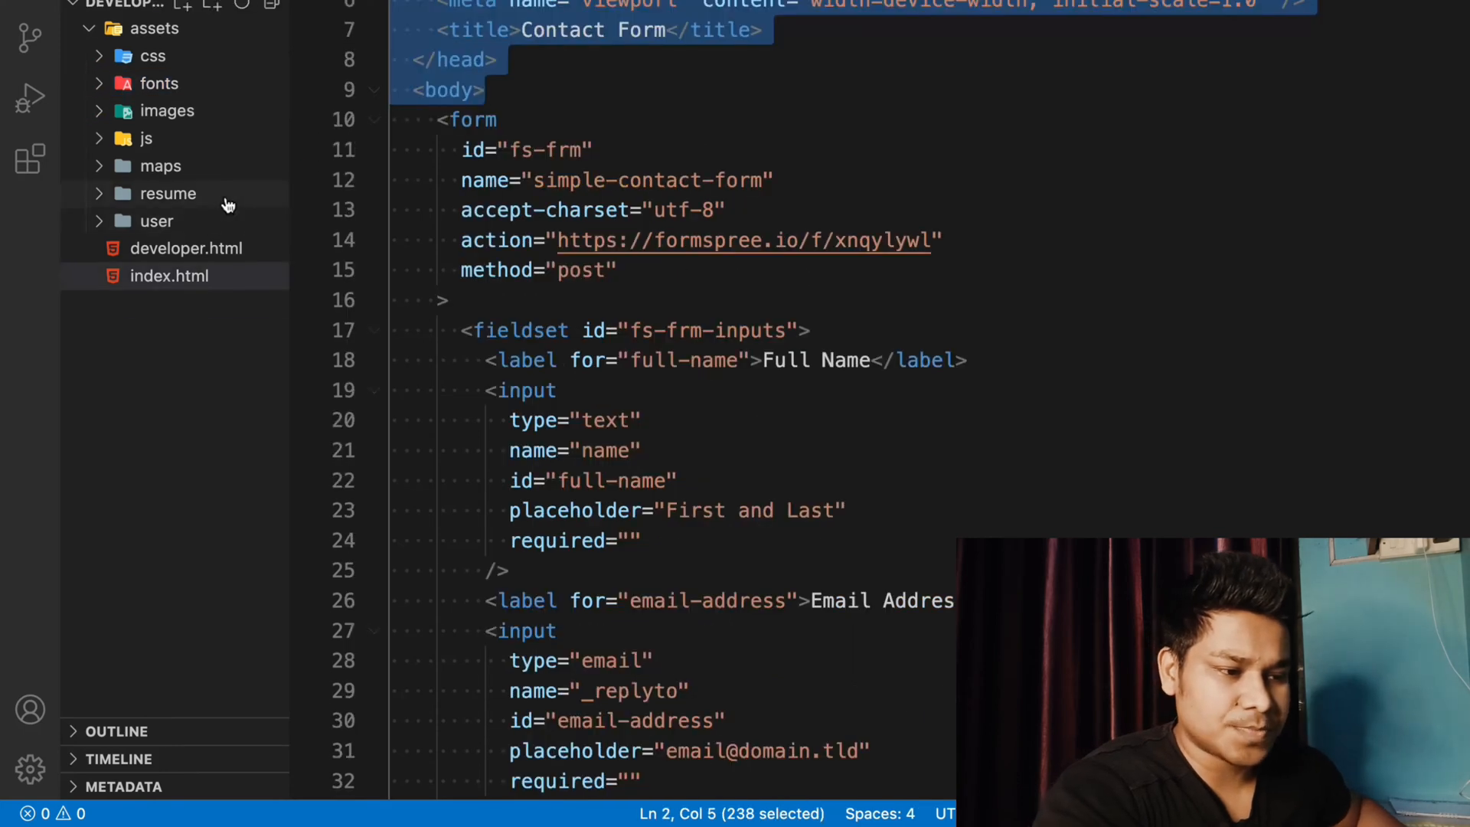
pyautogui.moveTo(497, 240)
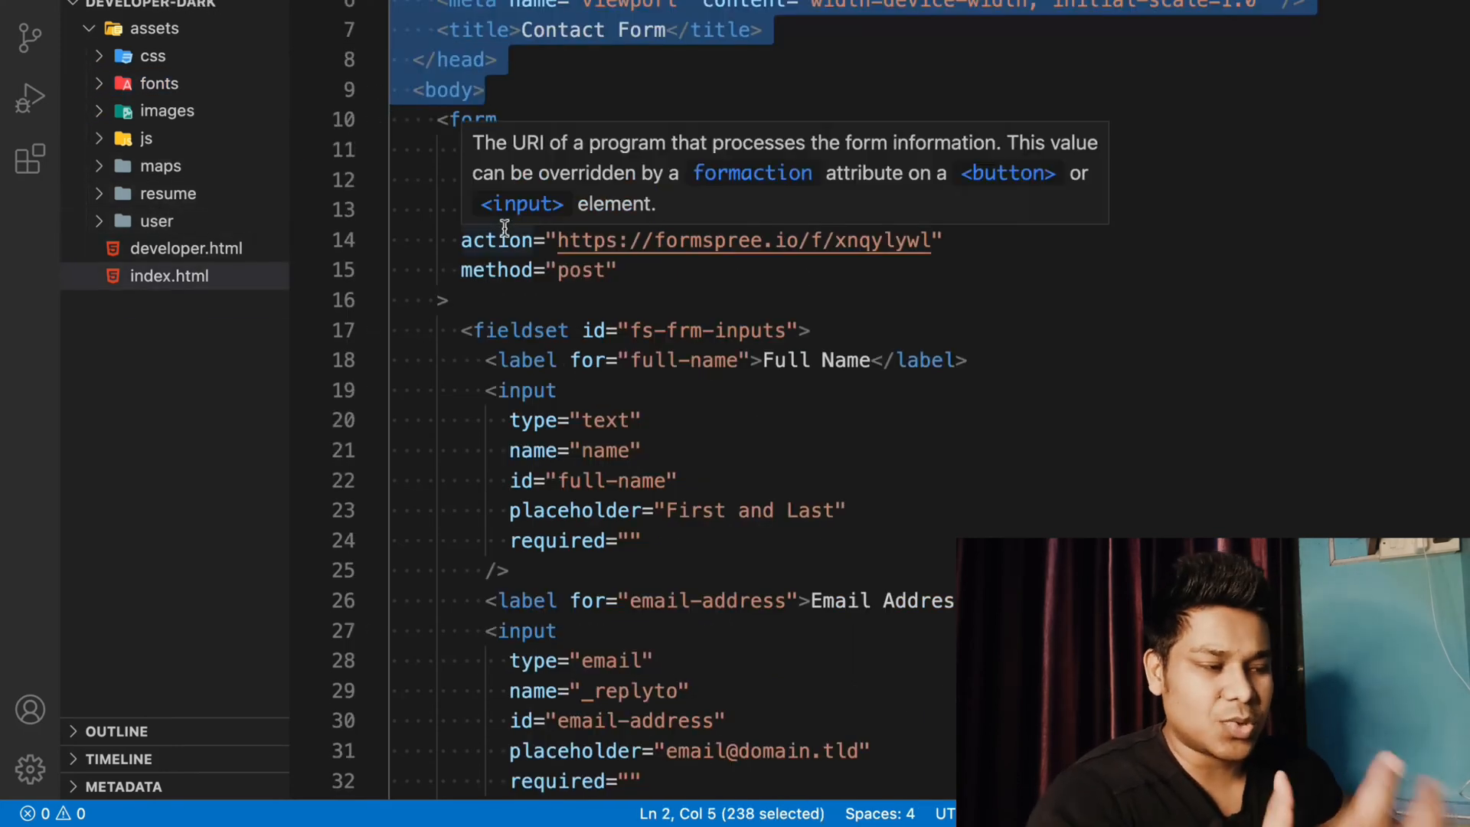
pyautogui.moveTo(314, 209)
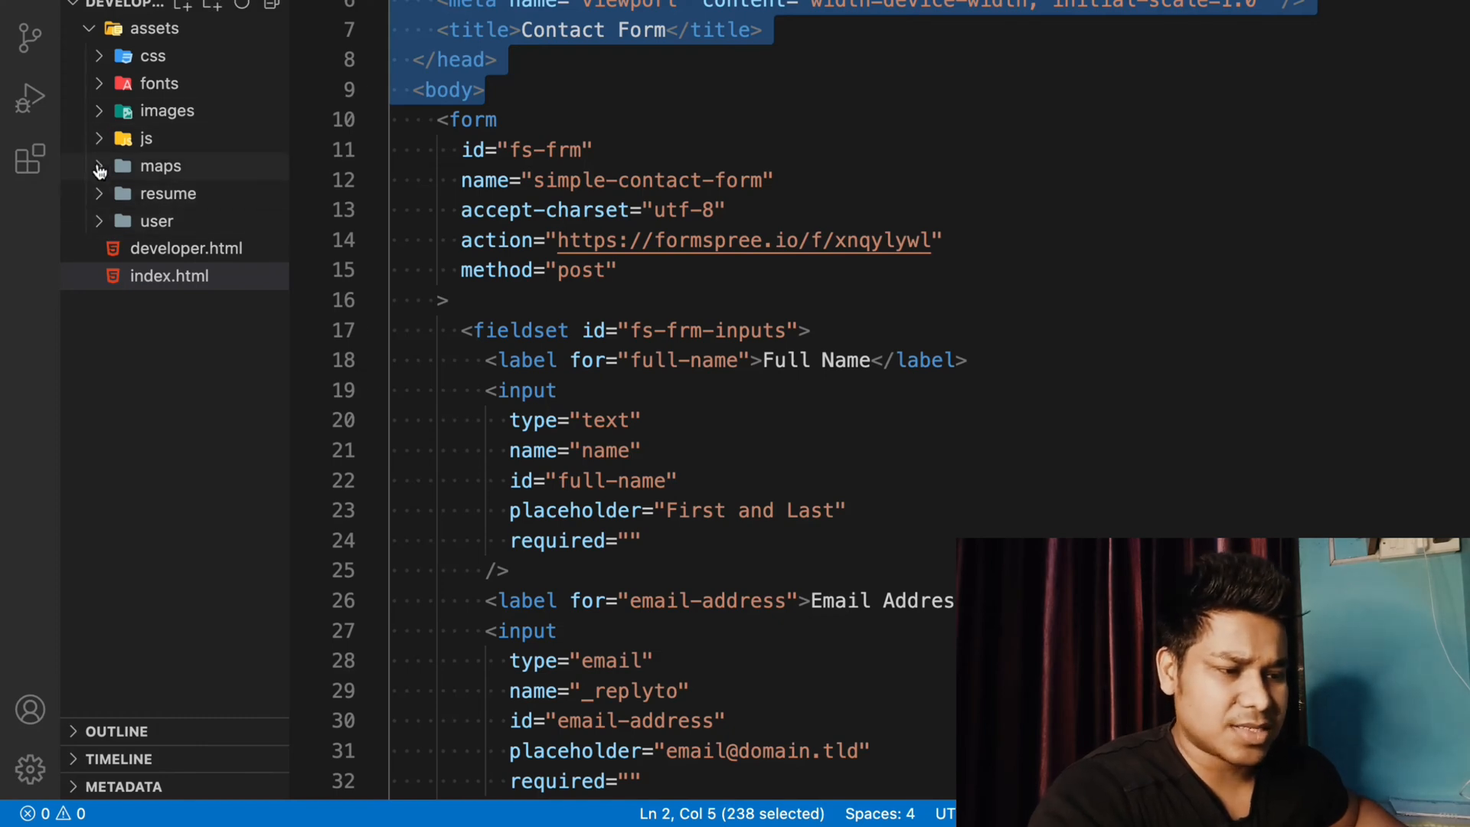
pyautogui.click(167, 193)
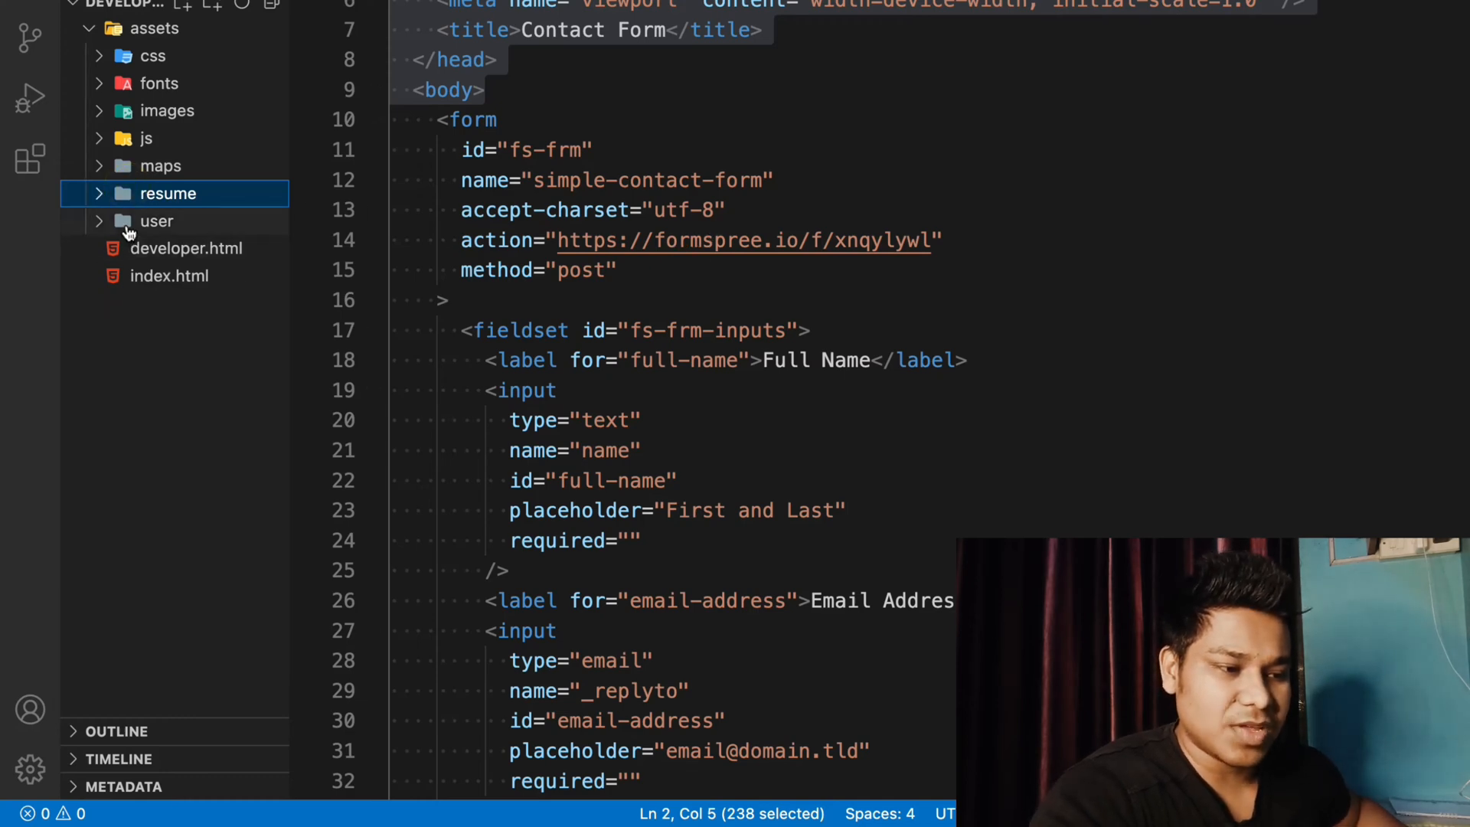
pyautogui.click(156, 220)
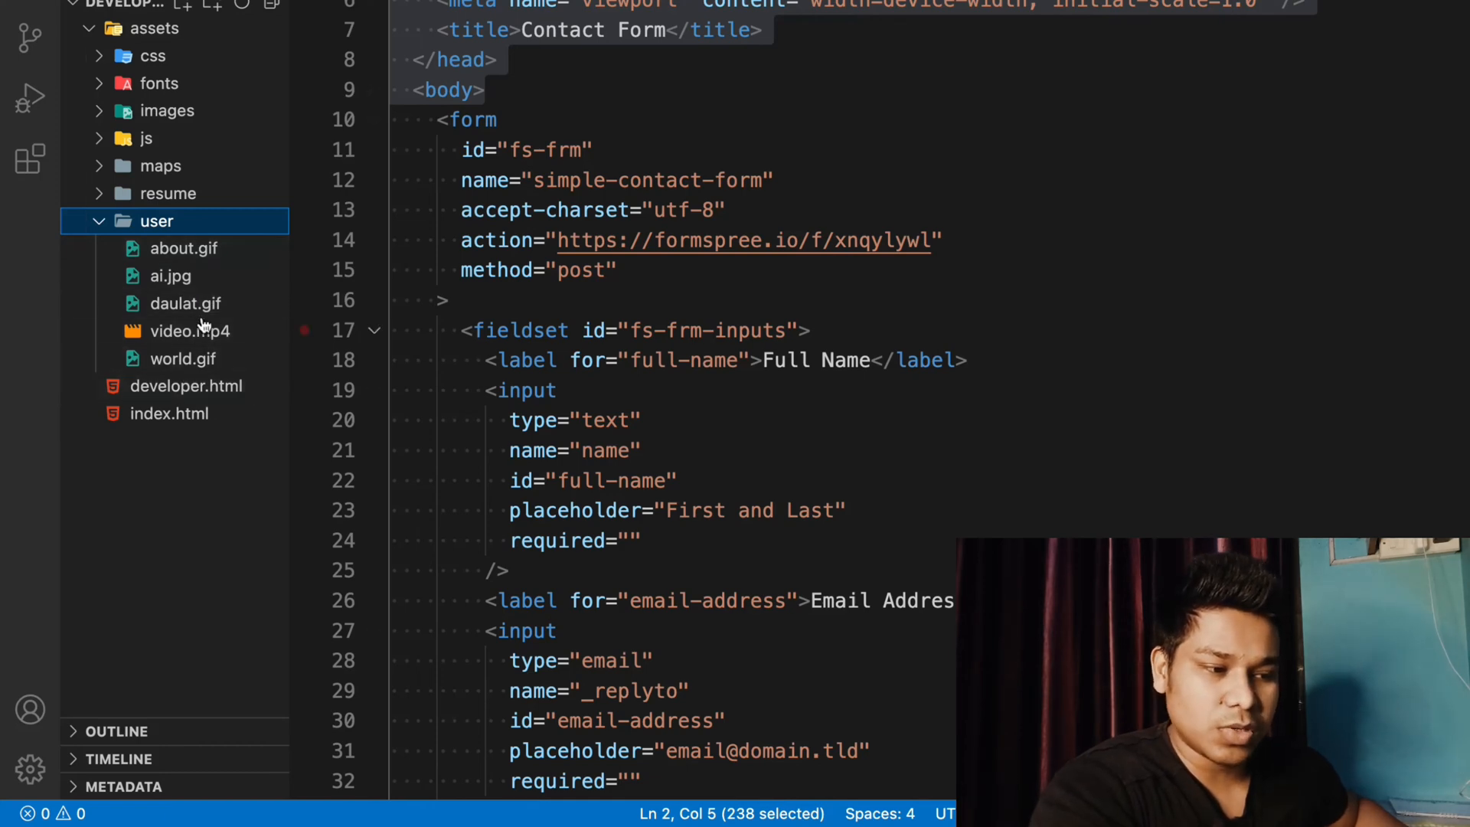
pyautogui.click(156, 220)
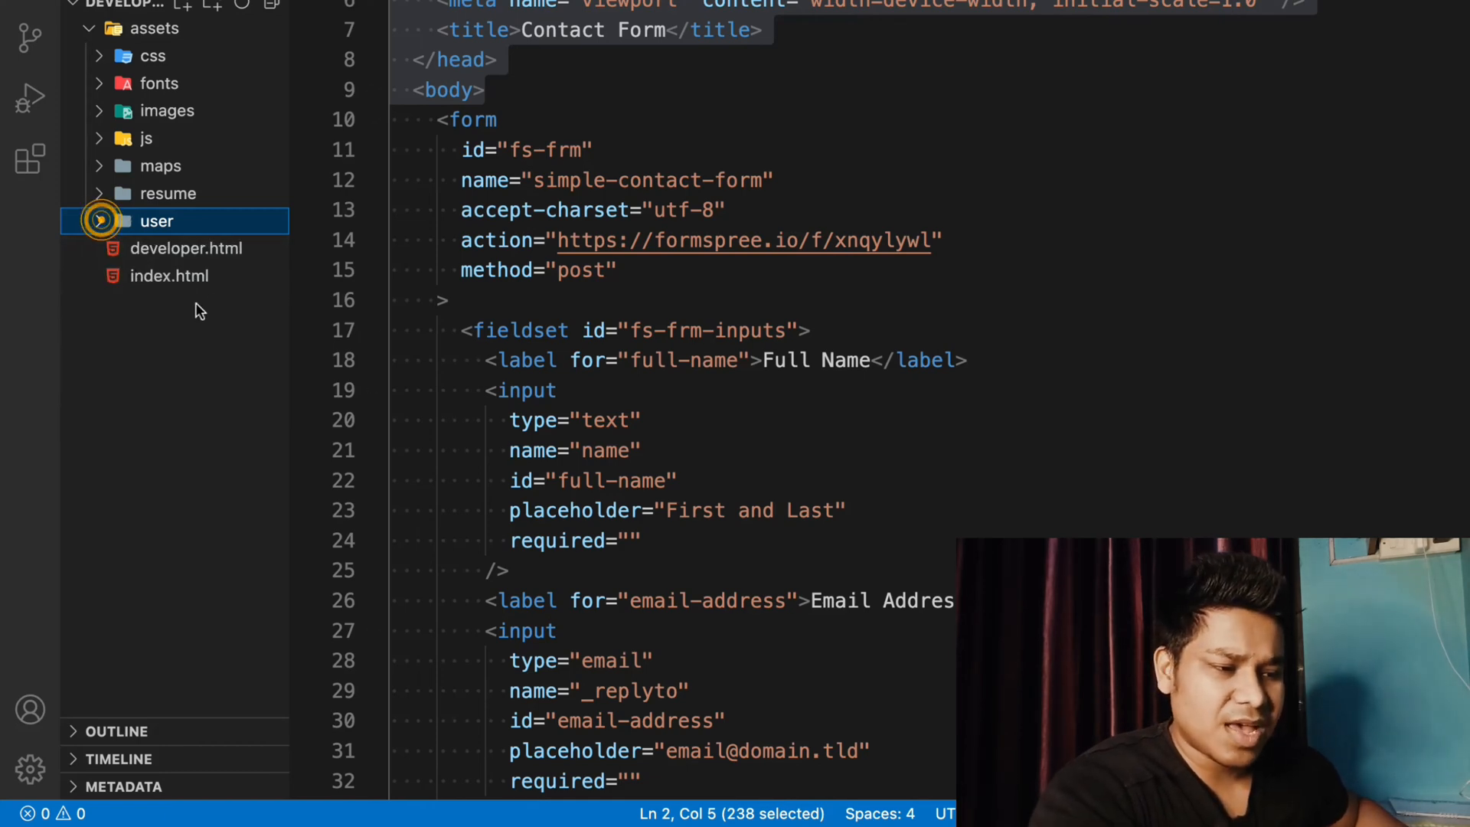
# Open developer.html and scroll through its social links, client images and job experience
pyautogui.click(186, 276)
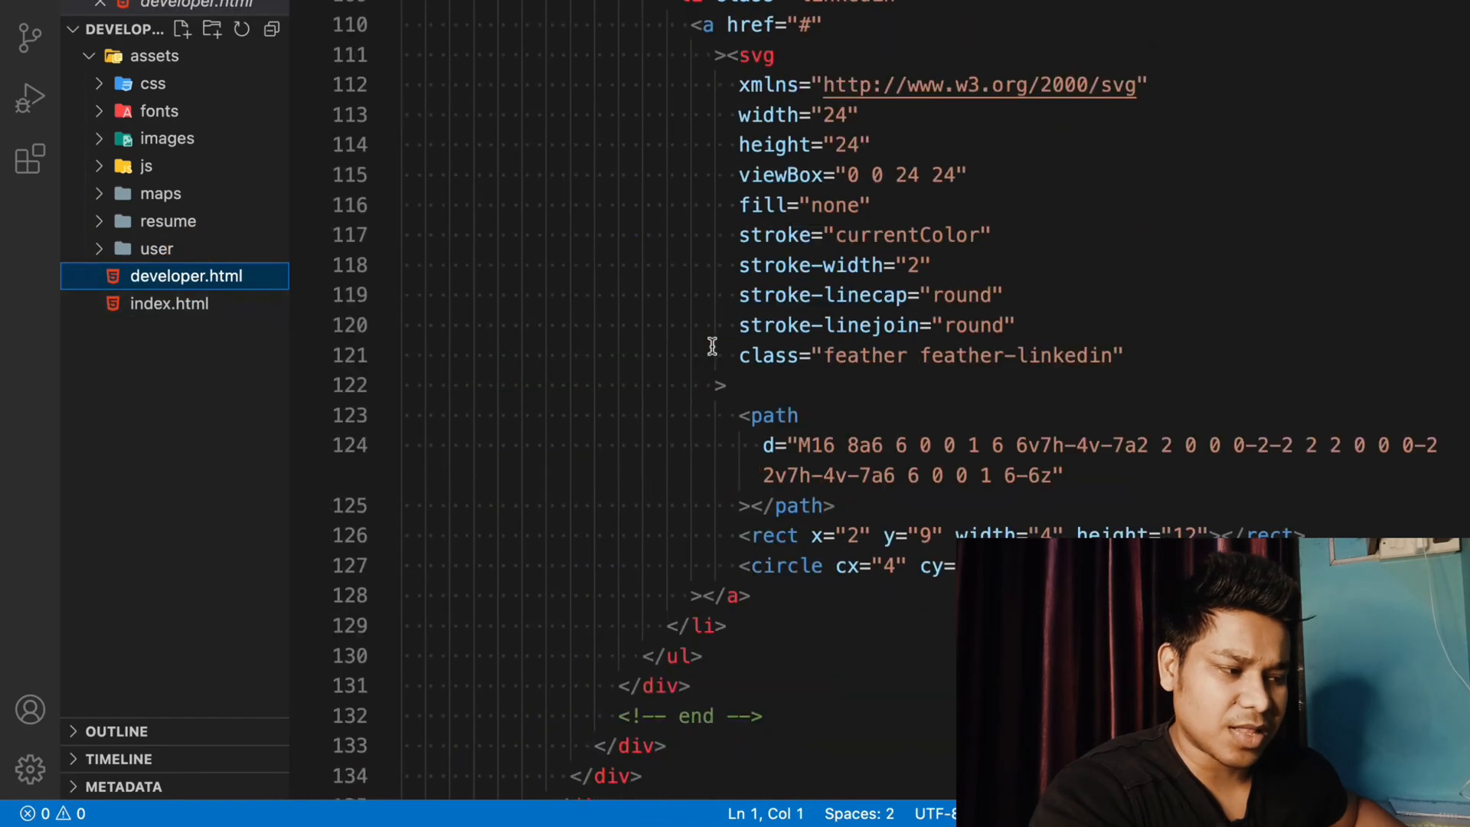
pyautogui.scroll(-3)
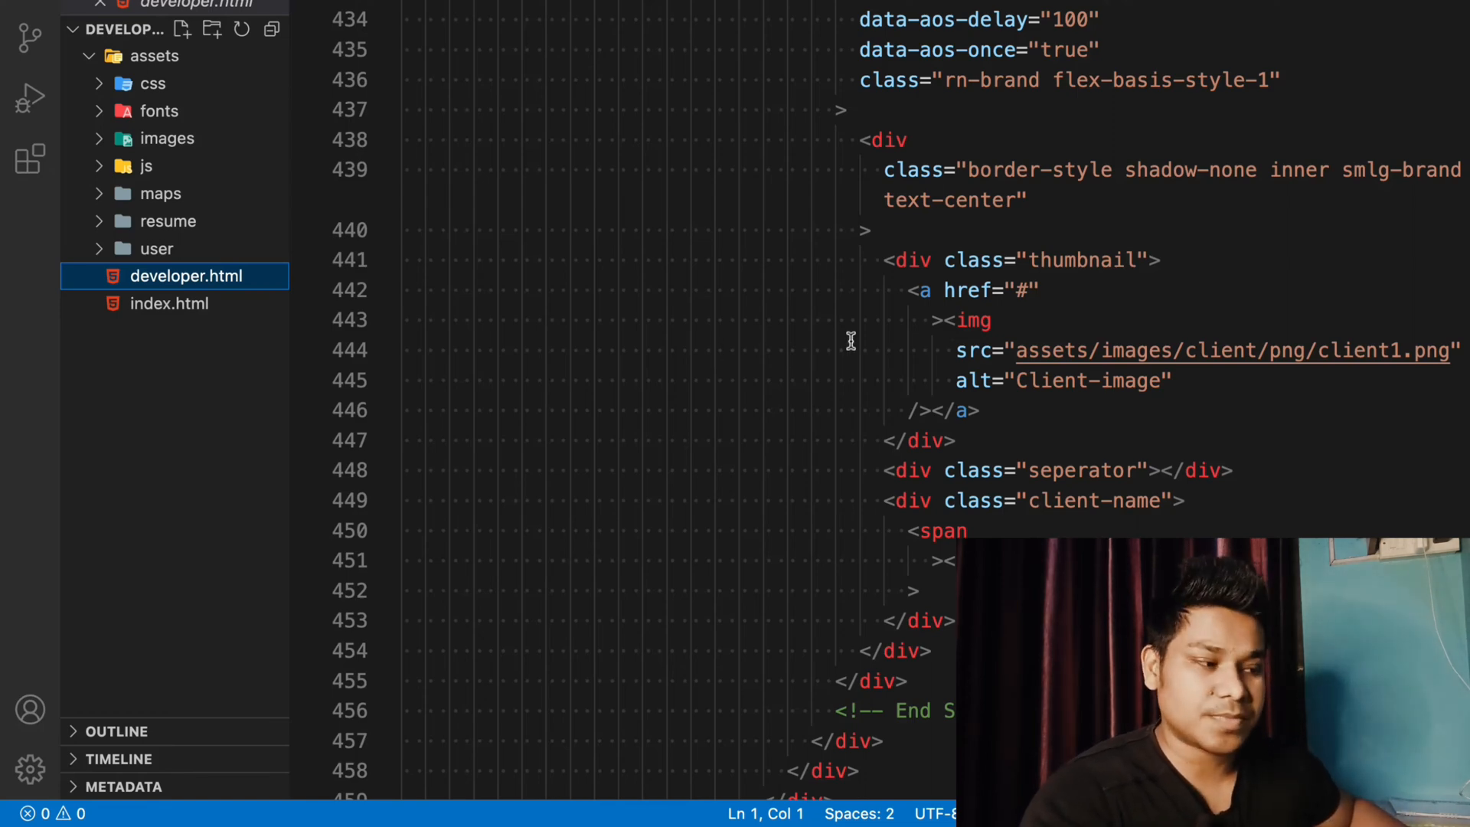
pyautogui.scroll(-3)
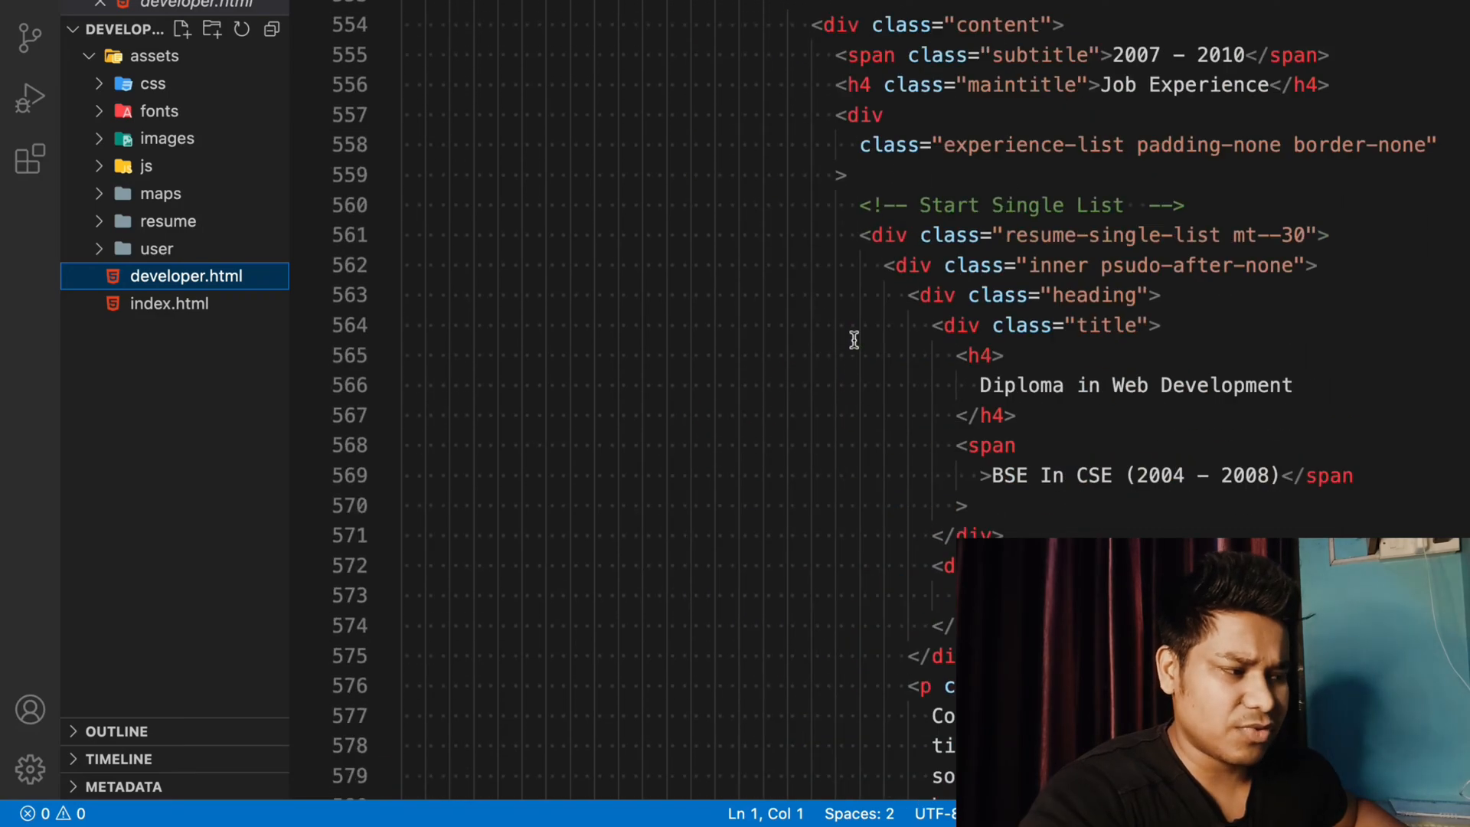
pyautogui.scroll(-3)
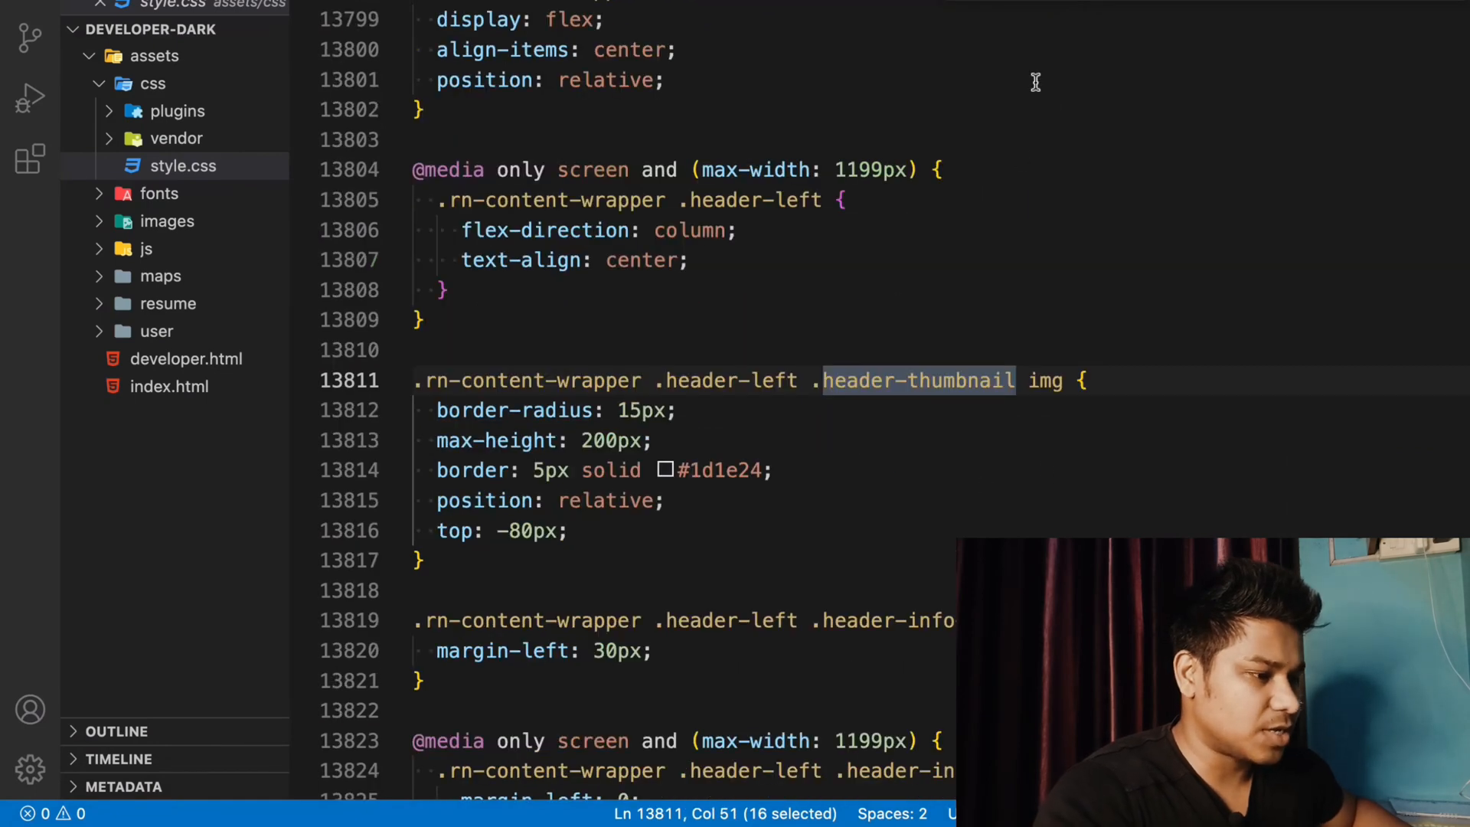
pyautogui.moveTo(1131, 187)
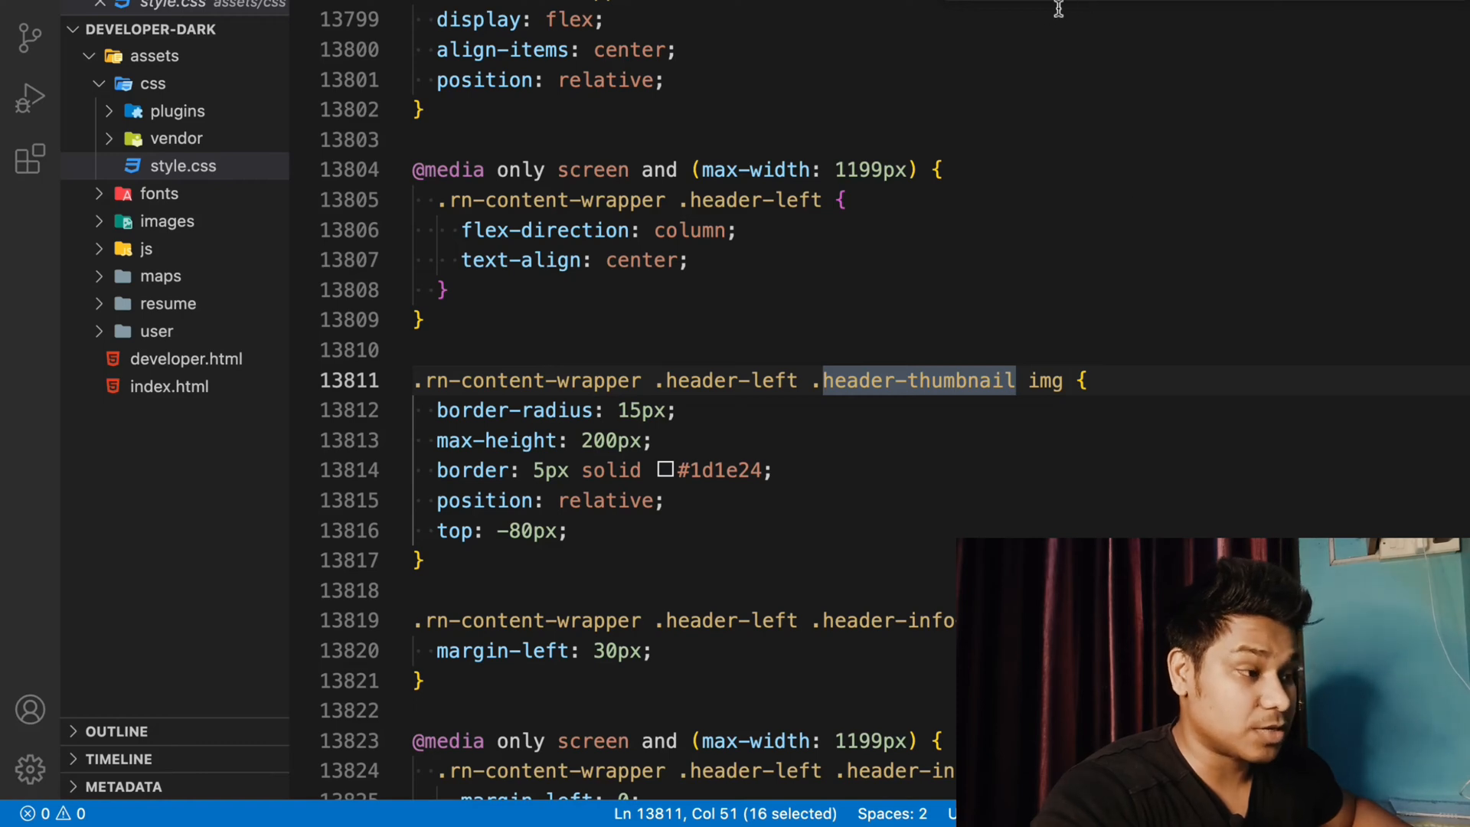
# Return to index.html and scroll past the contact form into its embedded form styles
pyautogui.click(170, 386)
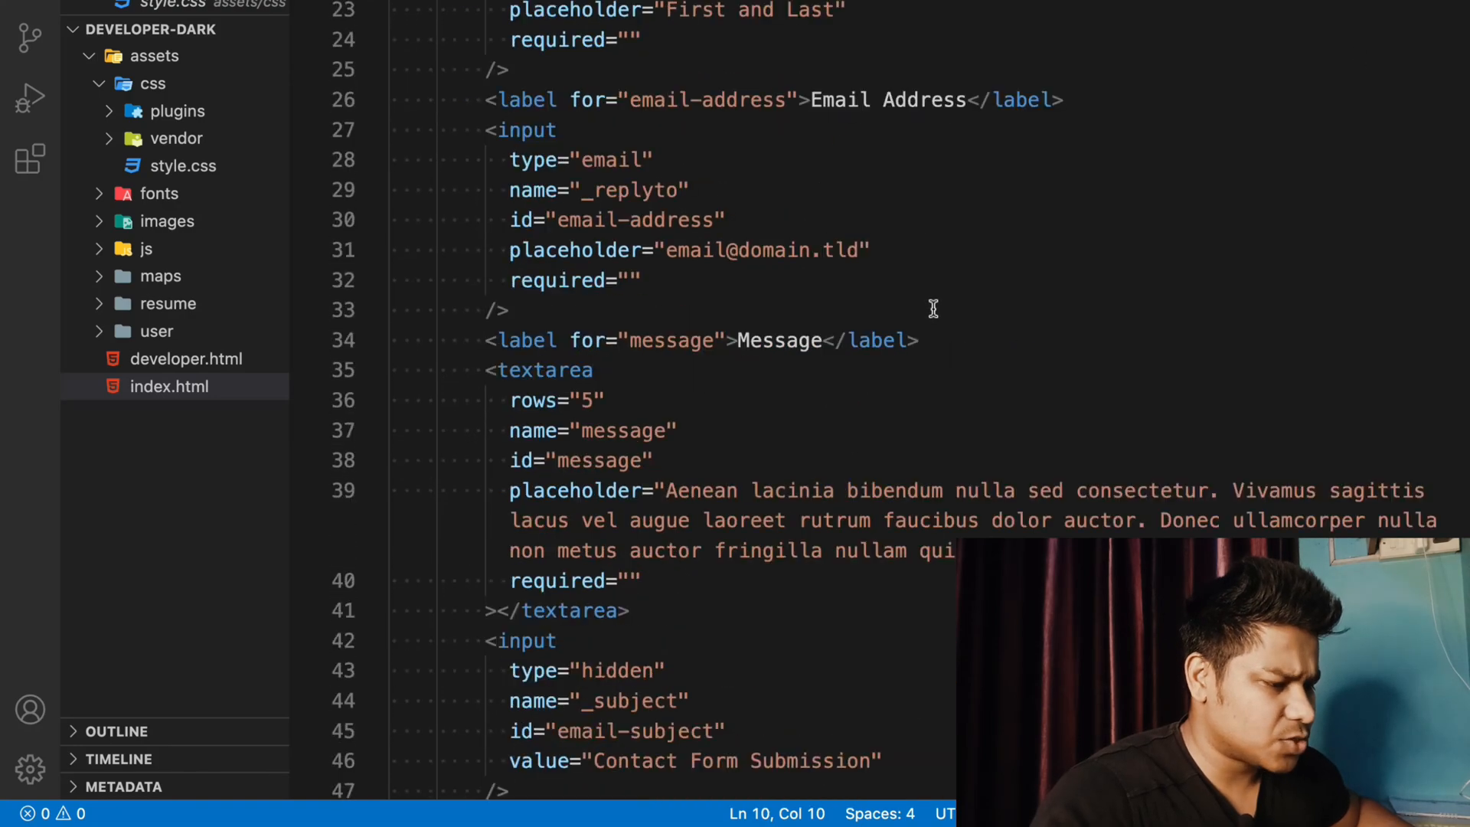
pyautogui.scroll(-3)
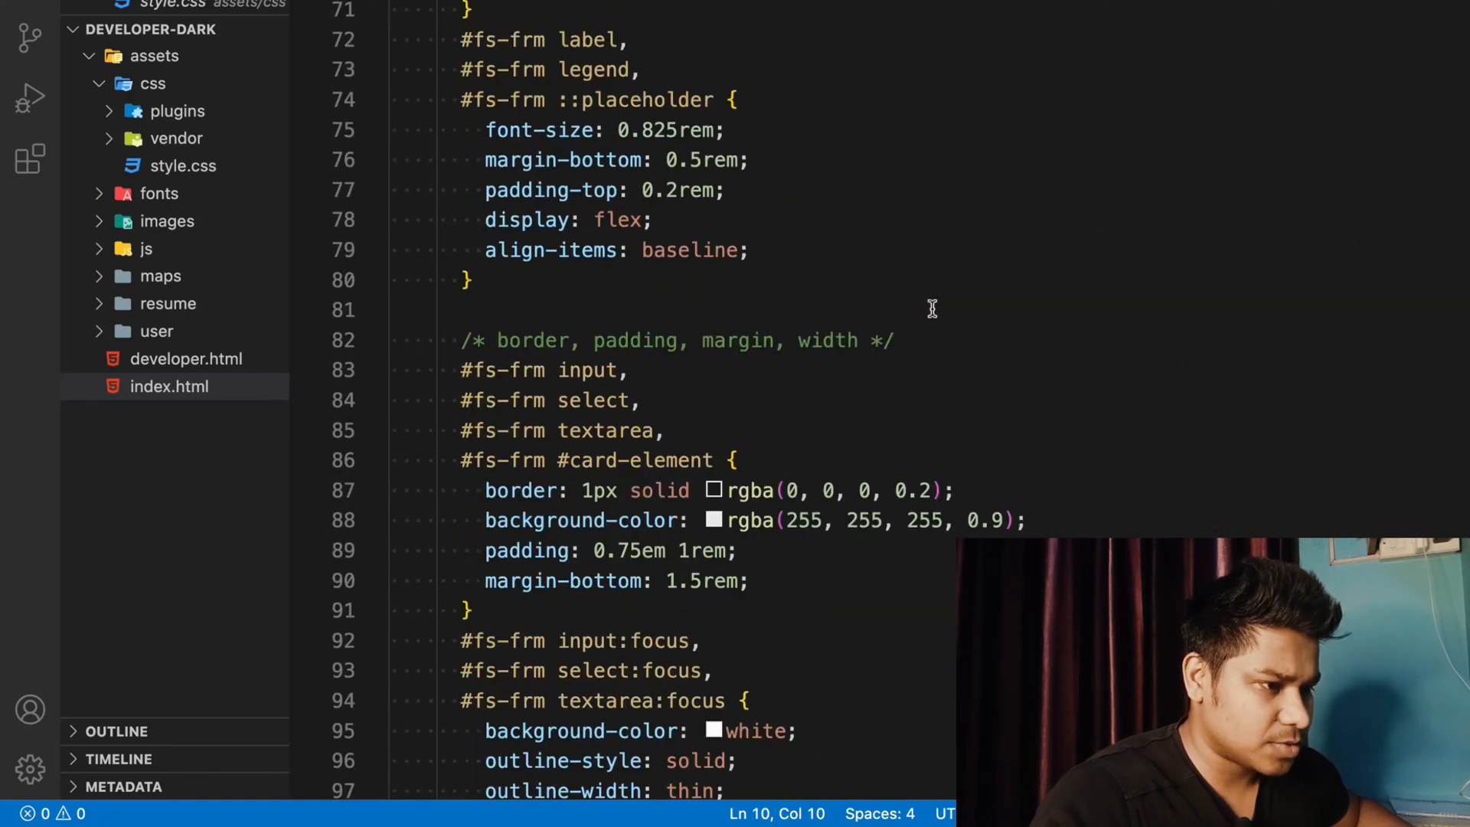
pyautogui.click(170, 386)
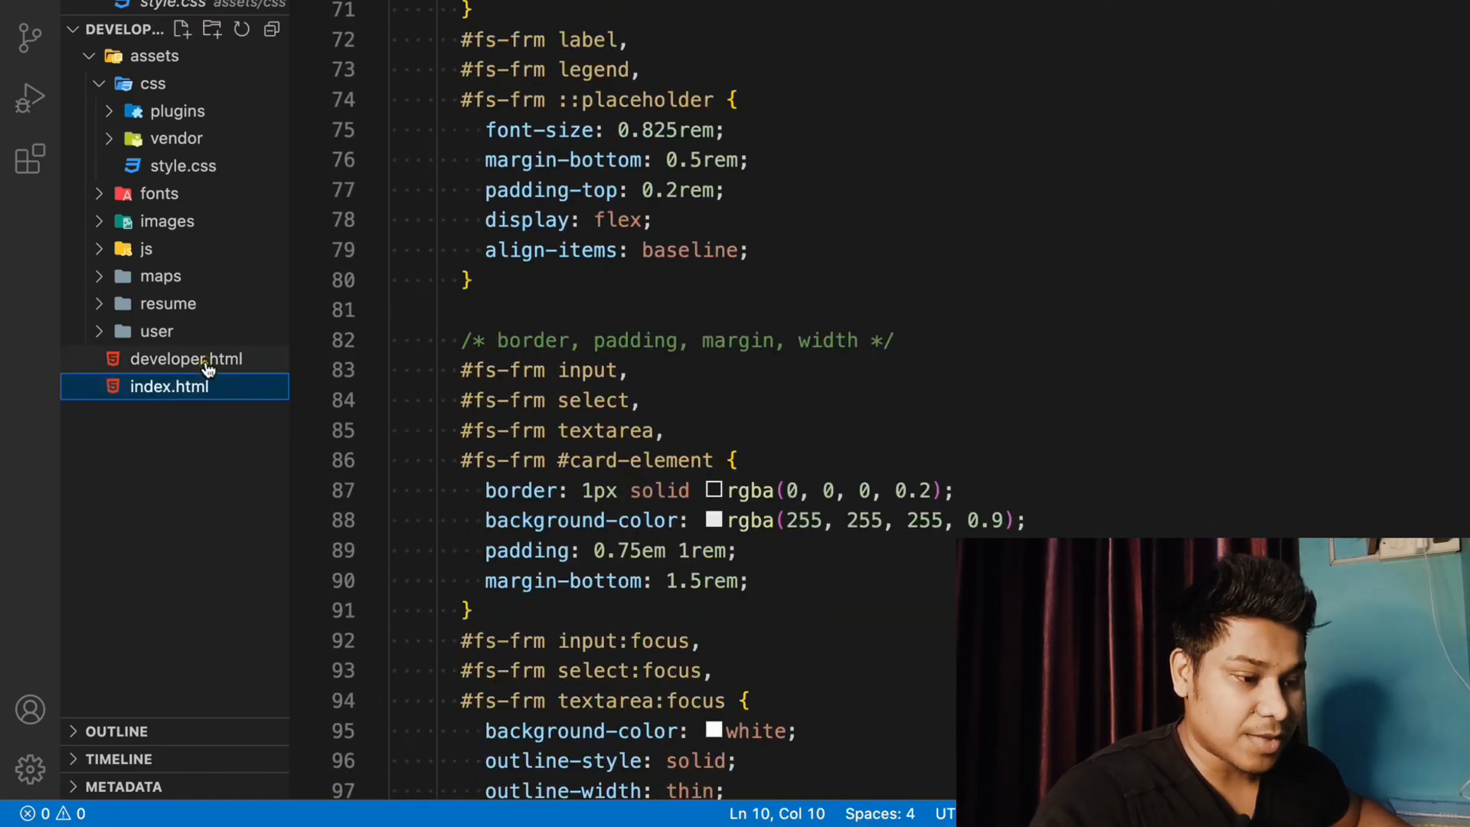
# Open developer.html at the header-thumbnail img with src assets/user/daulat.gif
pyautogui.click(186, 358)
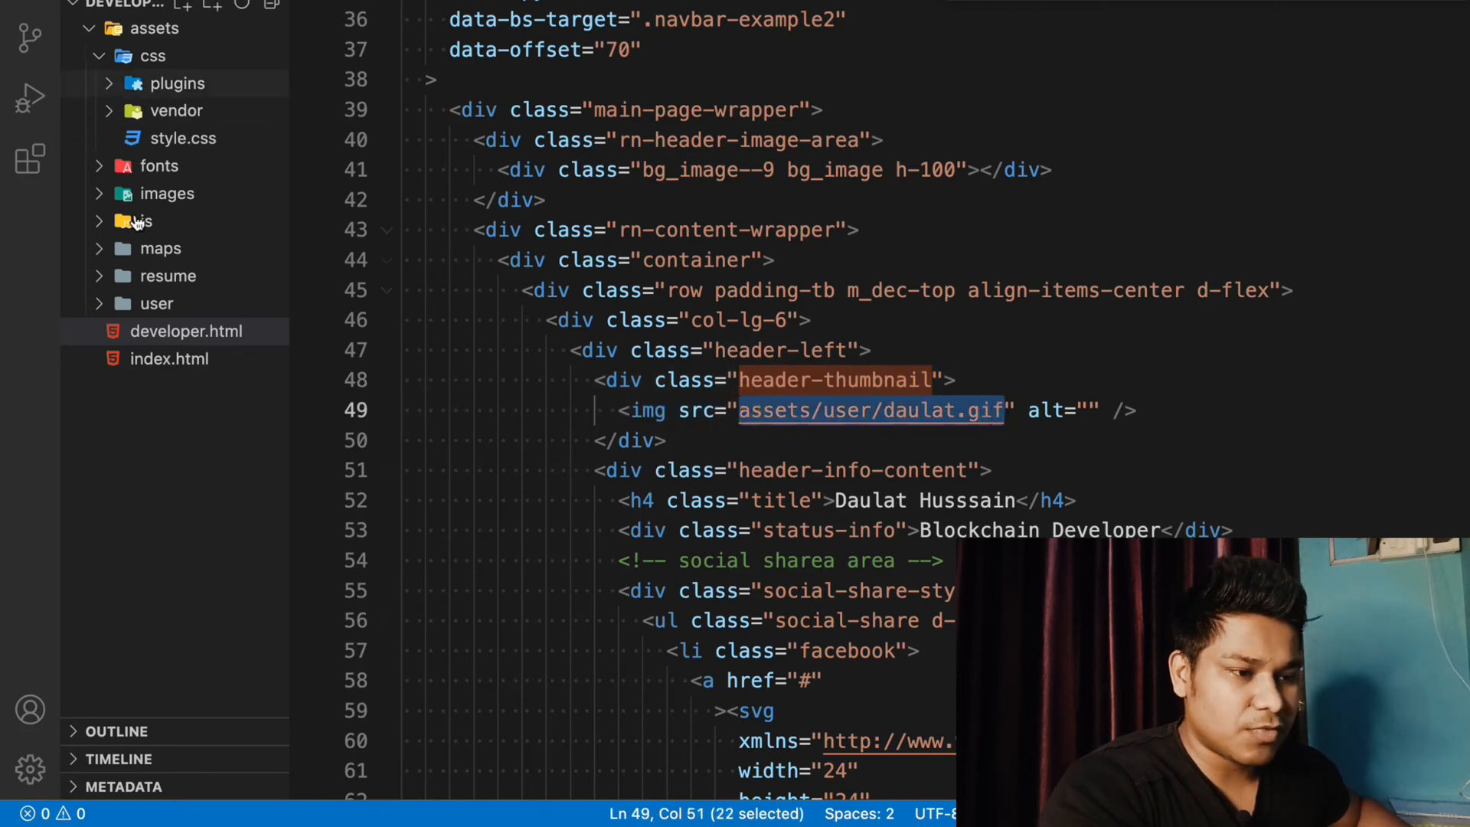
pyautogui.moveTo(910, 410)
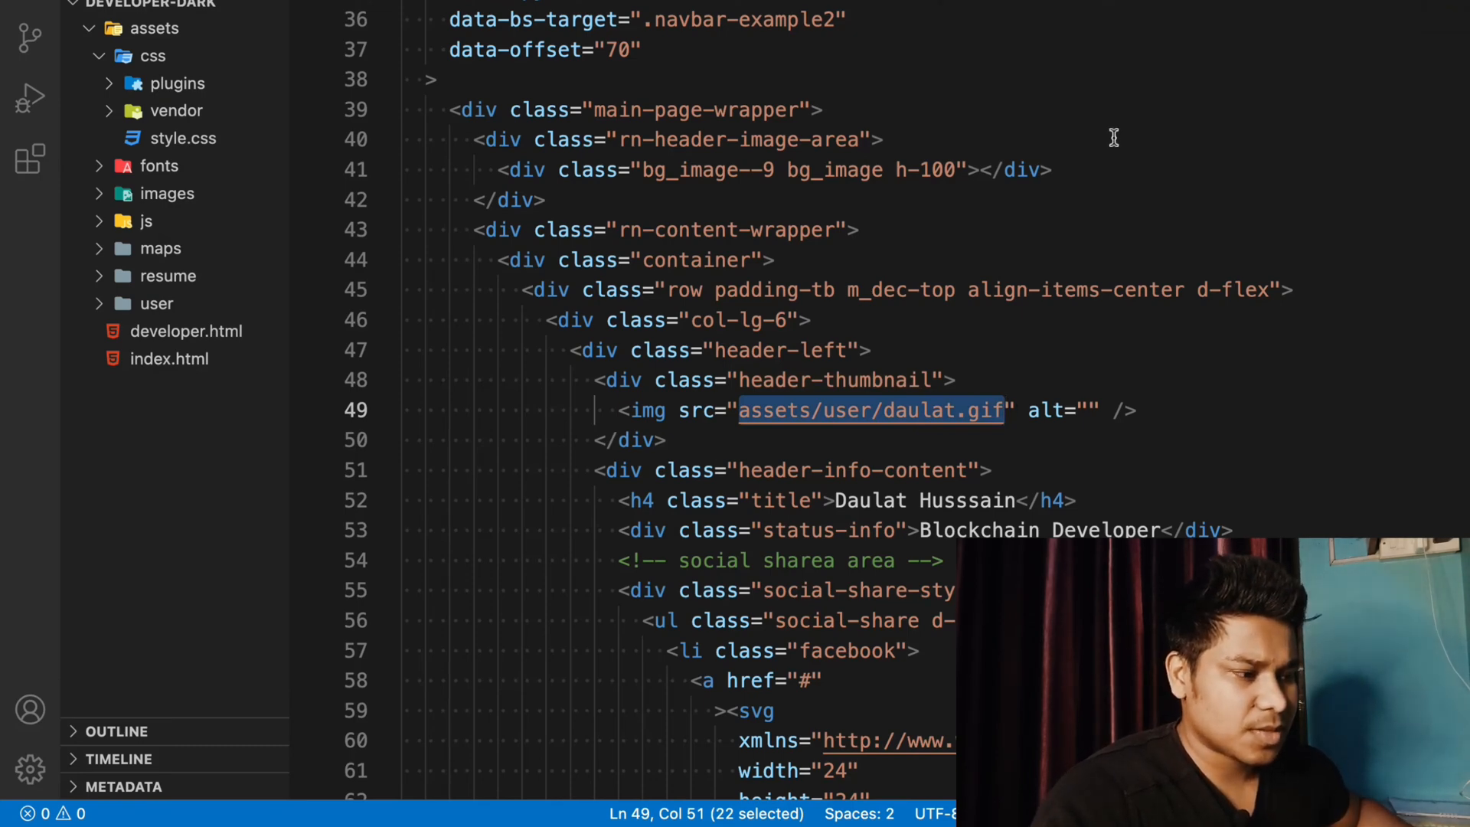
pyautogui.moveTo(773, 100)
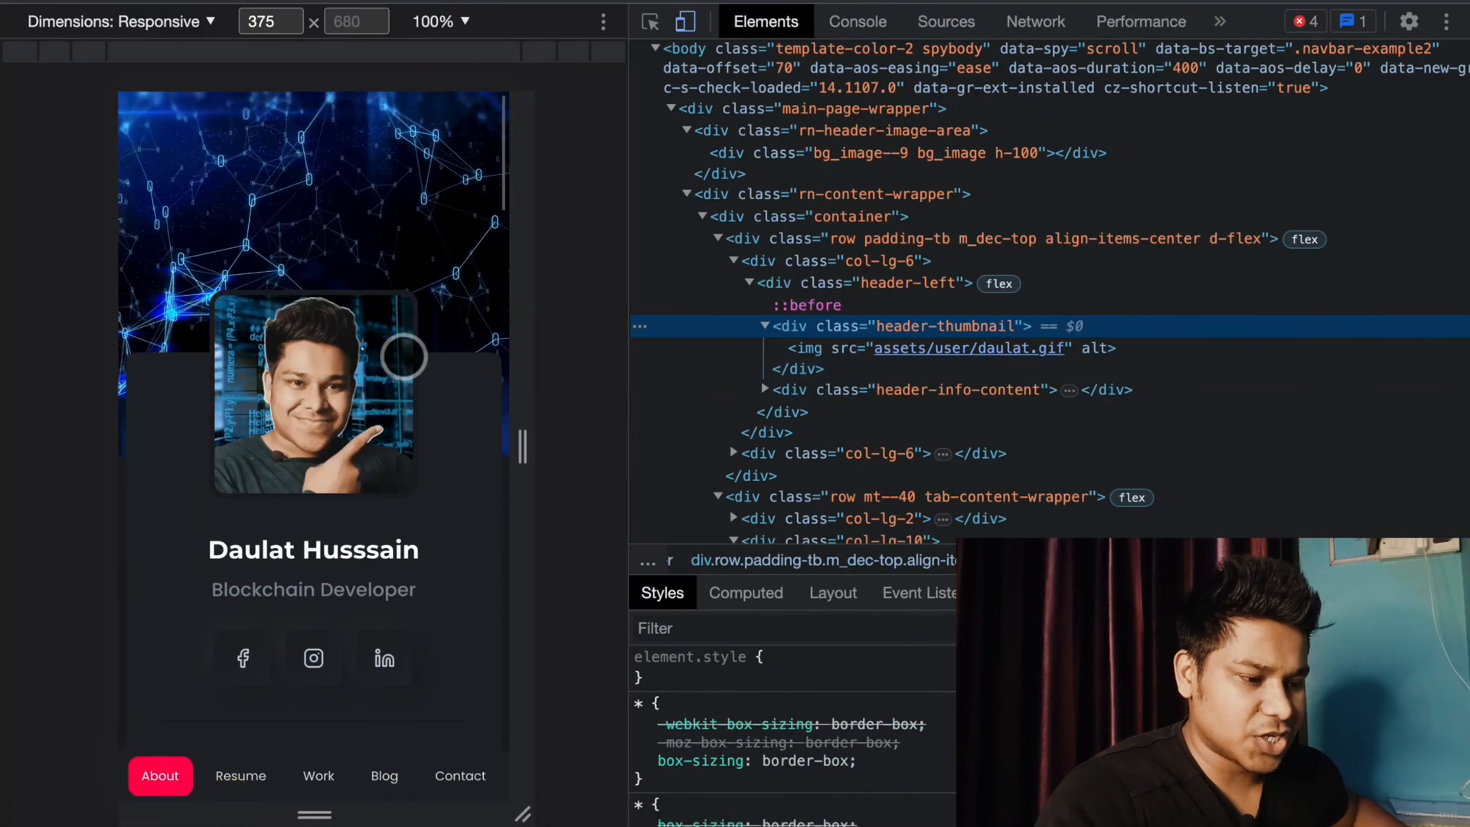
# Inspect div.header-thumbnail and the email li in DevTools, then open Work in mobile preview
pyautogui.scroll(-3)
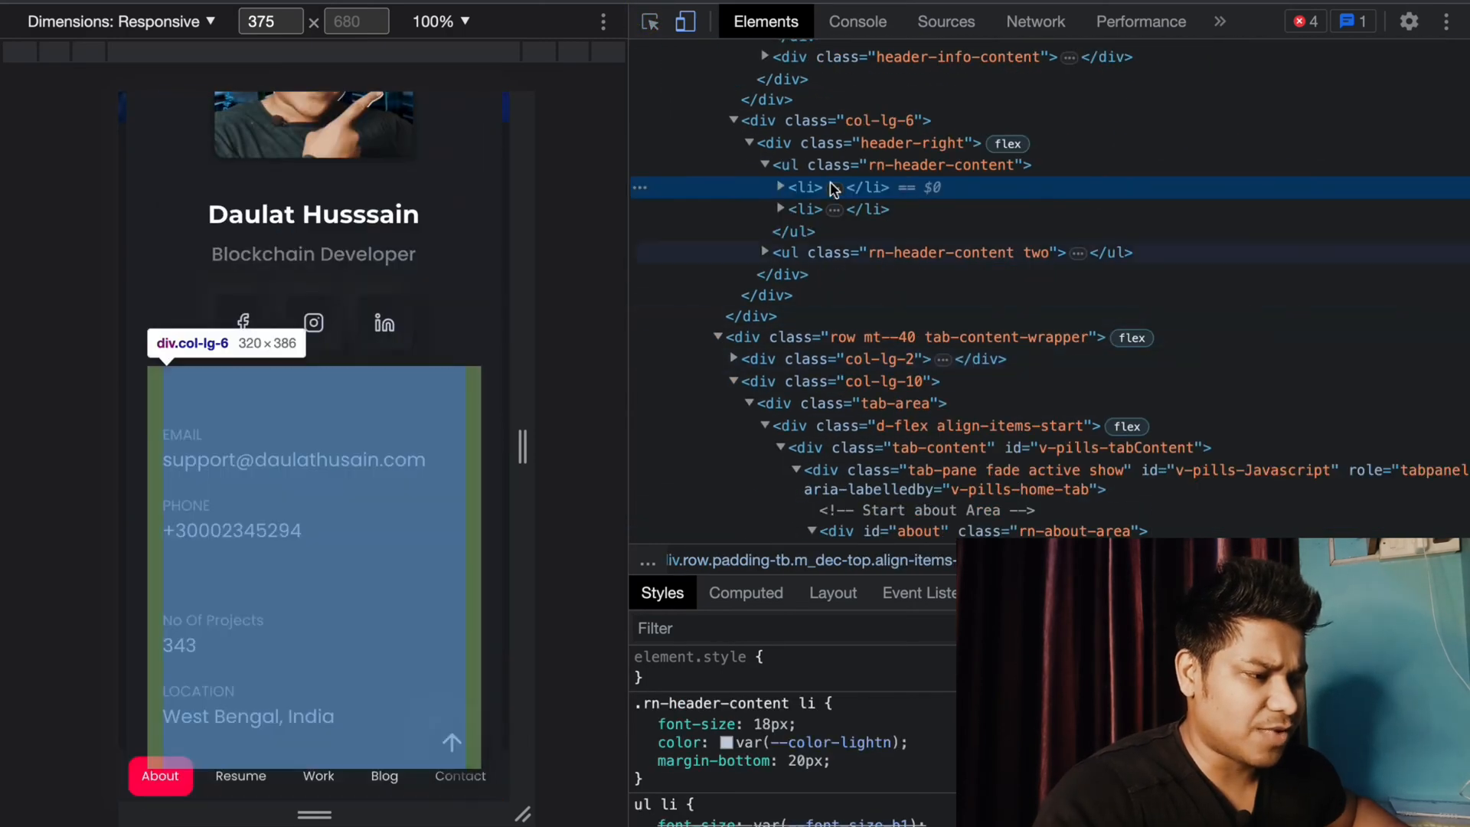
pyautogui.click(779, 187)
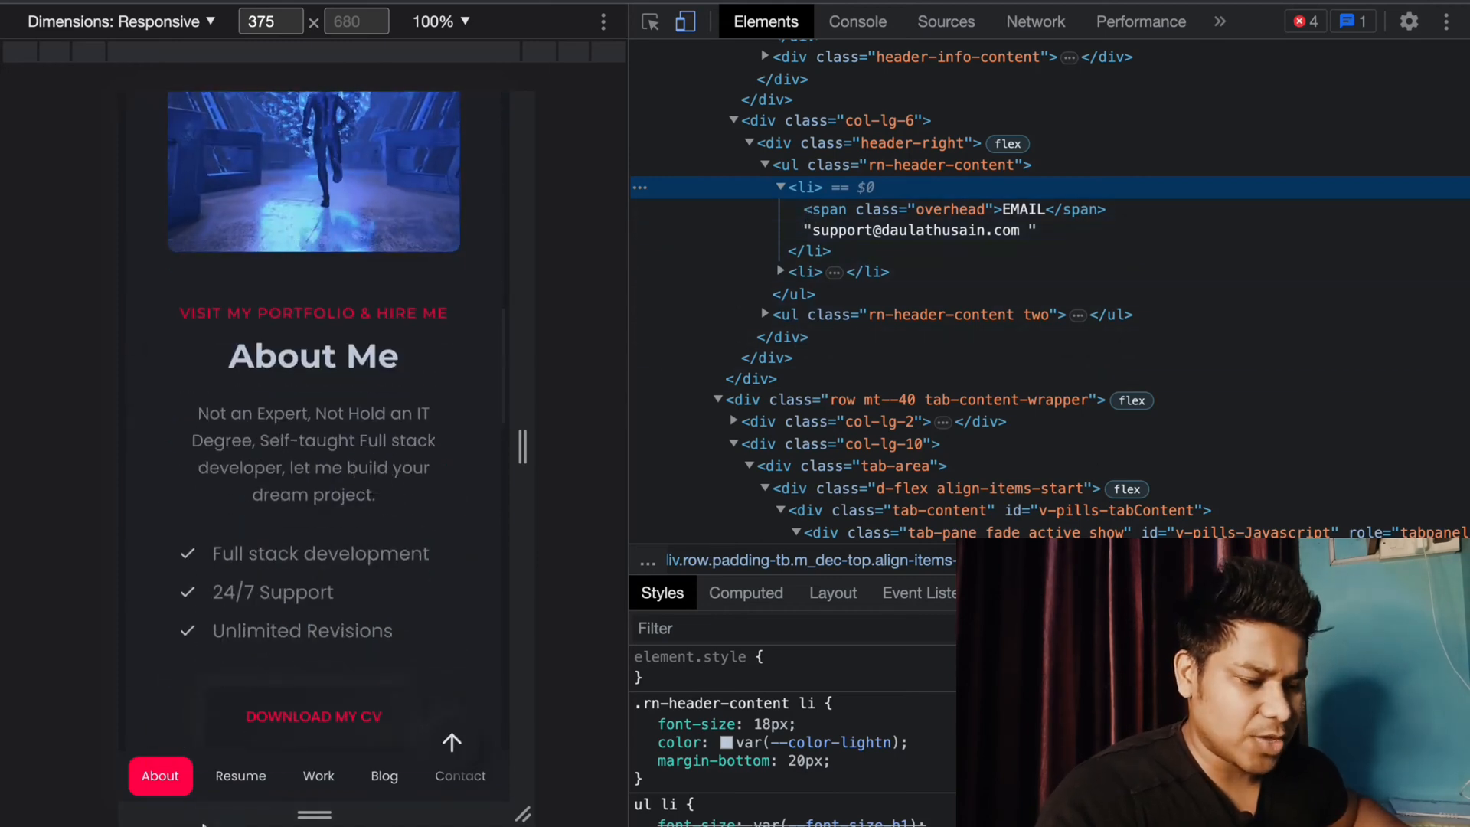
pyautogui.click(317, 776)
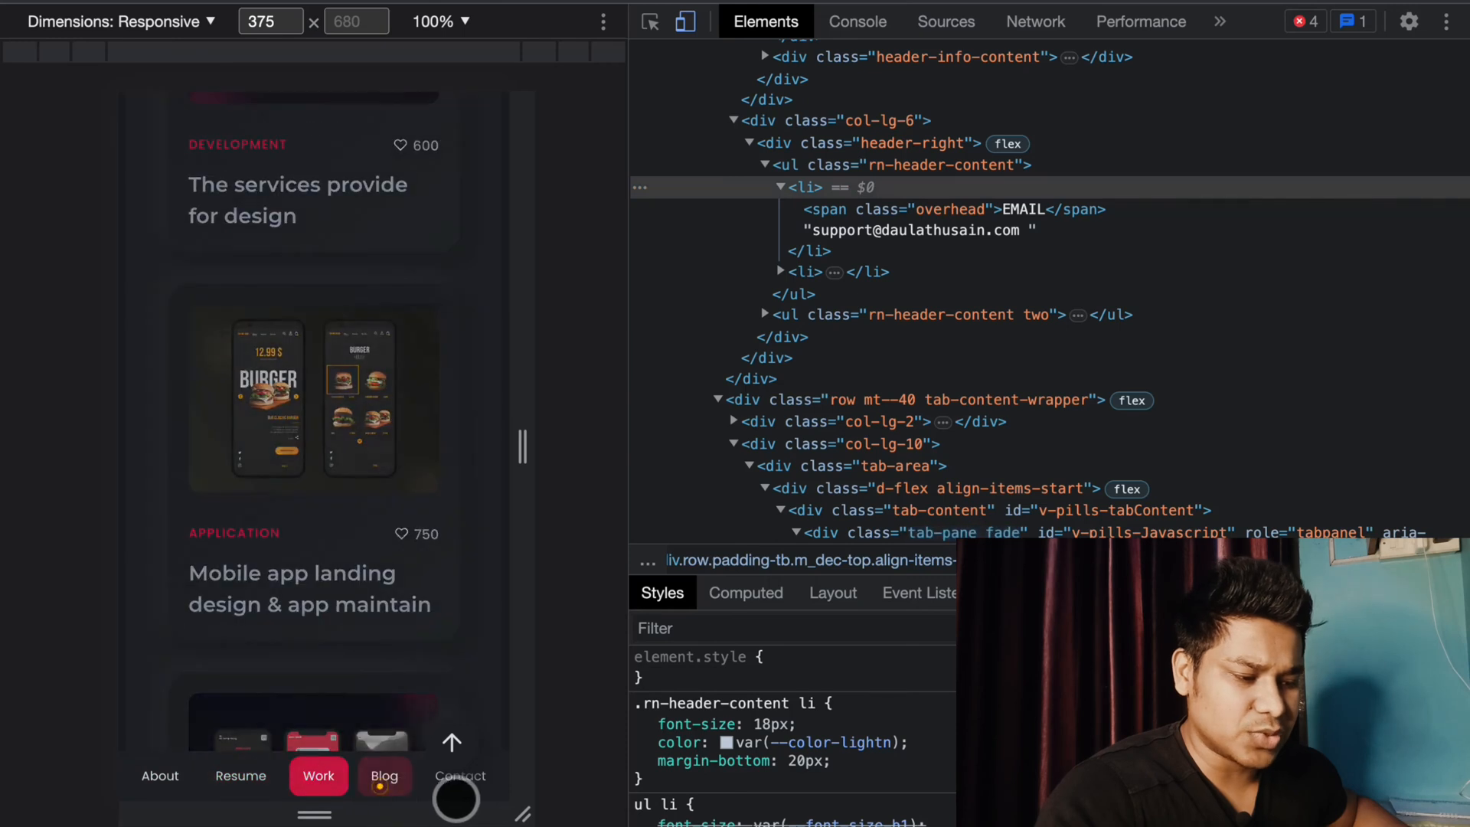
pyautogui.click(460, 776)
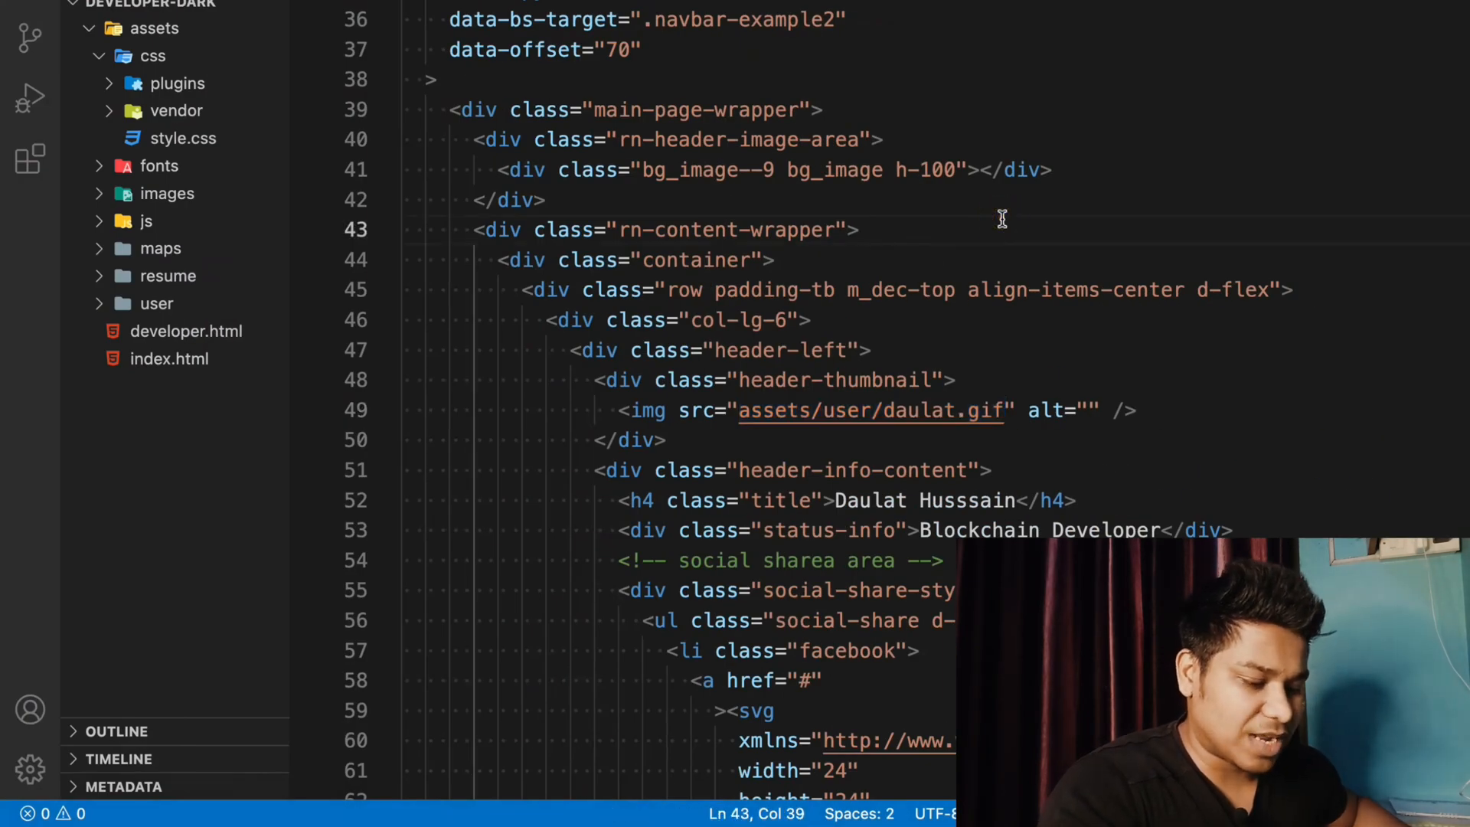
# Scroll down from the about area past portfolio and blog entries to the contact section
pyautogui.doubleClick(833, 380)
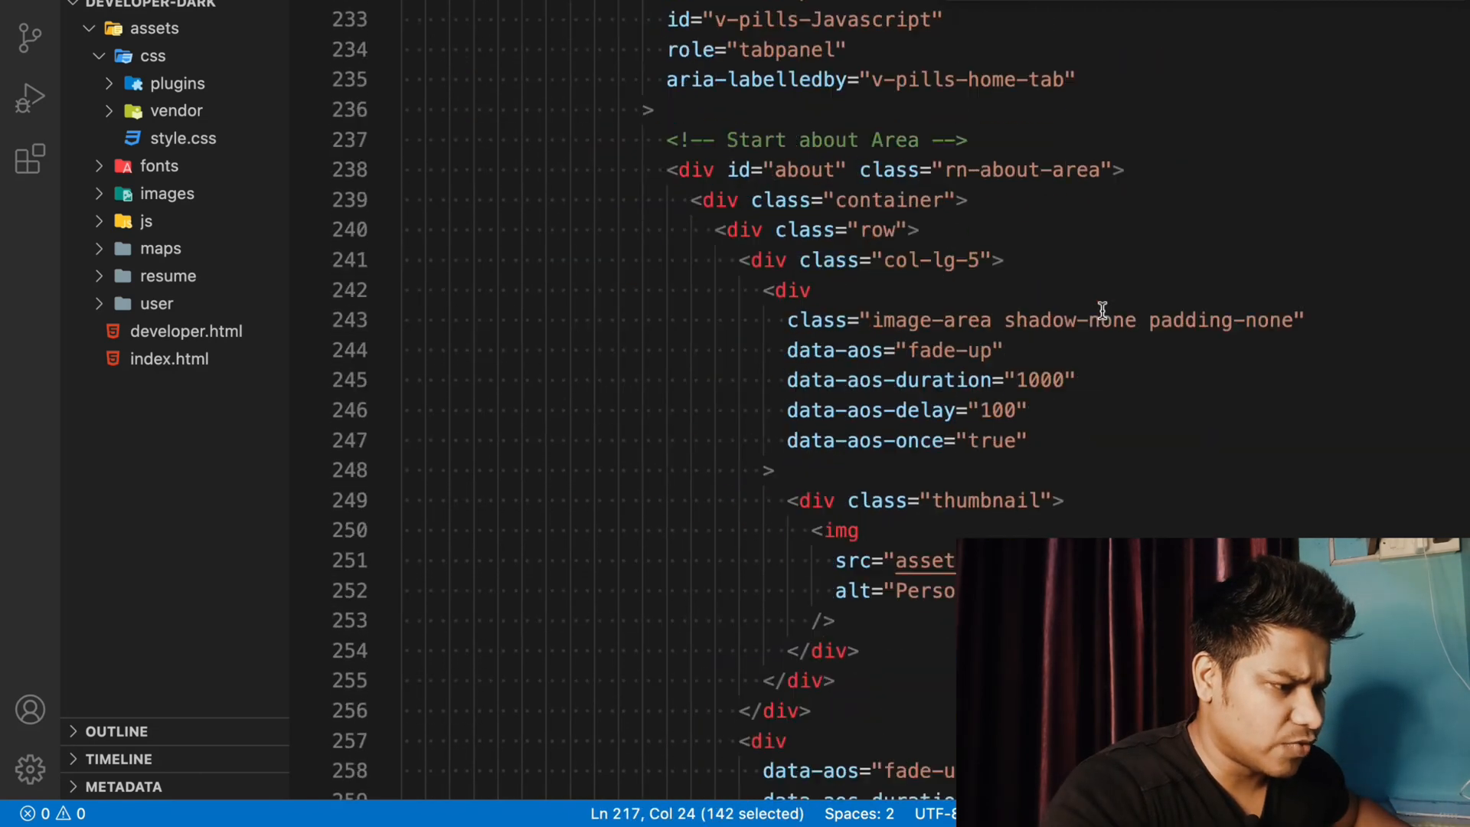
pyautogui.scroll(-3)
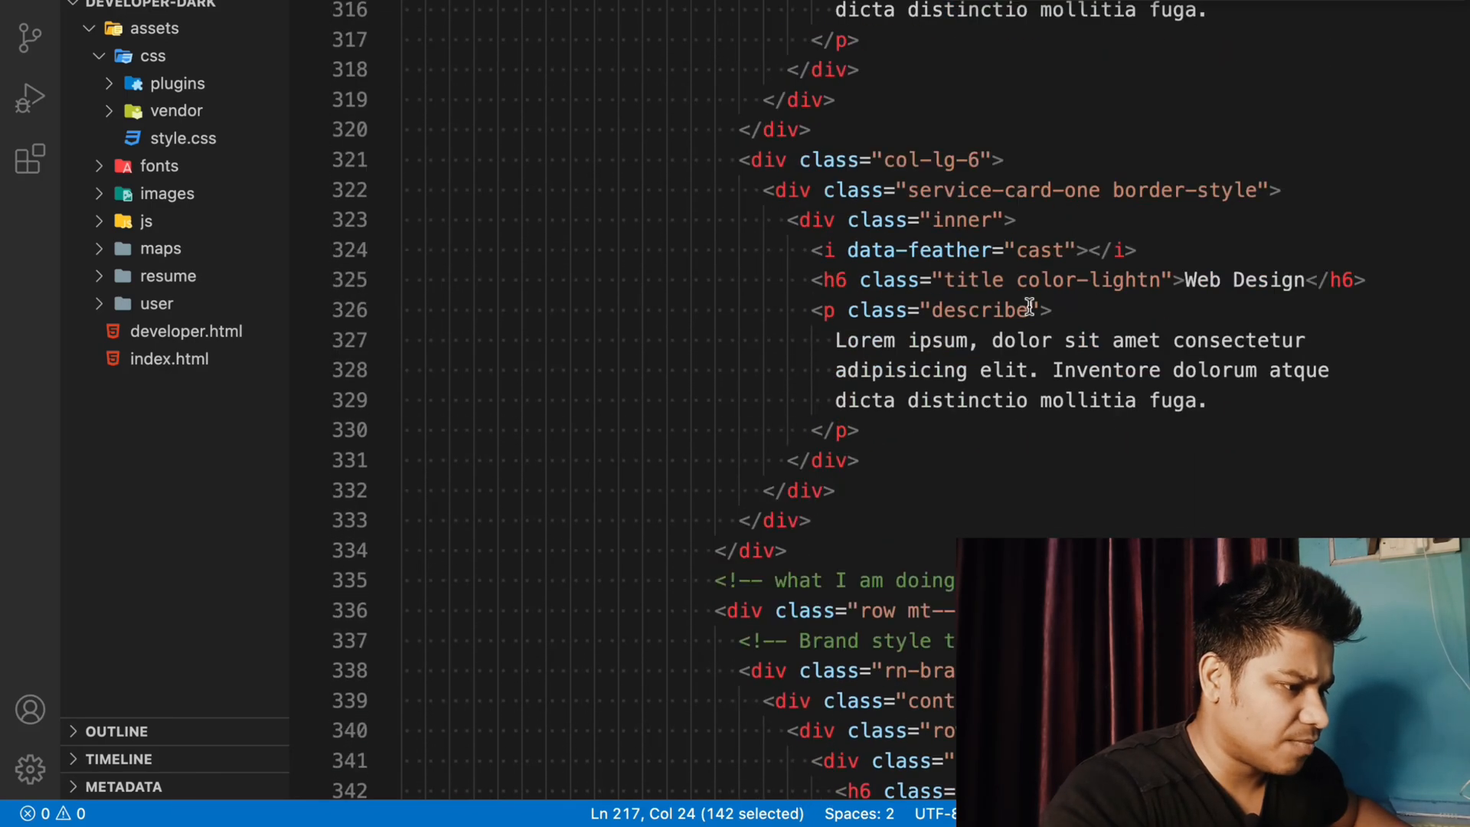
pyautogui.scroll(-3)
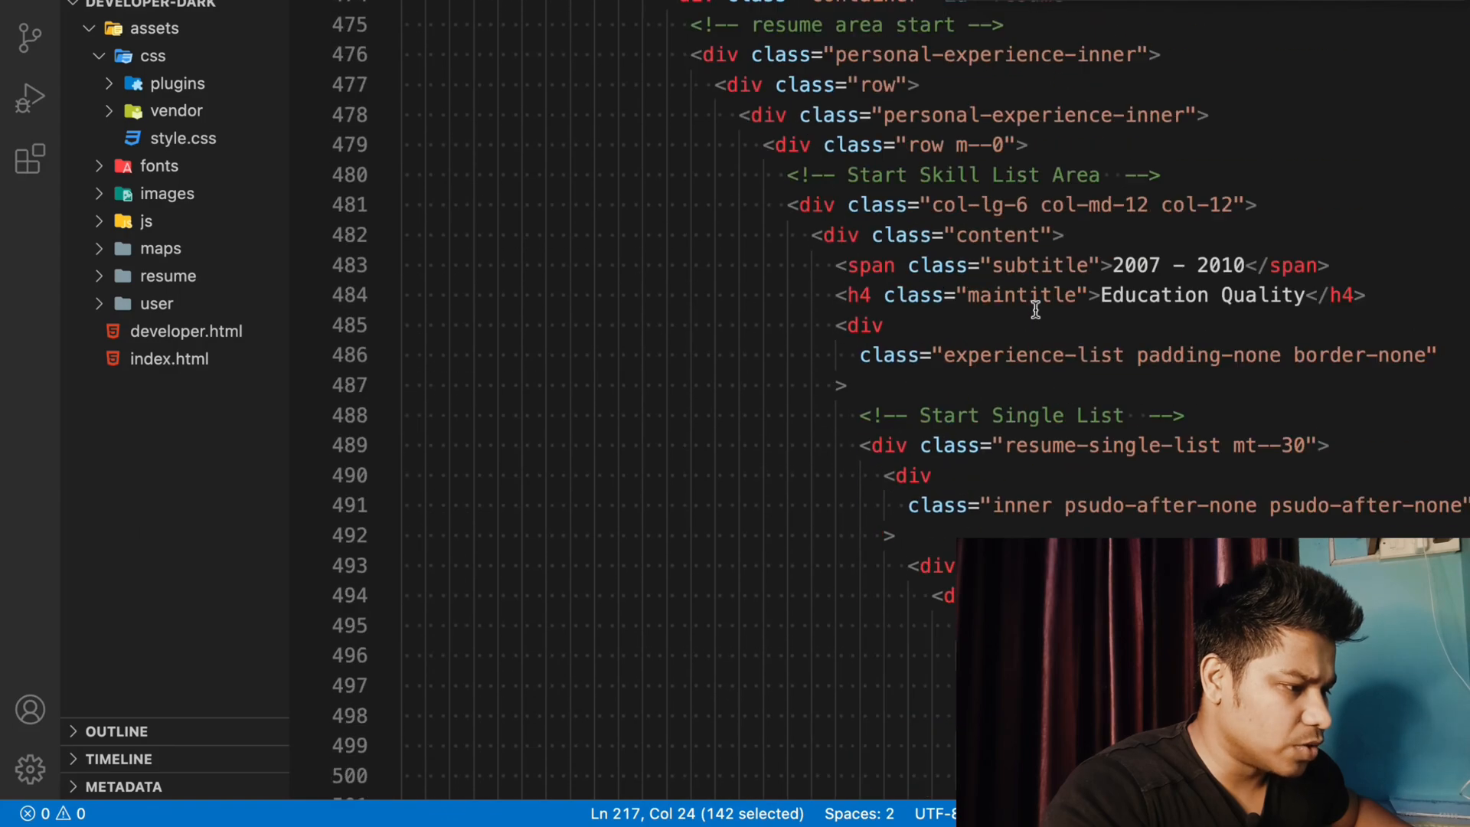
pyautogui.scroll(-3)
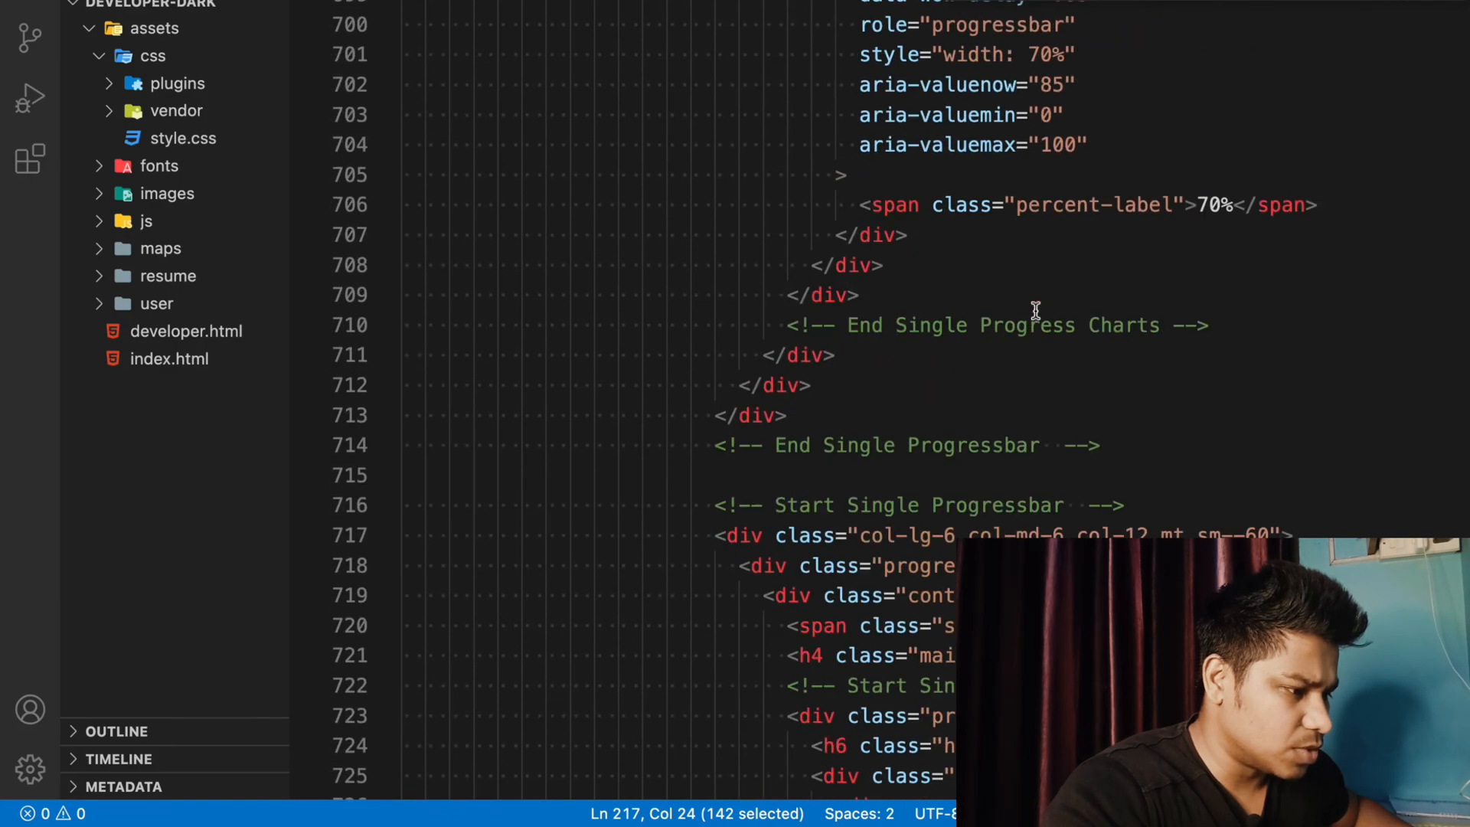
pyautogui.scroll(-3)
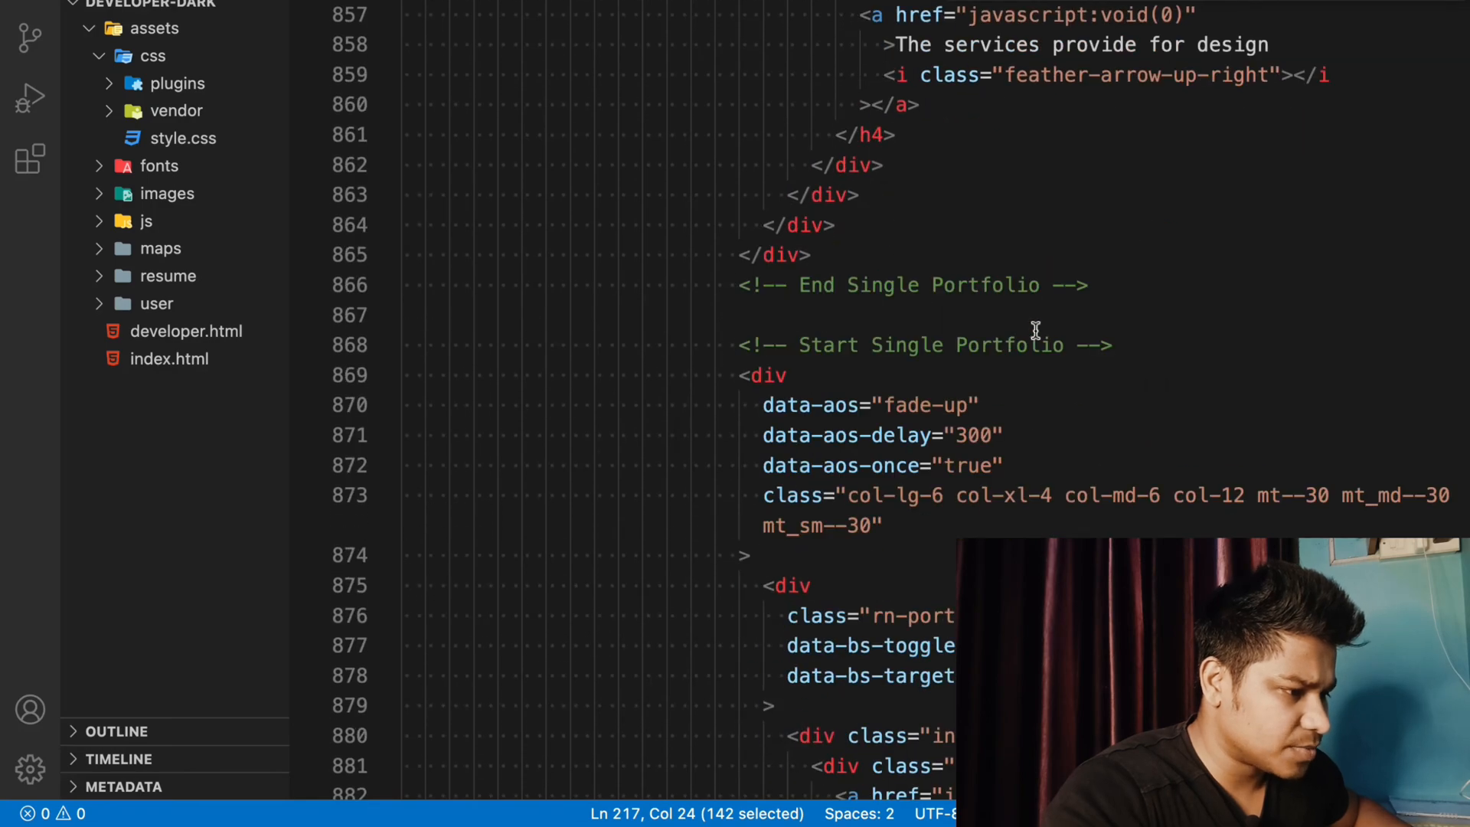
pyautogui.scroll(-3)
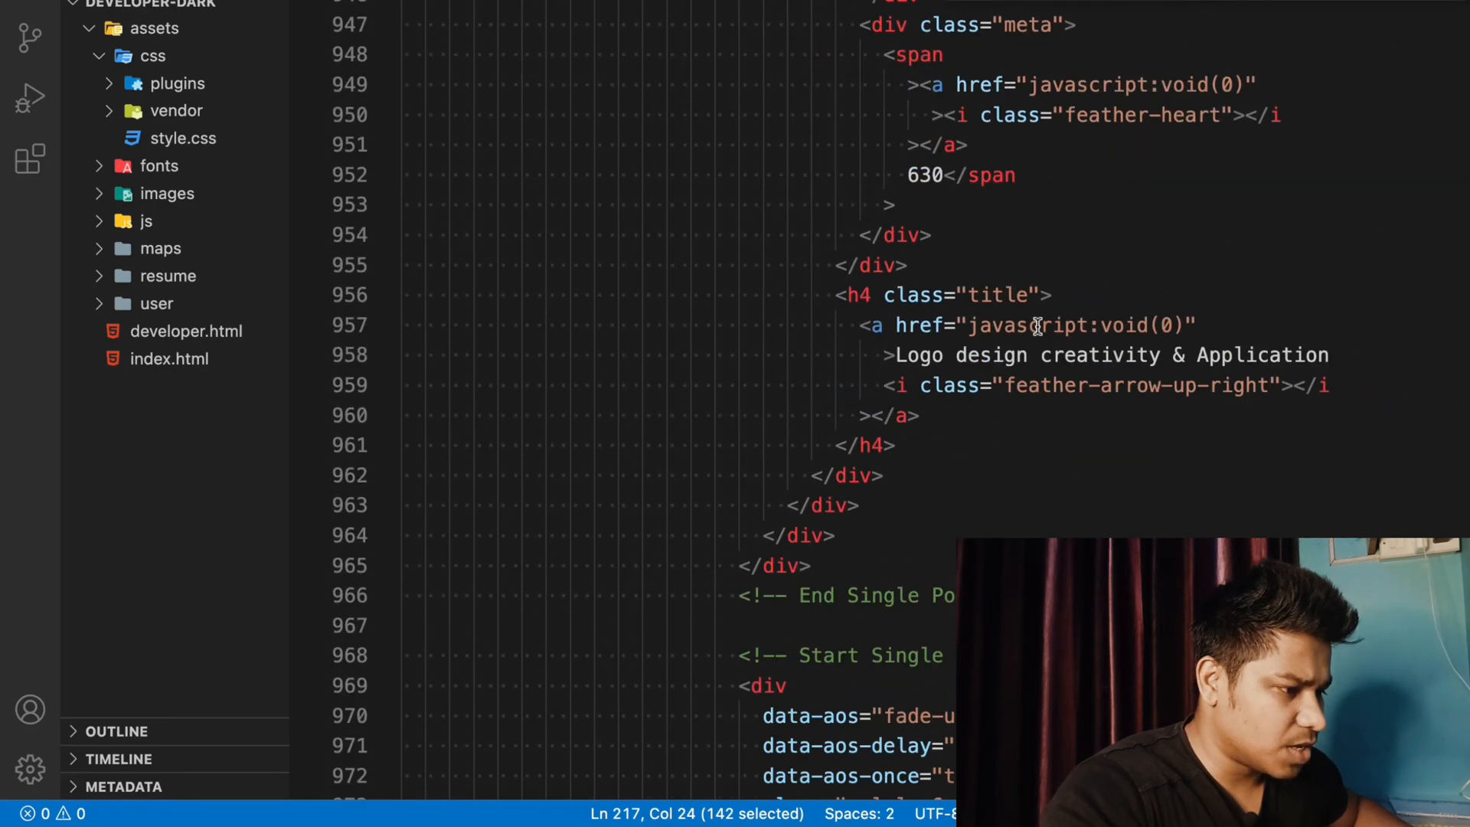
pyautogui.scroll(-3)
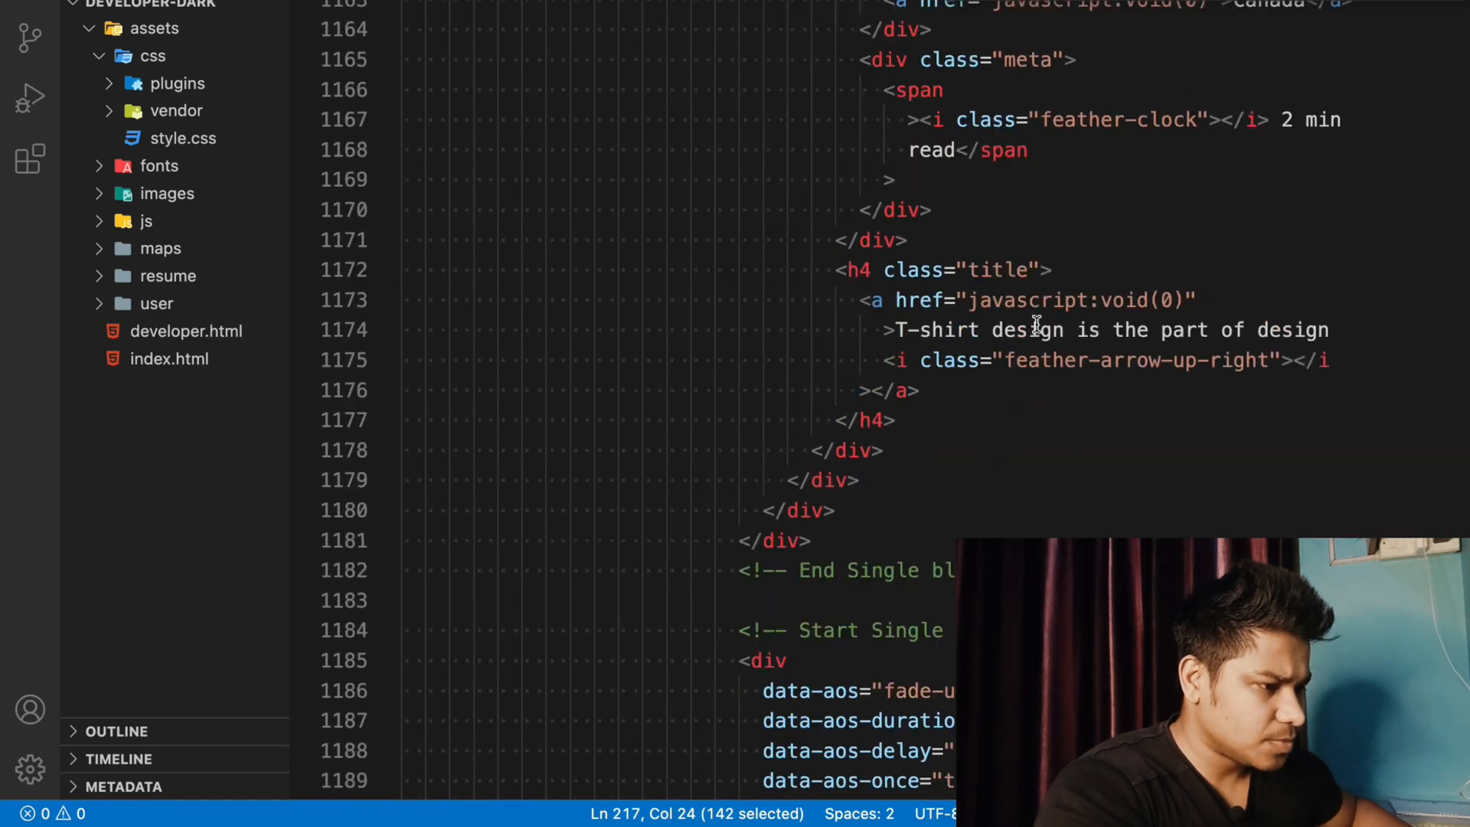
pyautogui.scroll(-3)
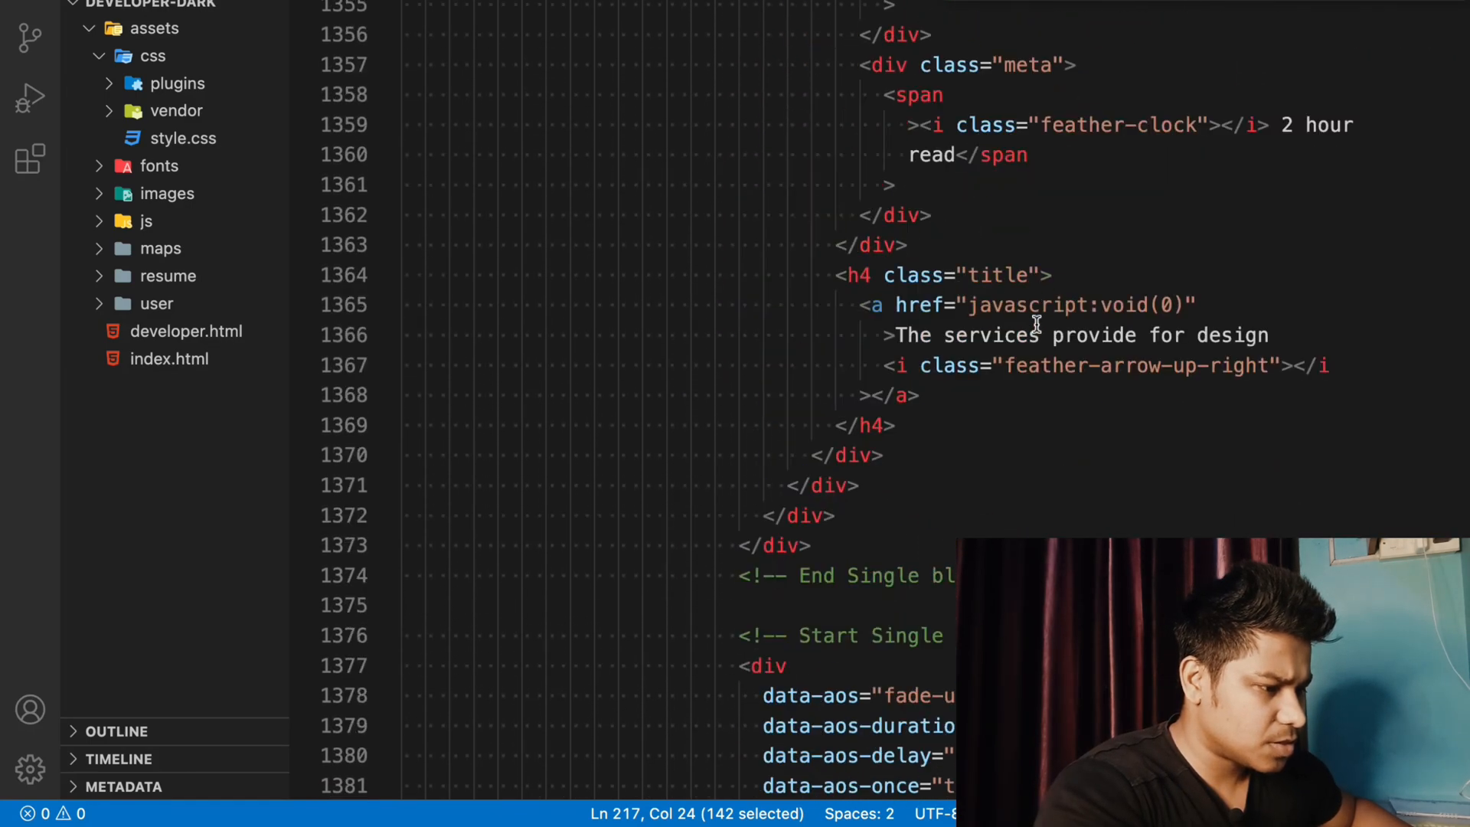
pyautogui.scroll(-3)
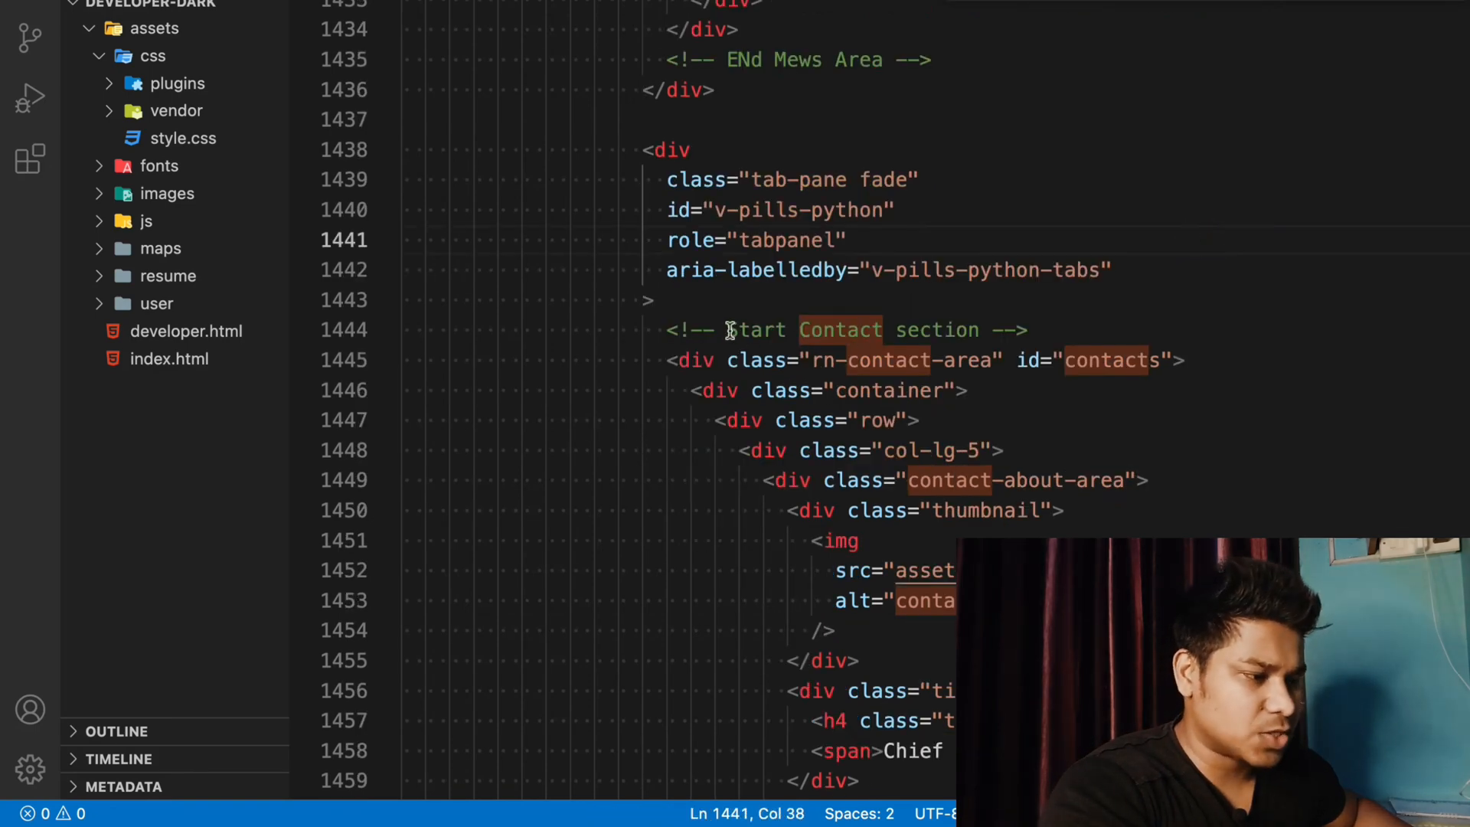
# Highlight 'Start Contact' in the comment at line 1444 of index.html
pyautogui.moveTo(726, 329); pyautogui.dragTo(886, 330)
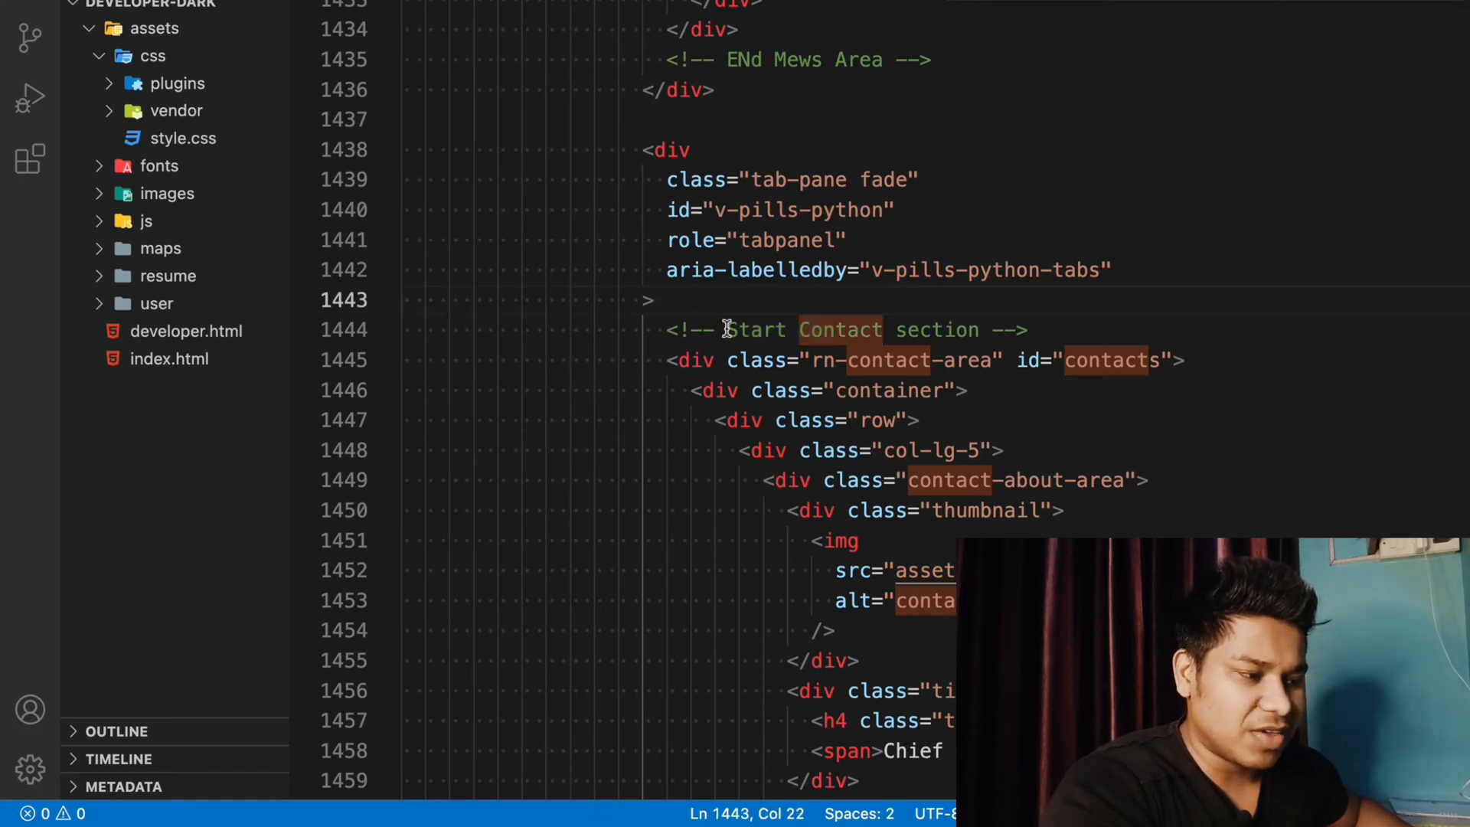
pyautogui.moveTo(728, 329); pyautogui.dragTo(882, 330)
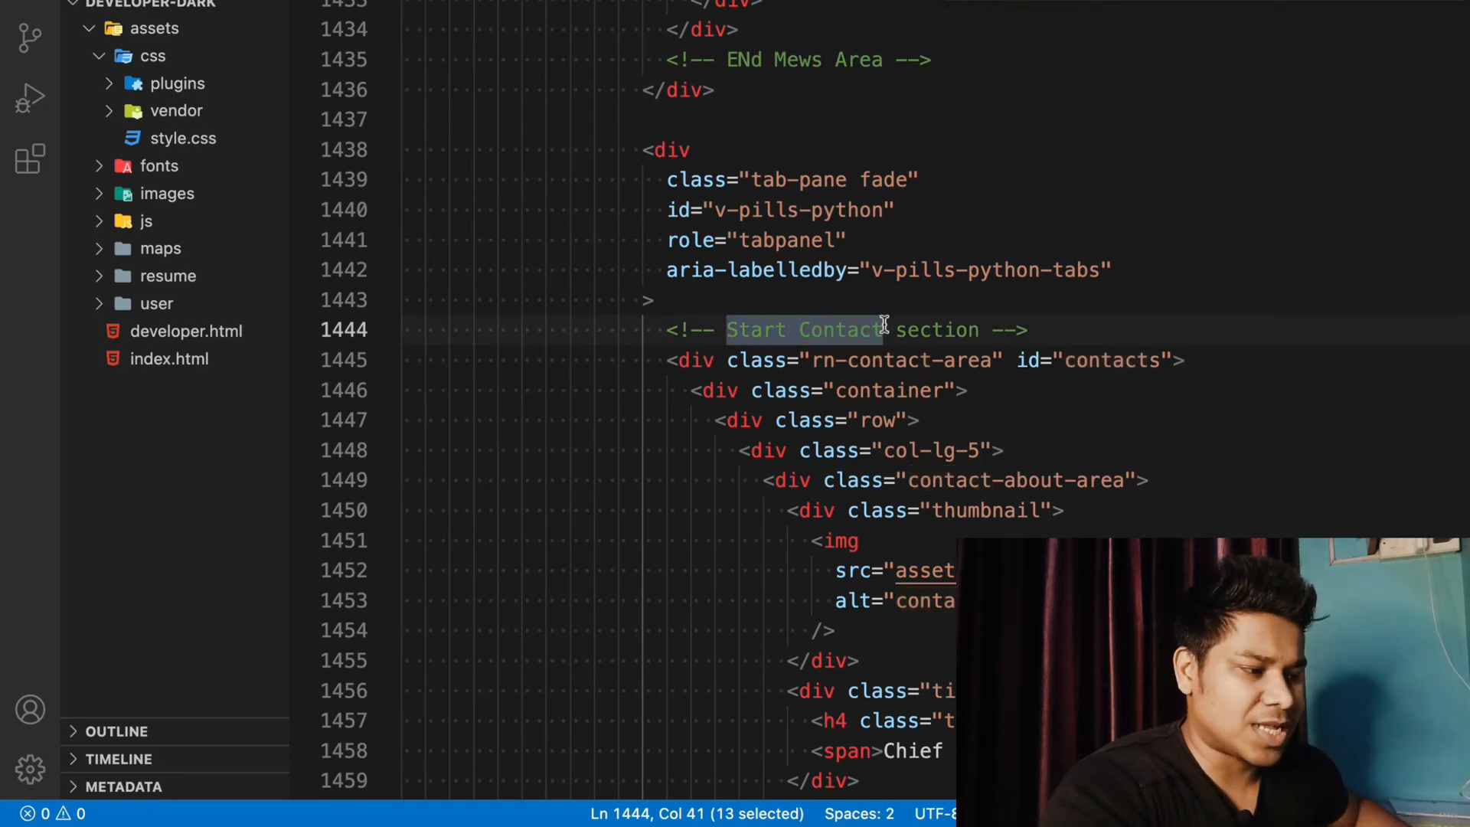
pyautogui.moveTo(806, 159)
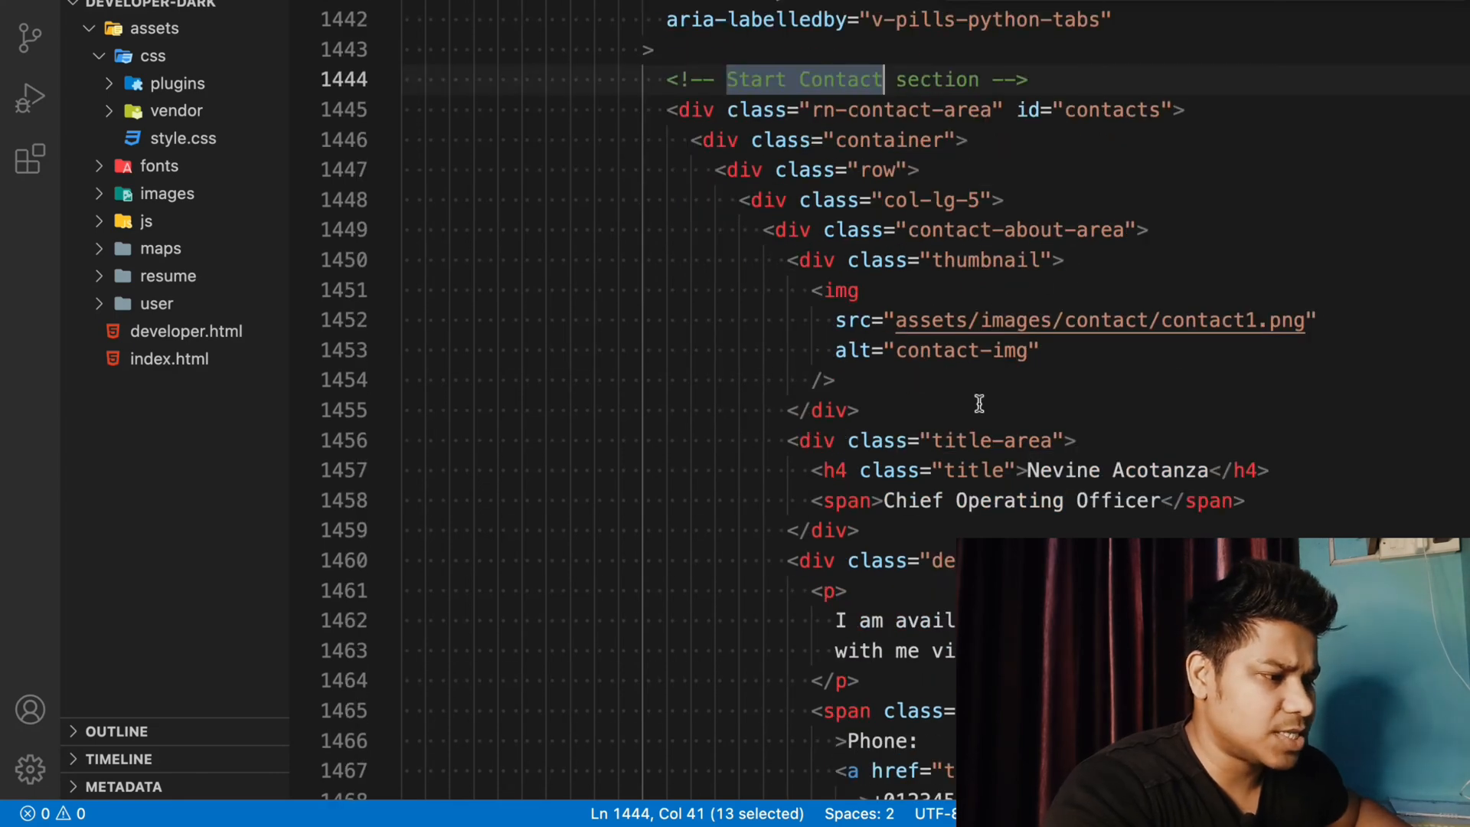
pyautogui.scroll(-3)
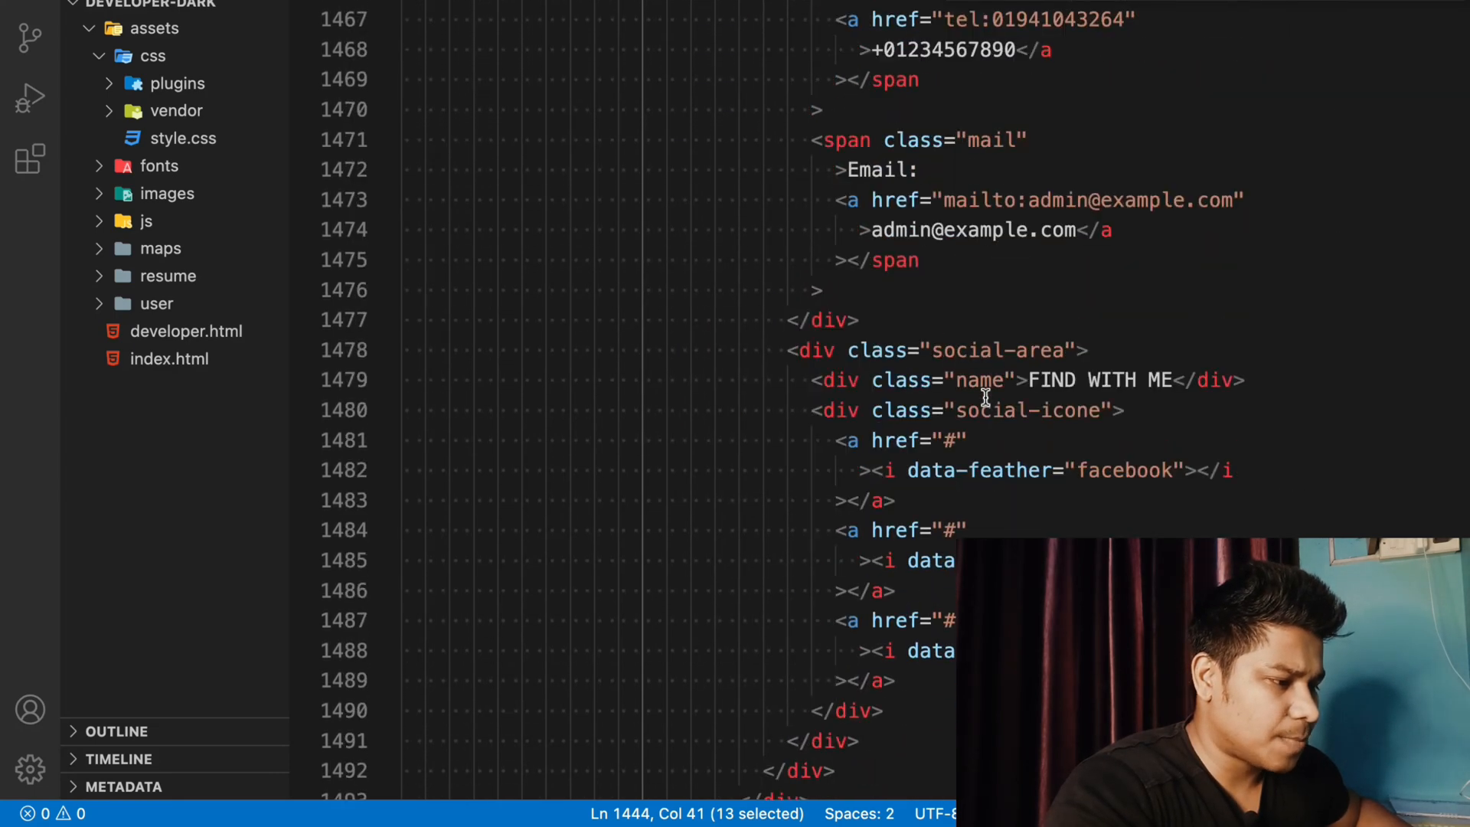
pyautogui.scroll(-3)
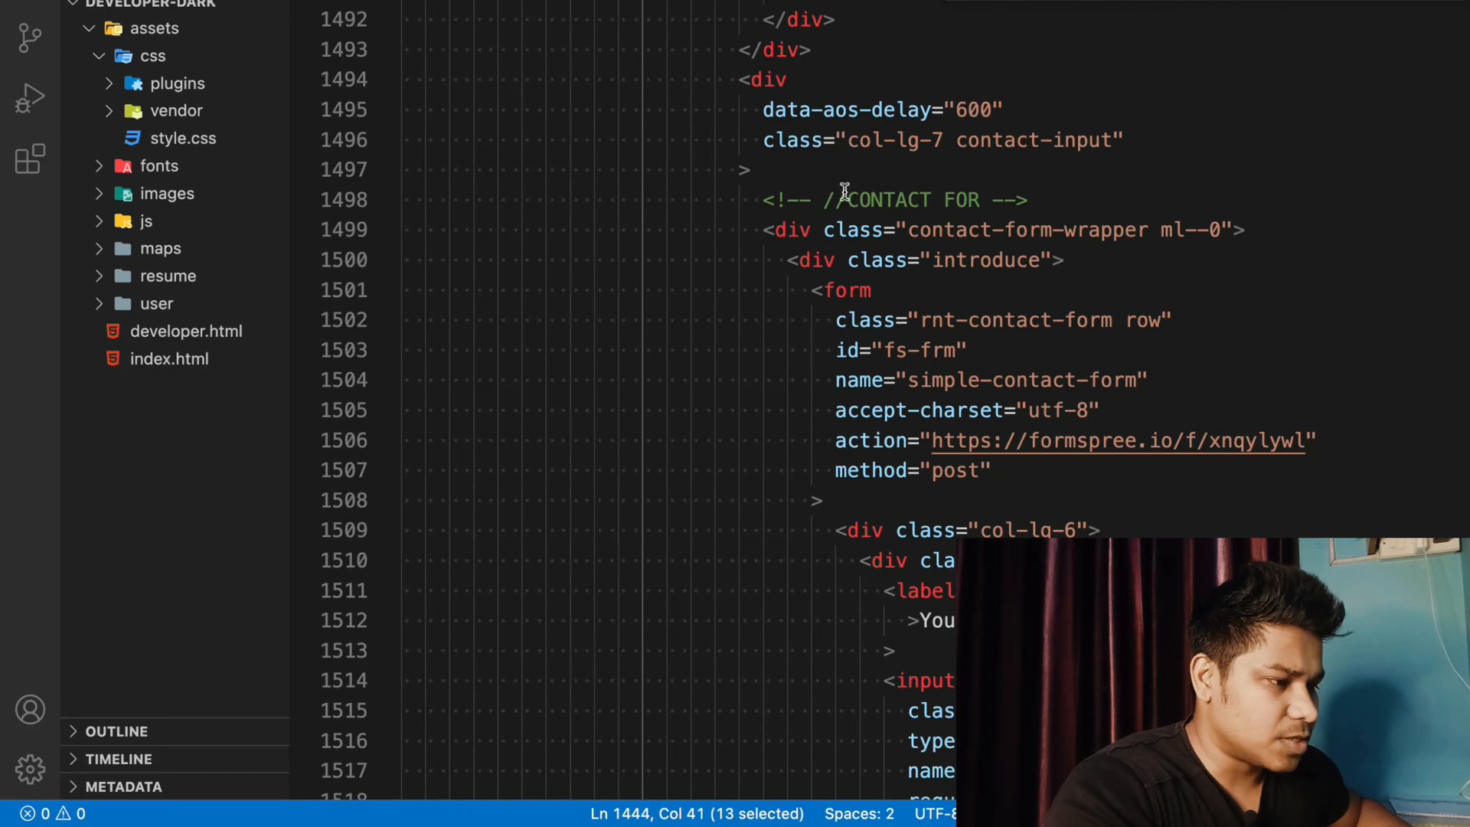
pyautogui.scroll(-3)
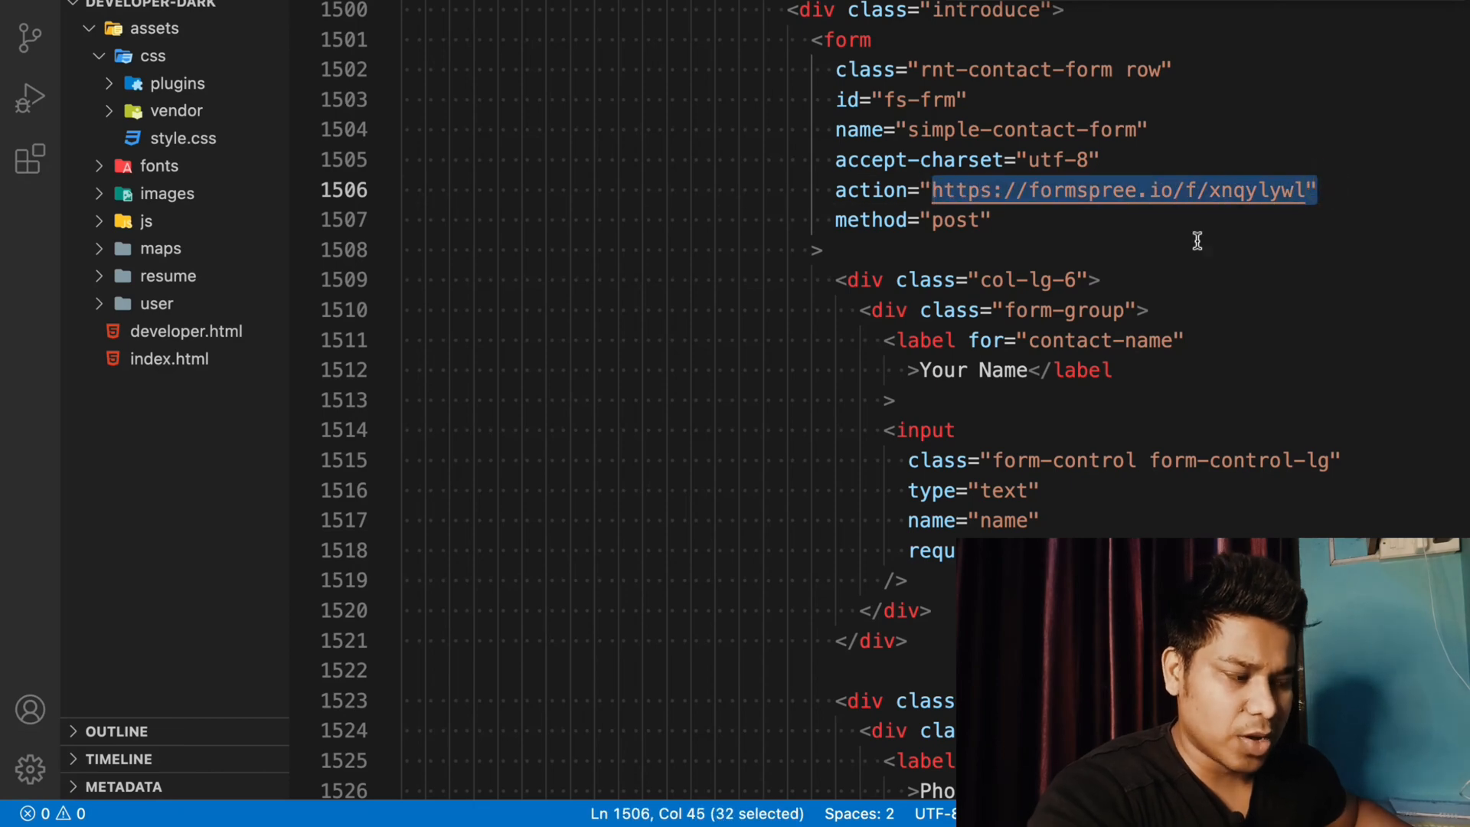
pyautogui.moveTo(1161, 266)
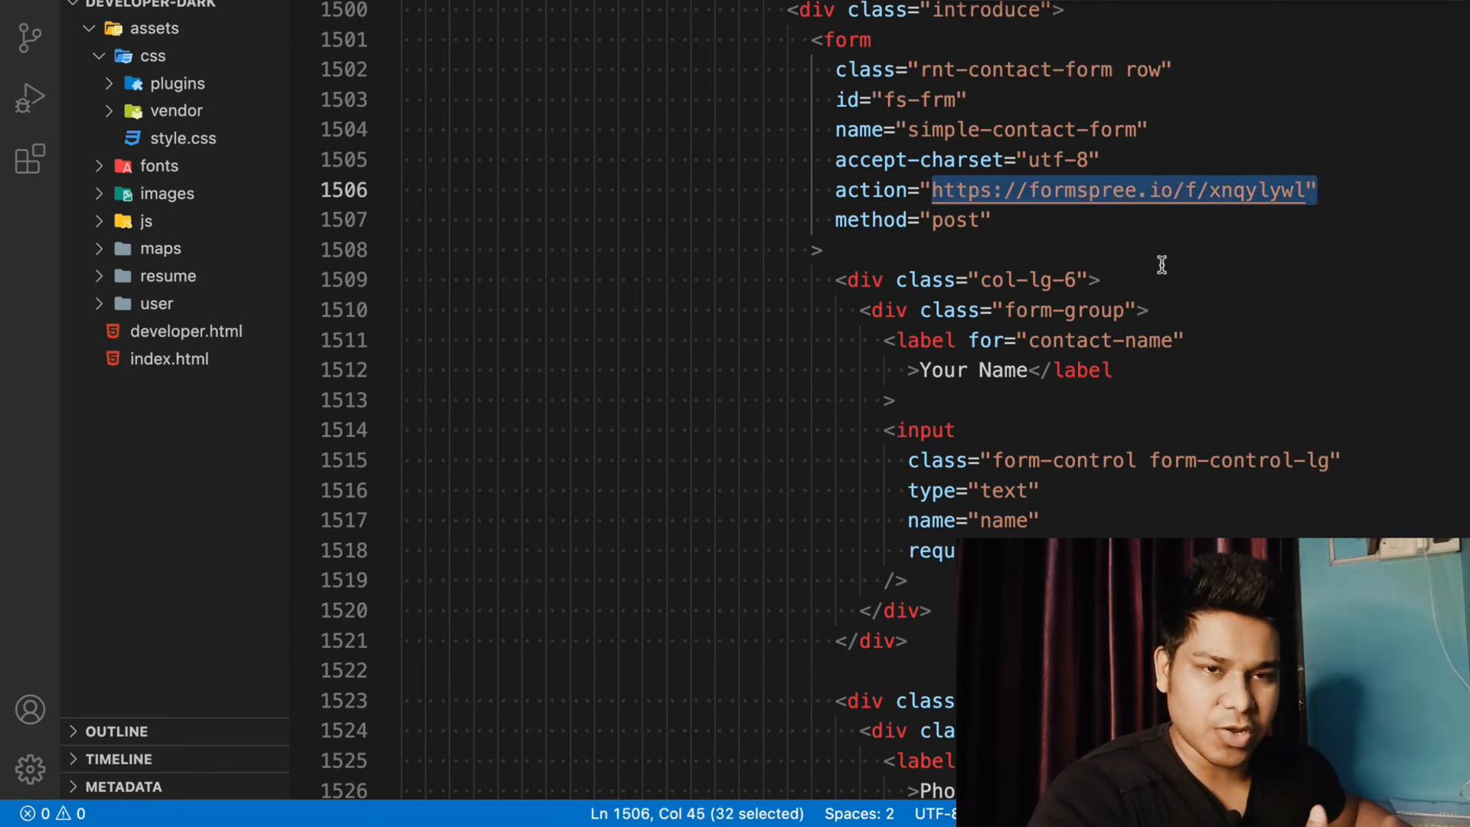
pyautogui.scroll(-3)
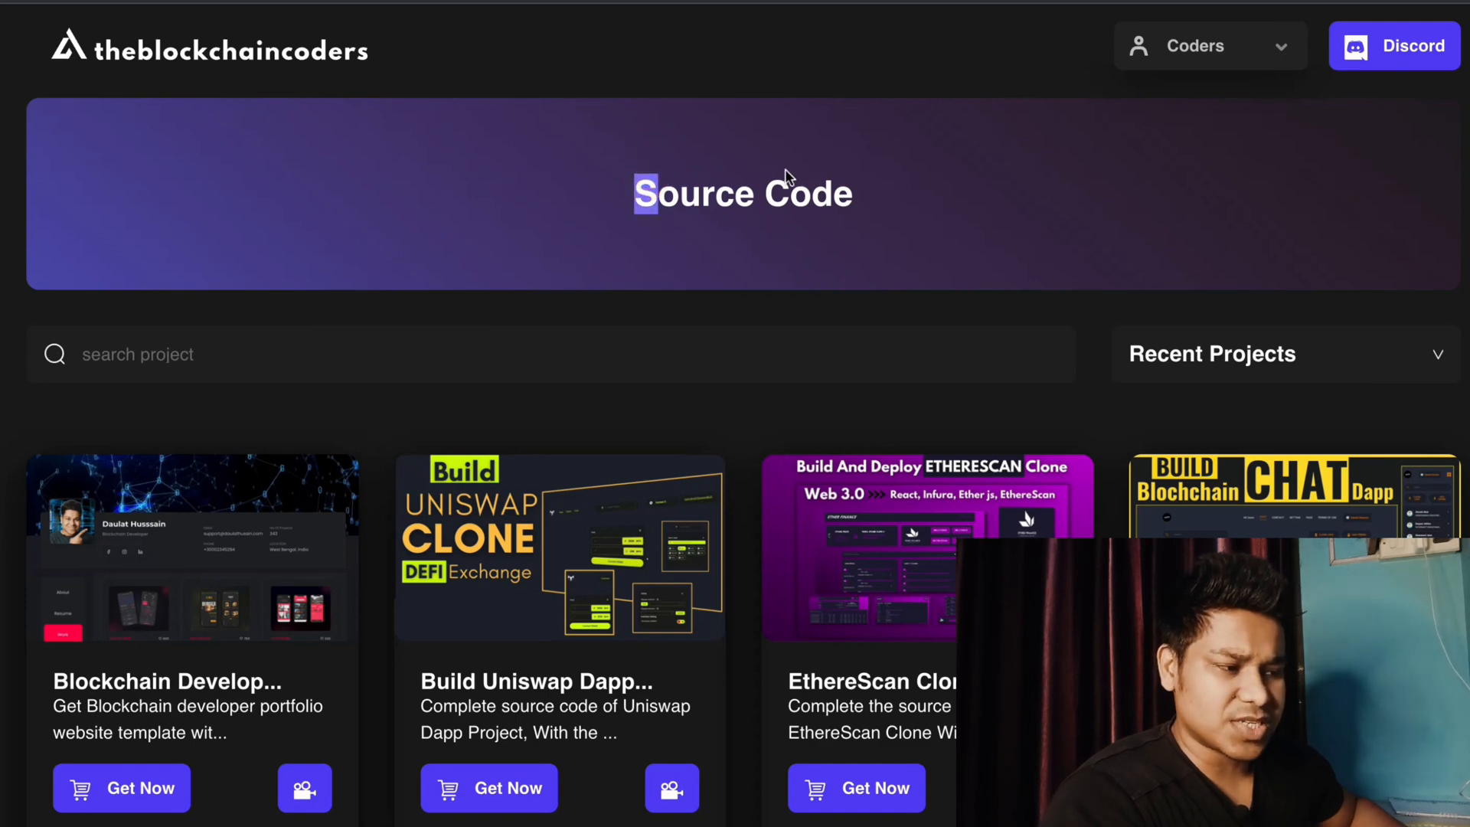
# Search the Source Code projects for 'develo'
pyautogui.scroll(-3)
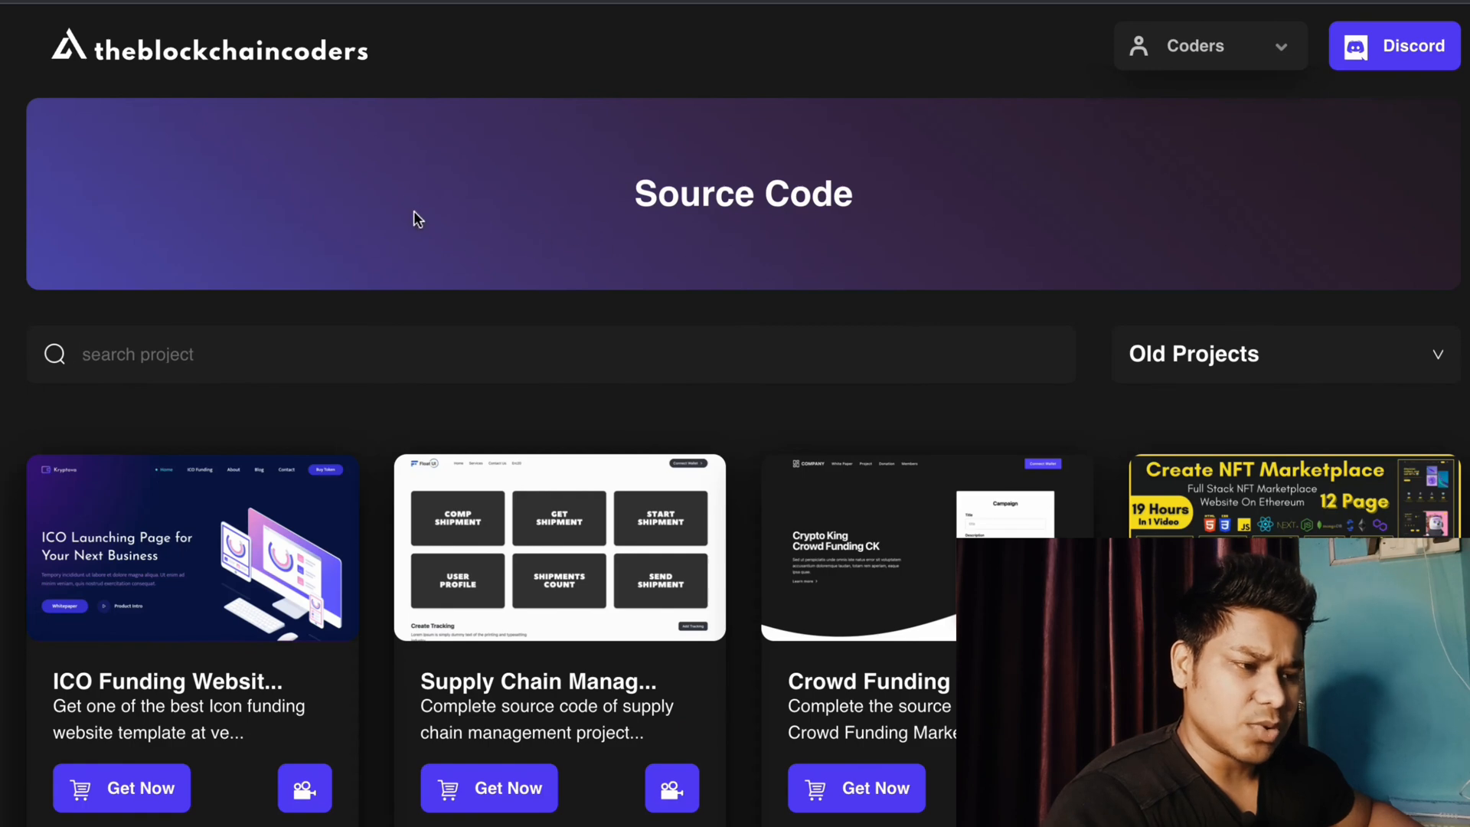
pyautogui.moveTo(527, 350)
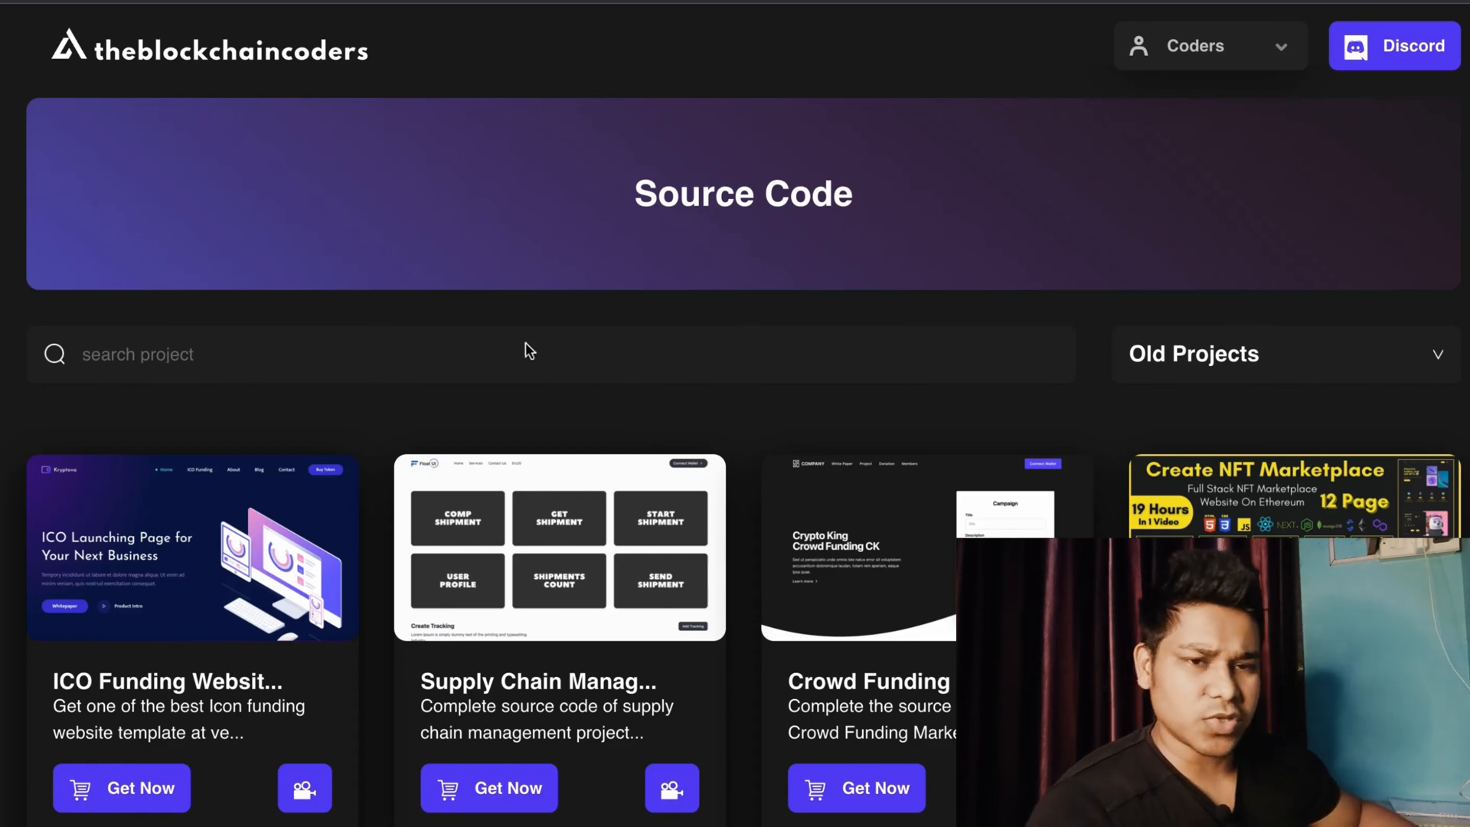
pyautogui.write('developer')
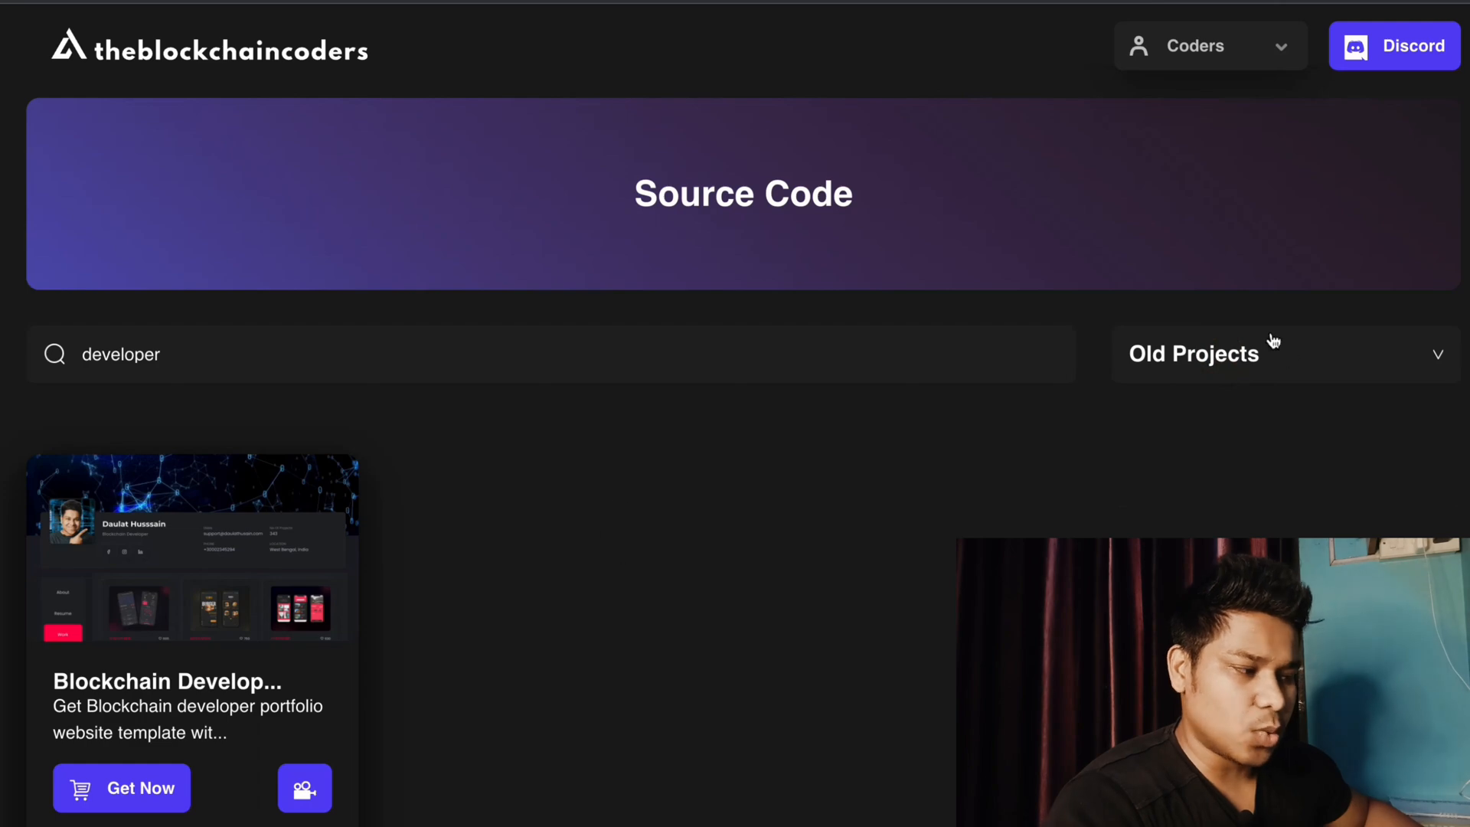
# Switch the project list back to Recent Projects and highlight the Source Code page heading
pyautogui.click(1275, 354)
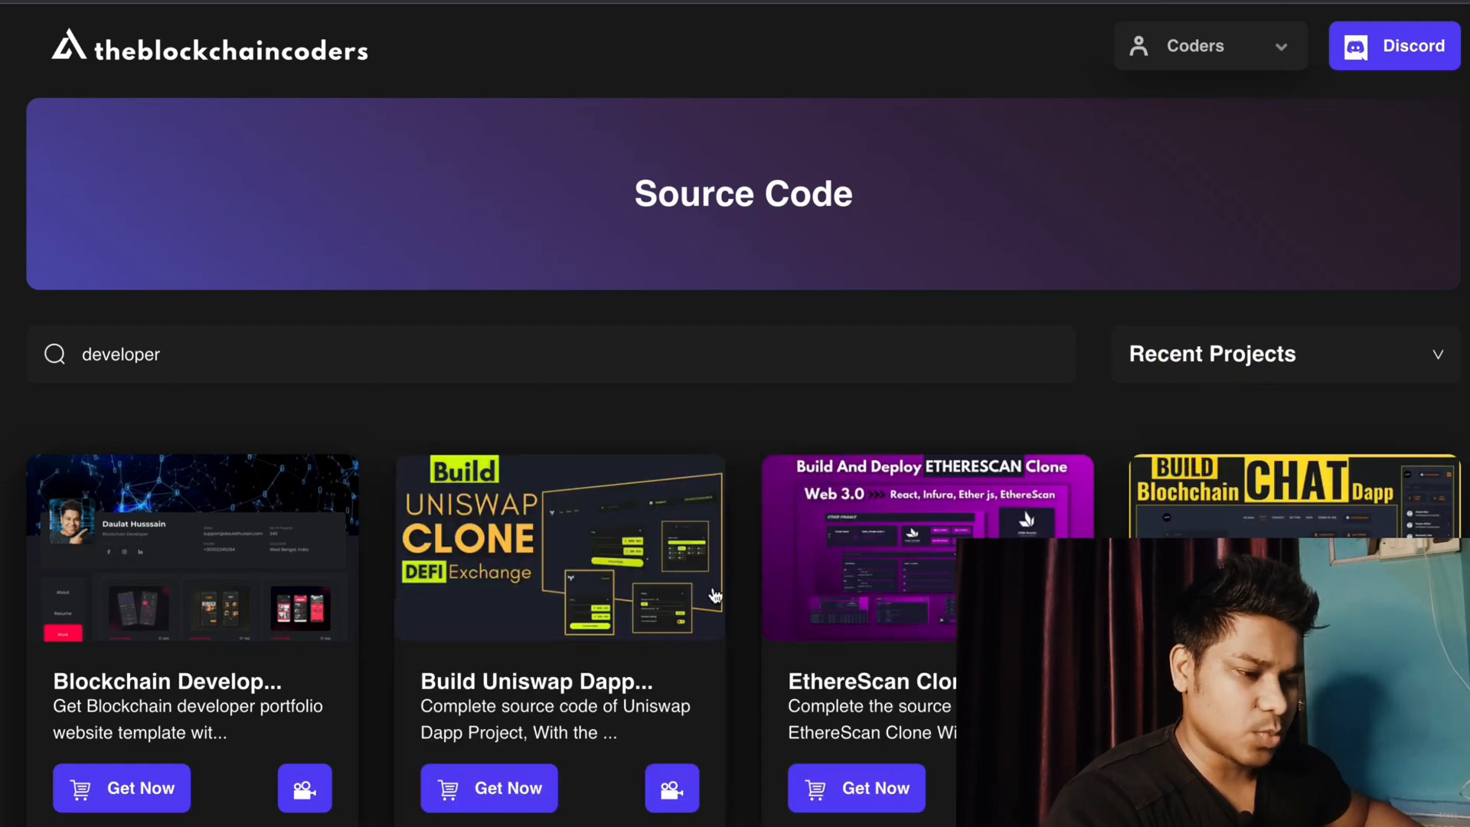
pyautogui.scroll(-3)
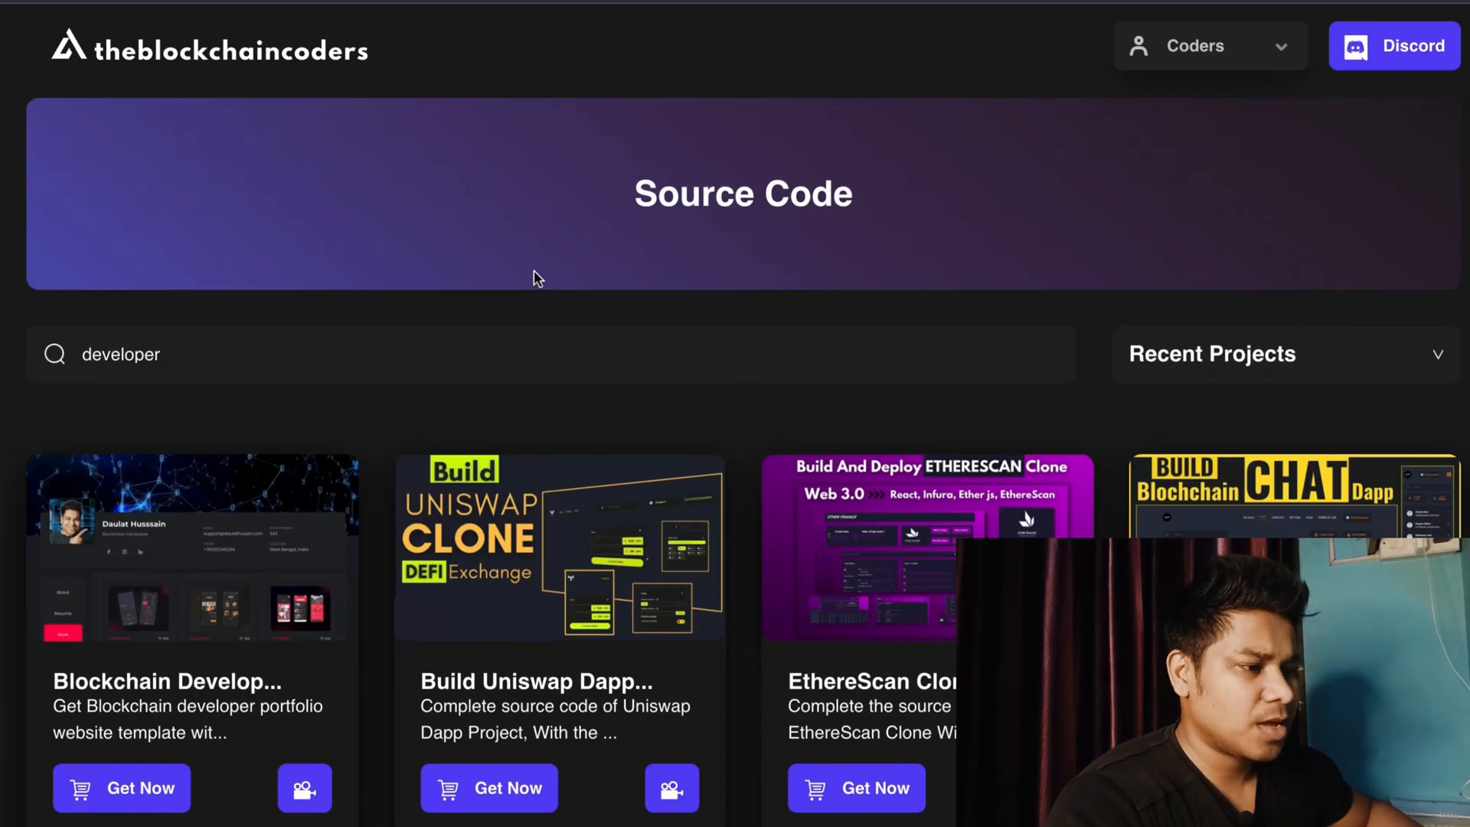
pyautogui.moveTo(634, 194); pyautogui.dragTo(853, 194)
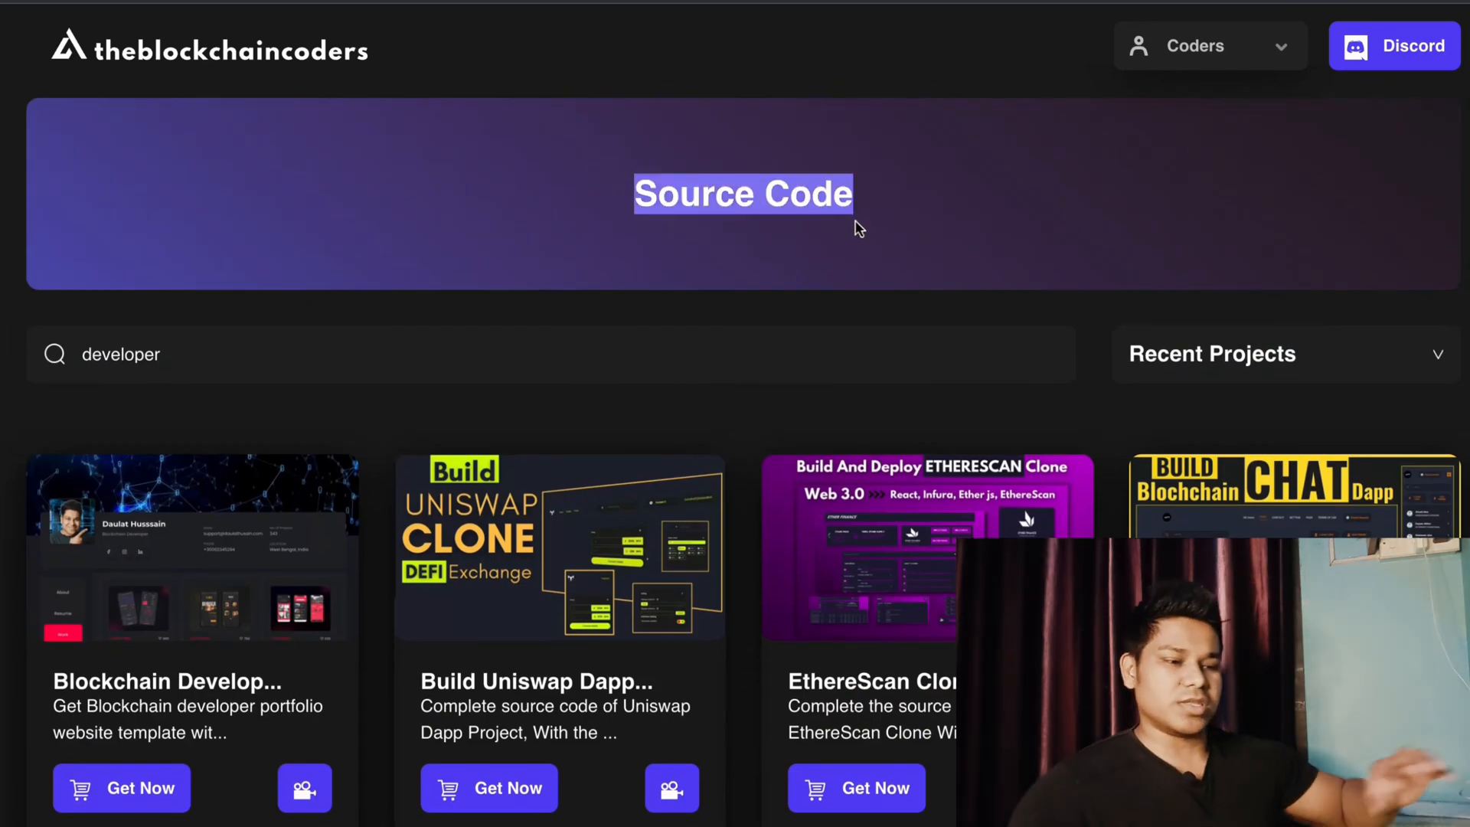